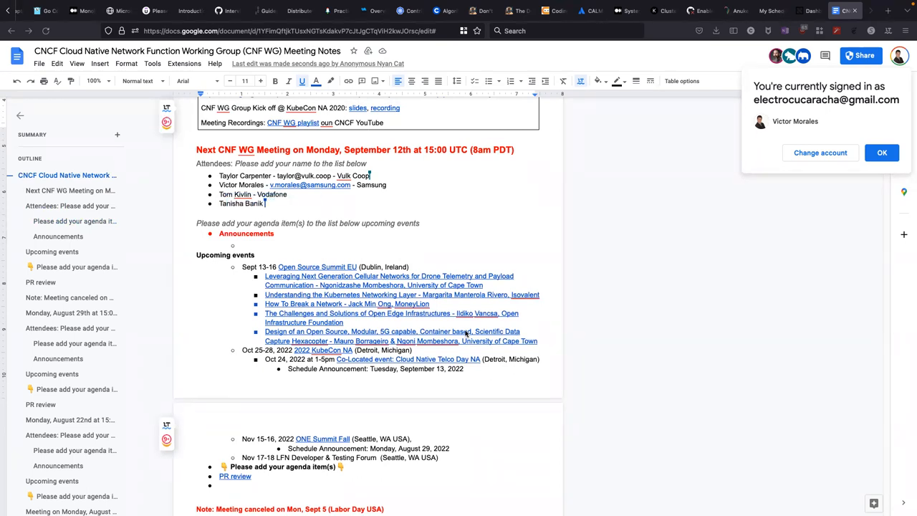
Step: Add the fourth attendee's e-mail and '- Cisco' affiliation to the September 12th attendee list
text(- Cisco)
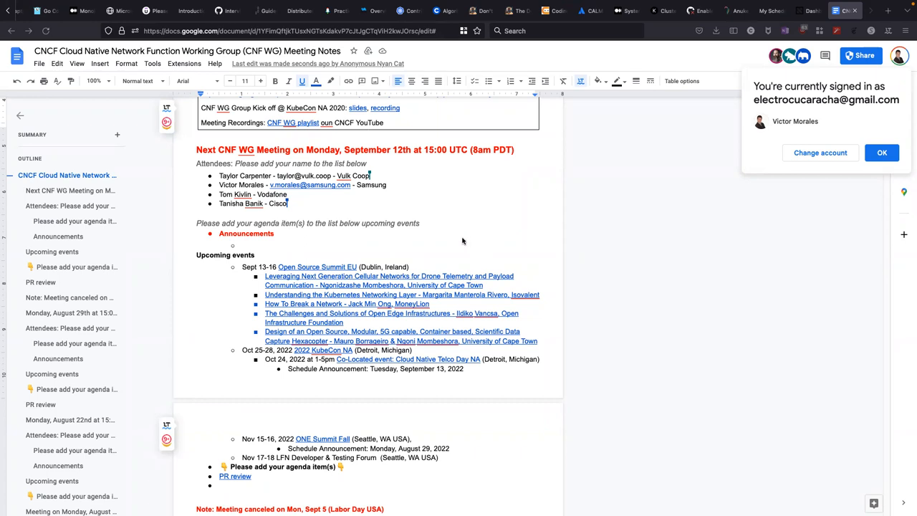
mouse_move(546, 344)
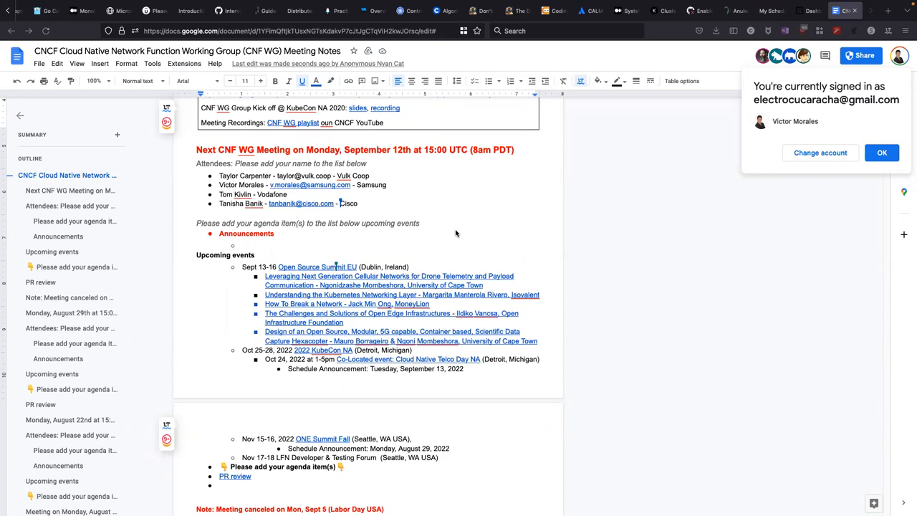
mouse_move(518, 321)
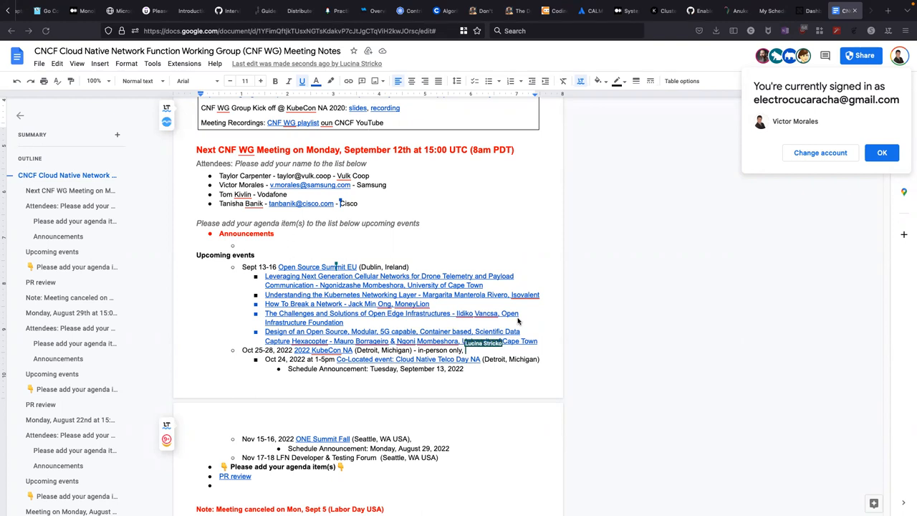
Step: Note 'in-person only, 1-5pm ET' on the KubeCon NA line of the meeting notes
text(1-5pm ET)
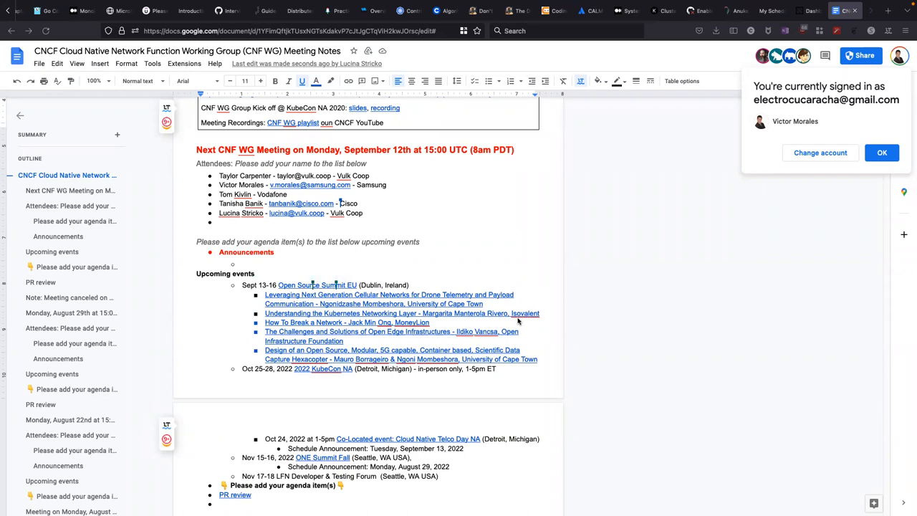
mouse_move(447, 218)
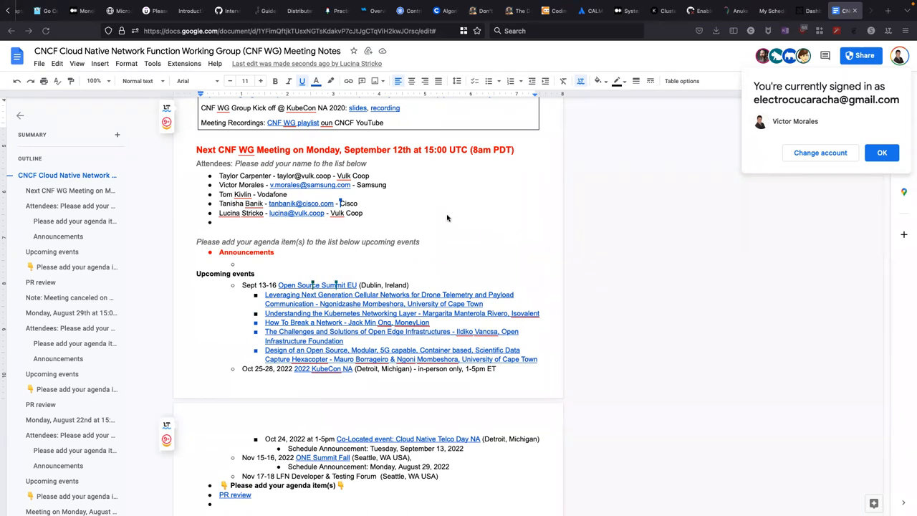
scroll(down, 3)
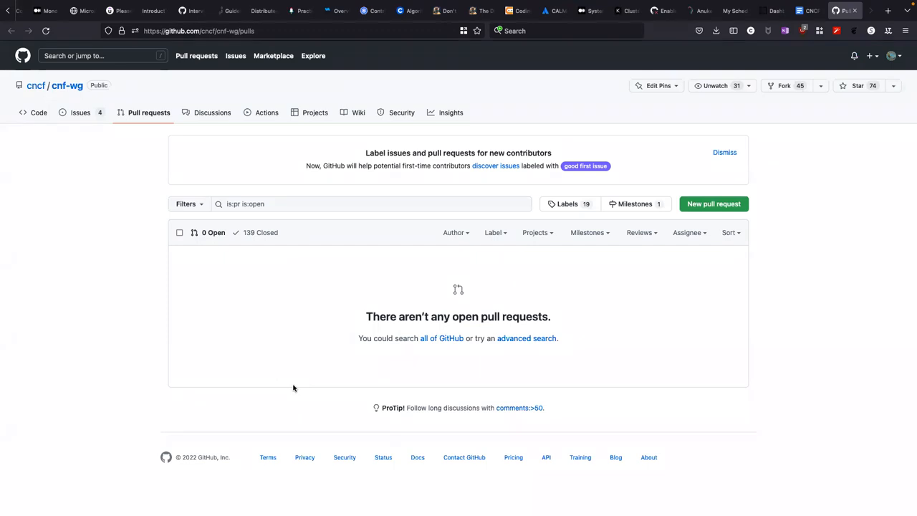
mouse_move(295, 273)
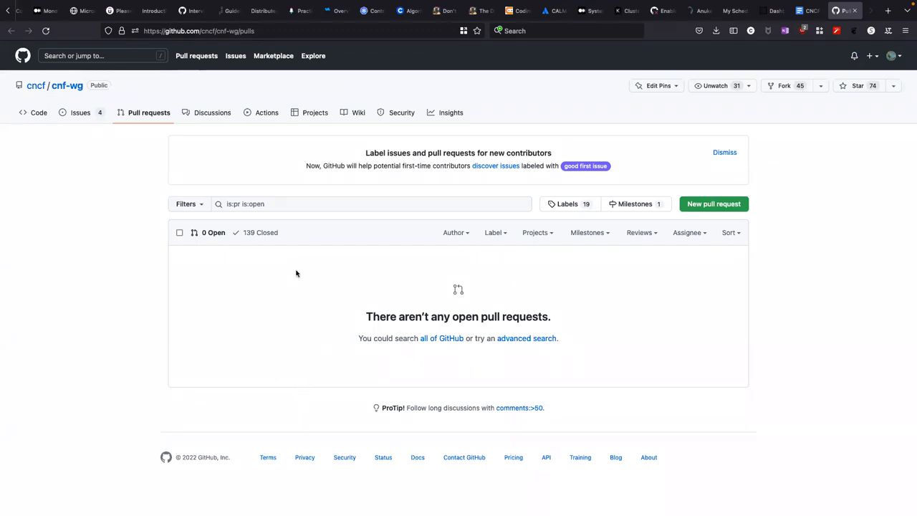
mouse_move(117, 233)
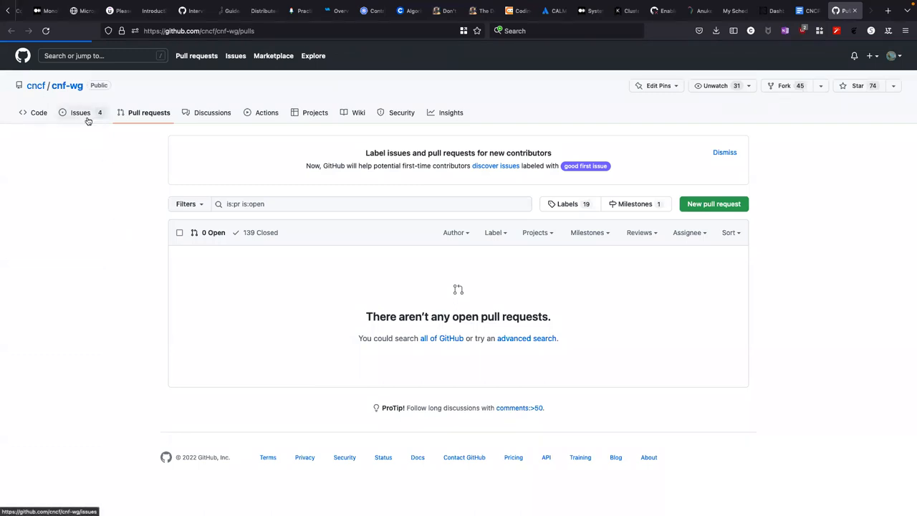
Step: From the cnf-wg open issues list, bring up issue #227 'Add title to exceptions doc'
click(81, 112)
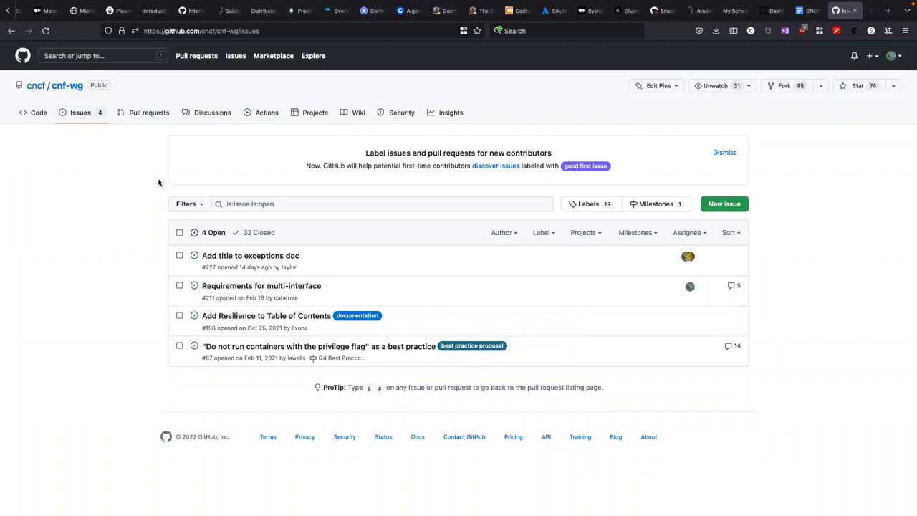
mouse_move(158, 183)
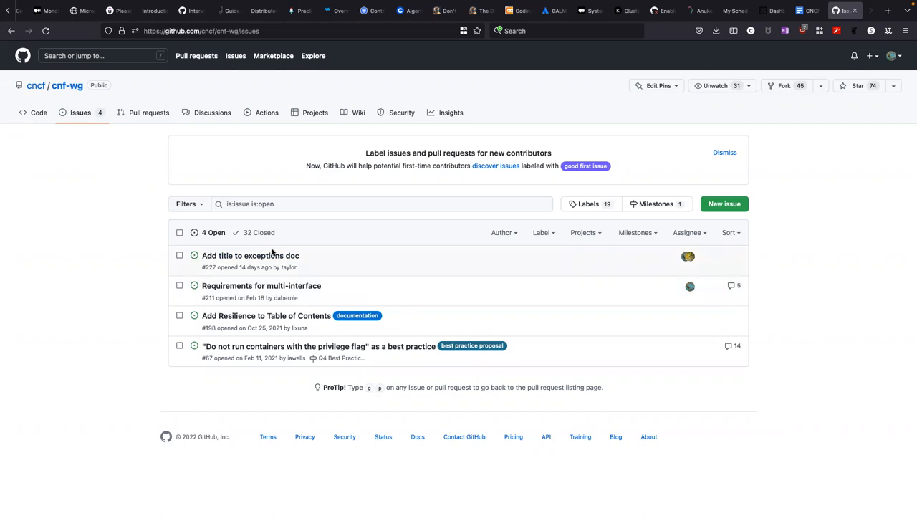
mouse_move(249, 255)
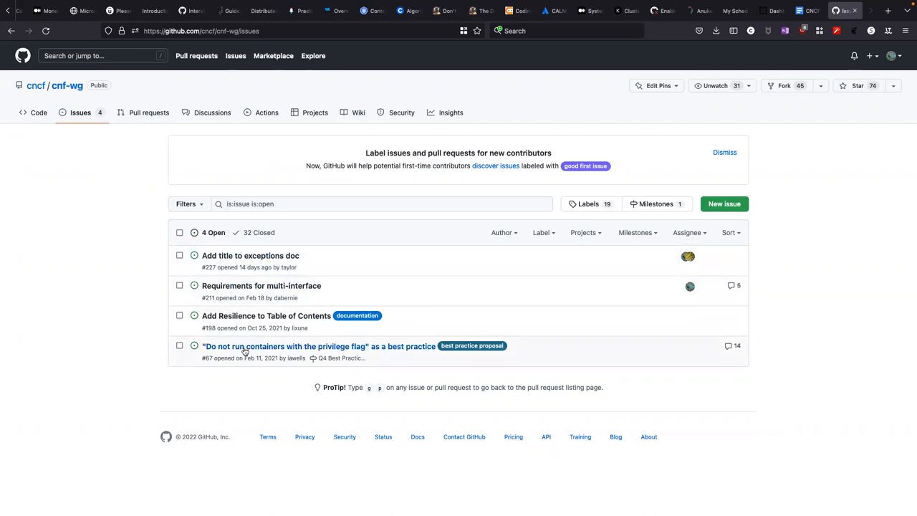
mouse_move(250, 255)
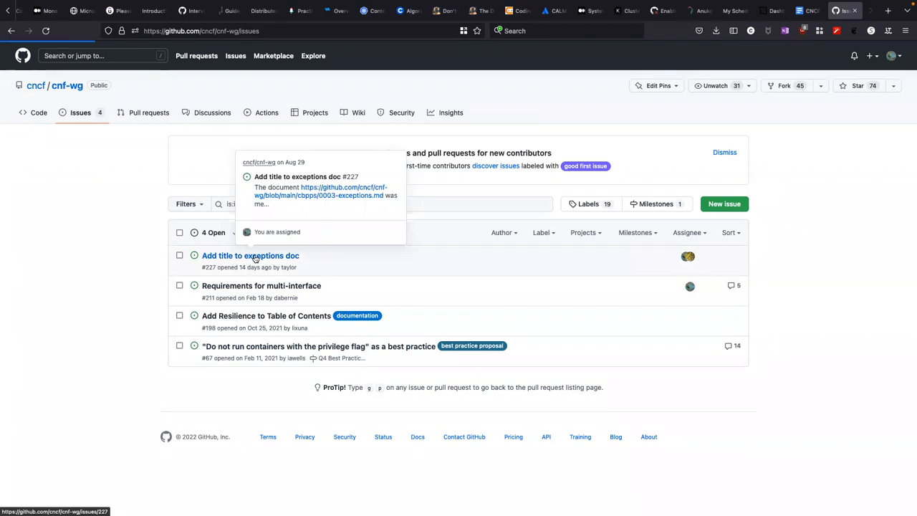
click(249, 255)
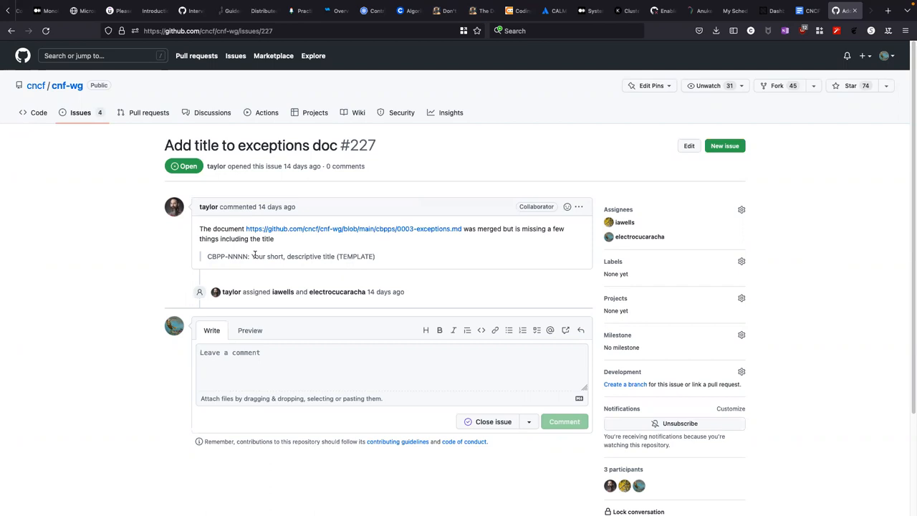
mouse_move(318, 229)
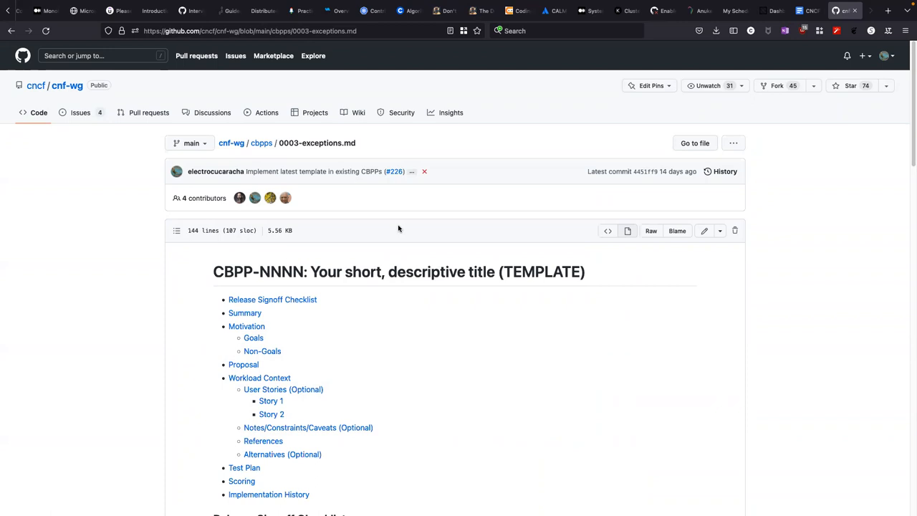
scroll(down, 3)
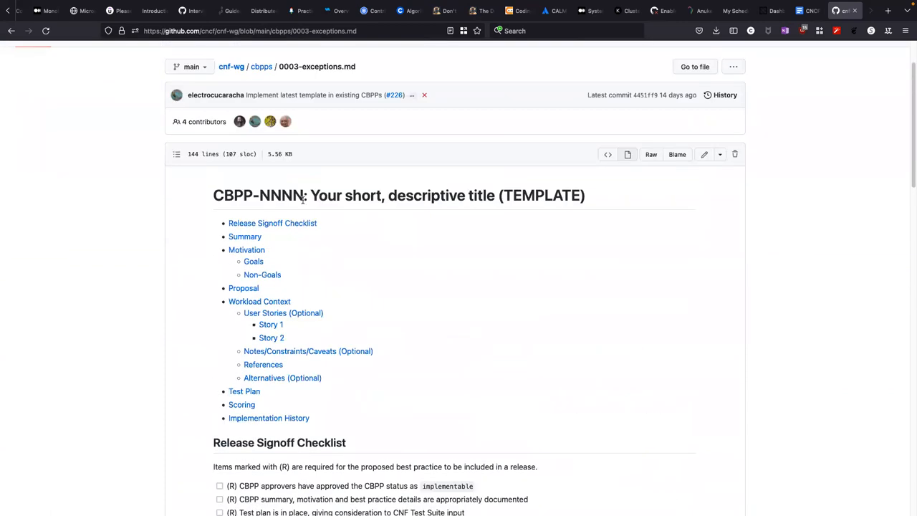
triple_click(399, 195)
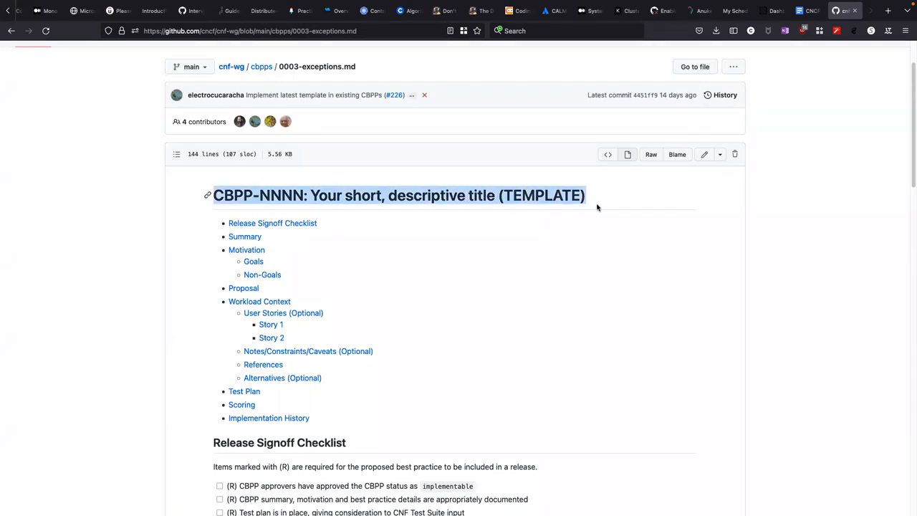
scroll(down, 3)
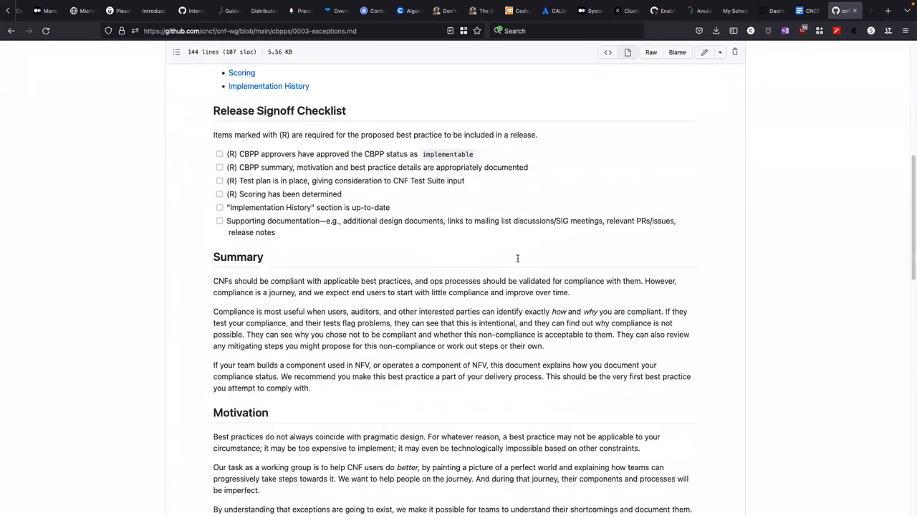
scroll(down, 3)
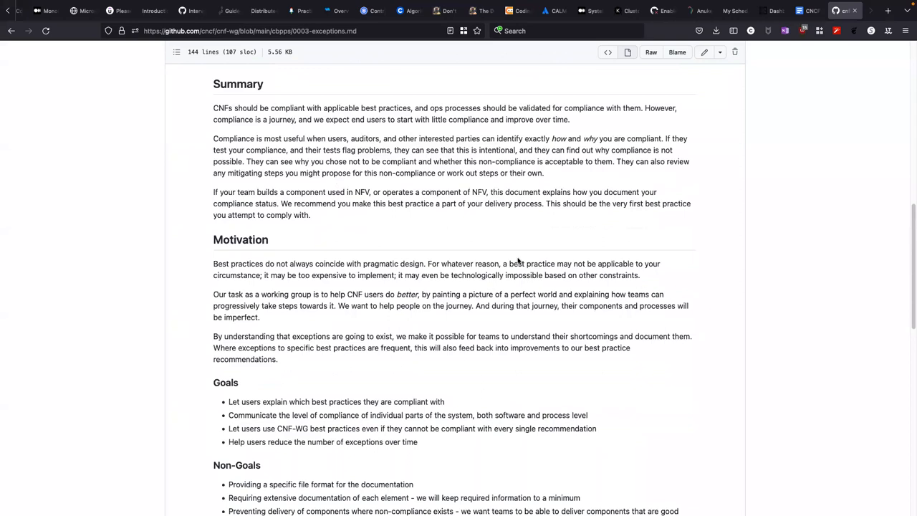
scroll(down, 3)
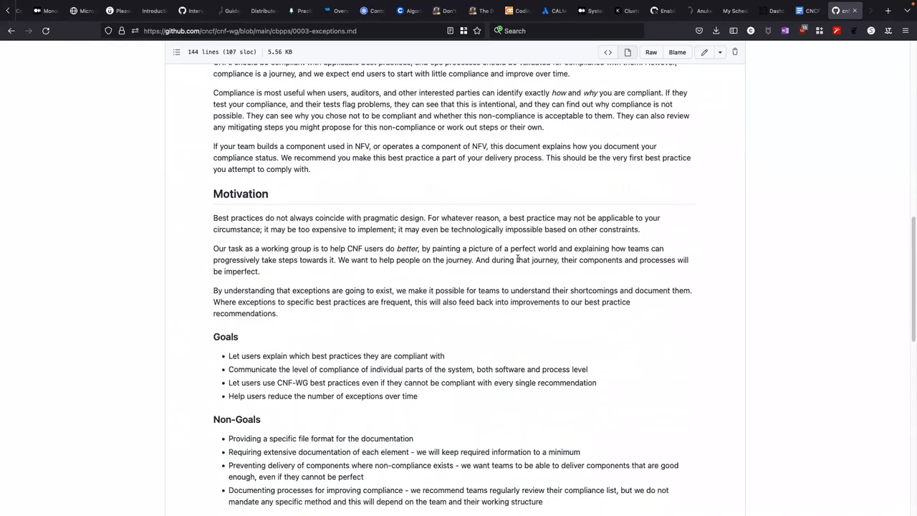
scroll(down, 3)
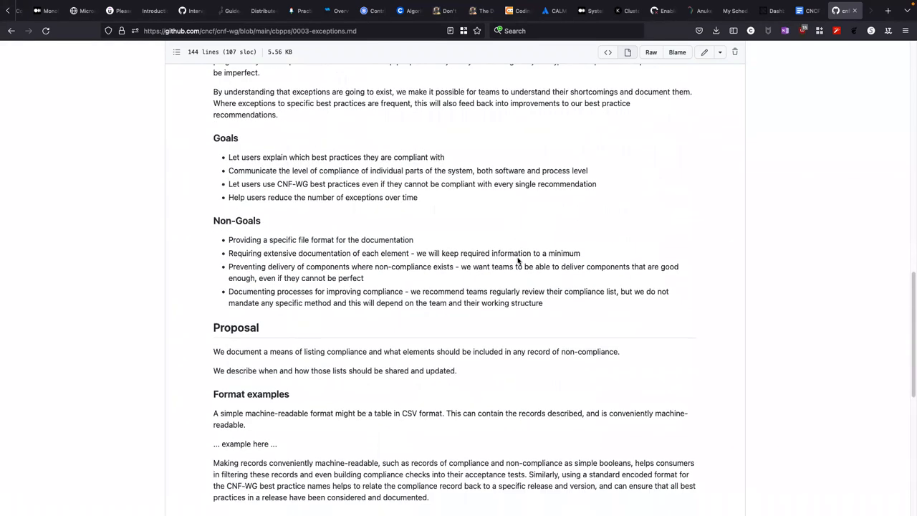
scroll(down, 3)
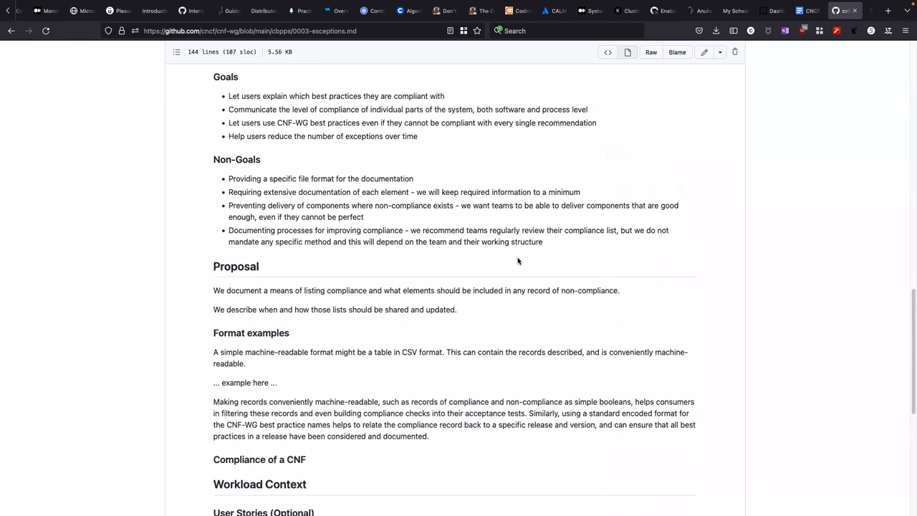
scroll(down, 3)
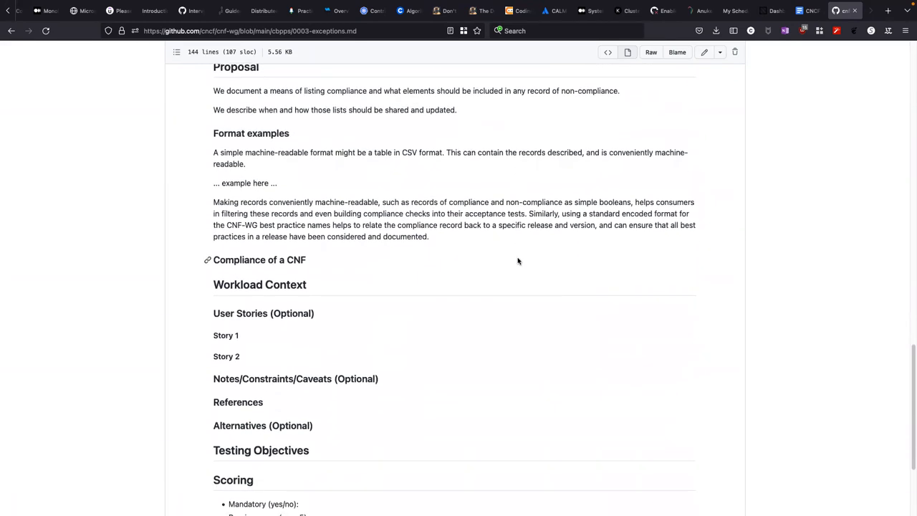
scroll(down, 3)
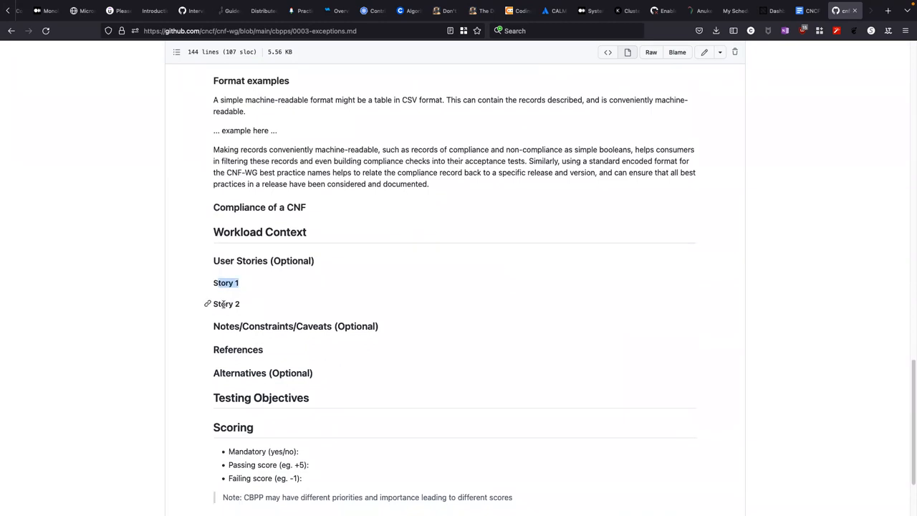
scroll(down, 3)
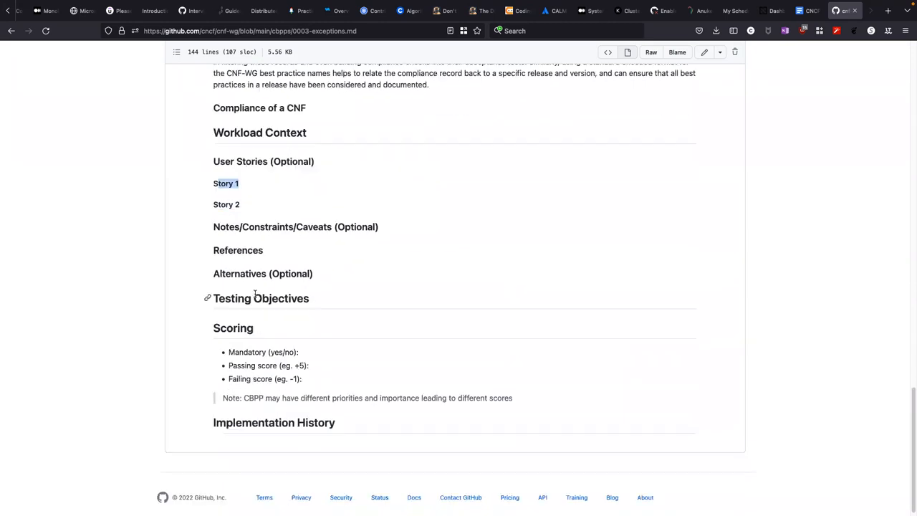
scroll(up, 3)
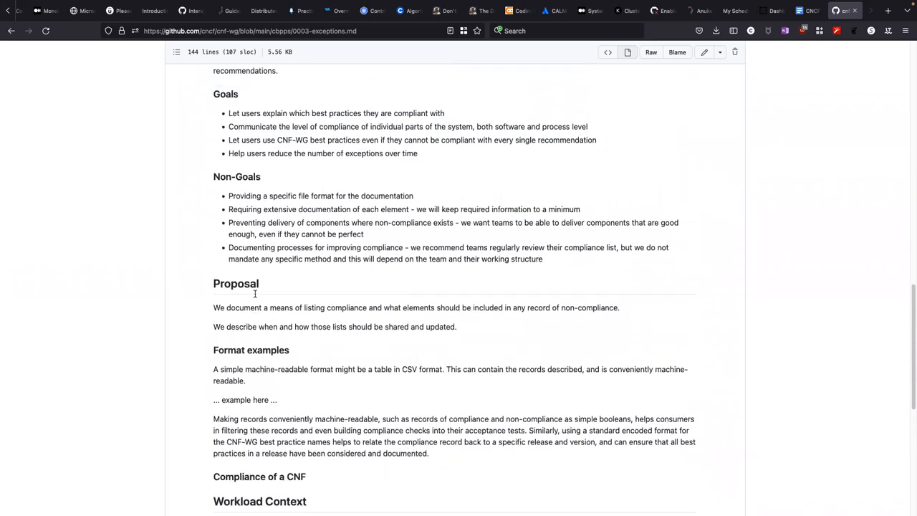
scroll(up, 3)
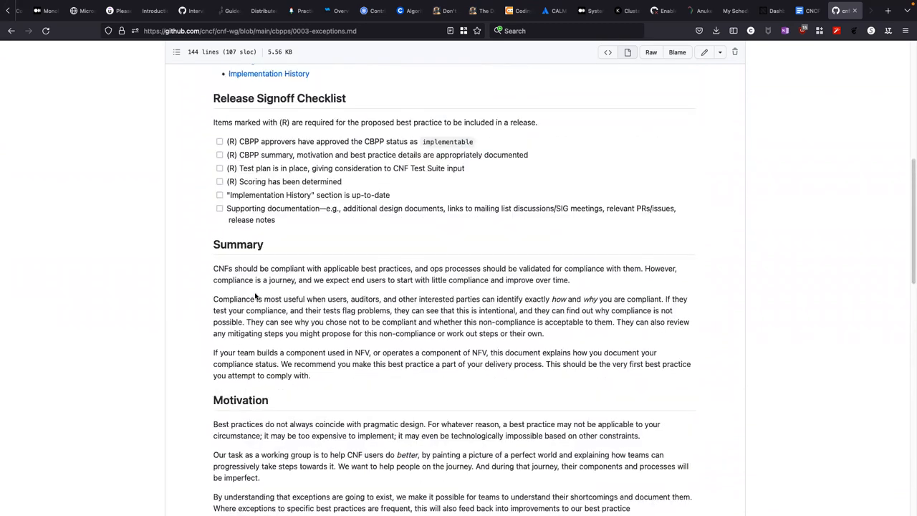
scroll(up, 3)
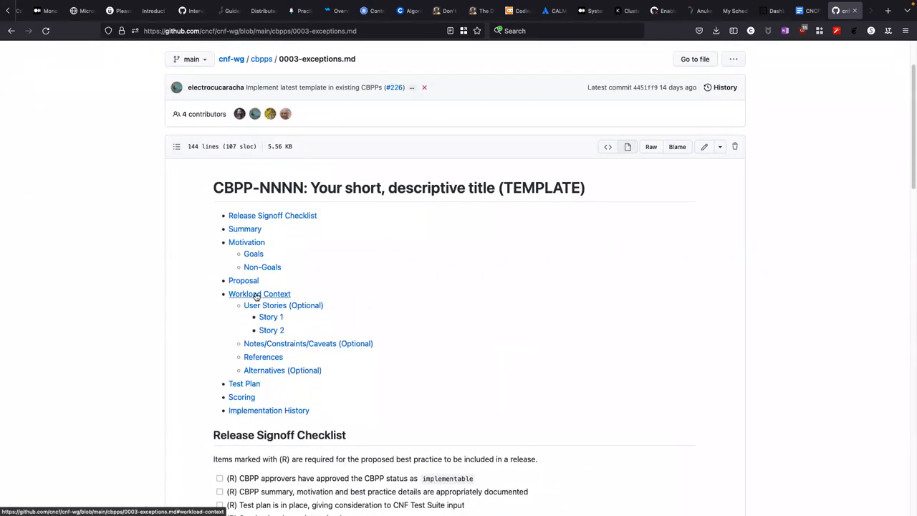
scroll(down, 3)
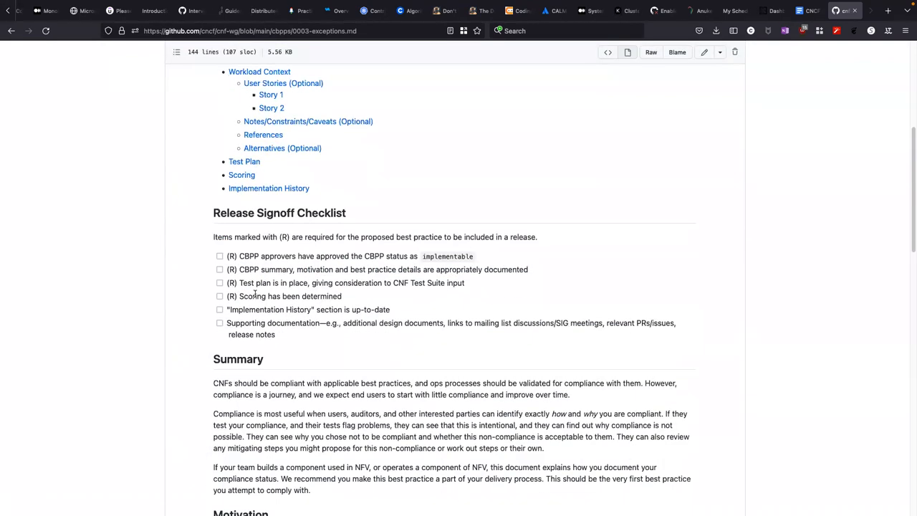
scroll(down, 3)
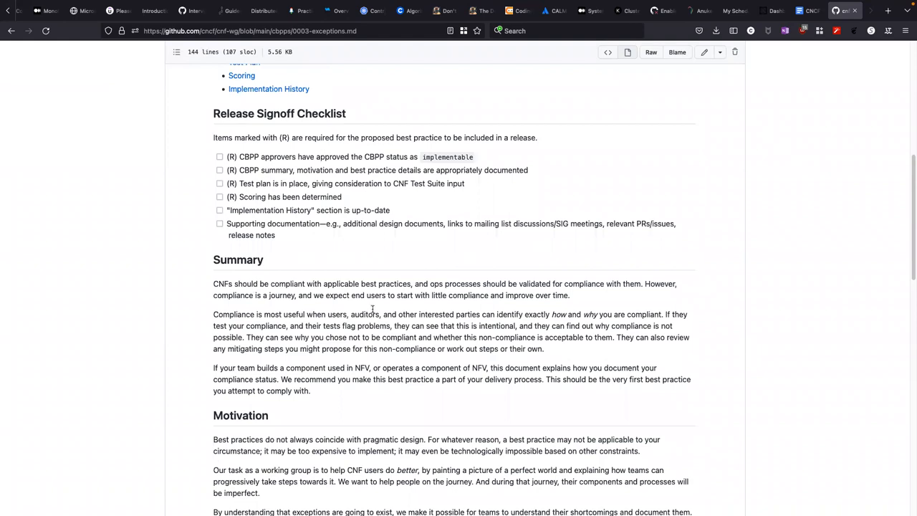
mouse_move(384, 309)
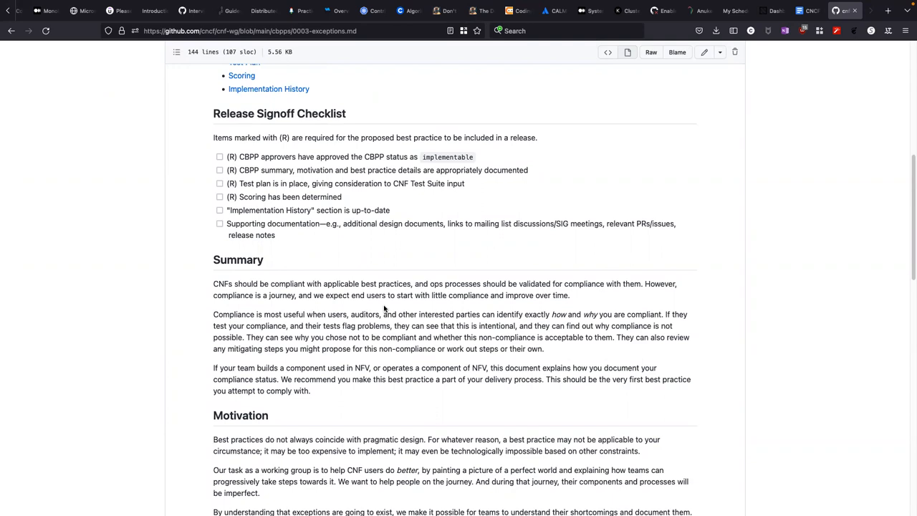
scroll(down, 3)
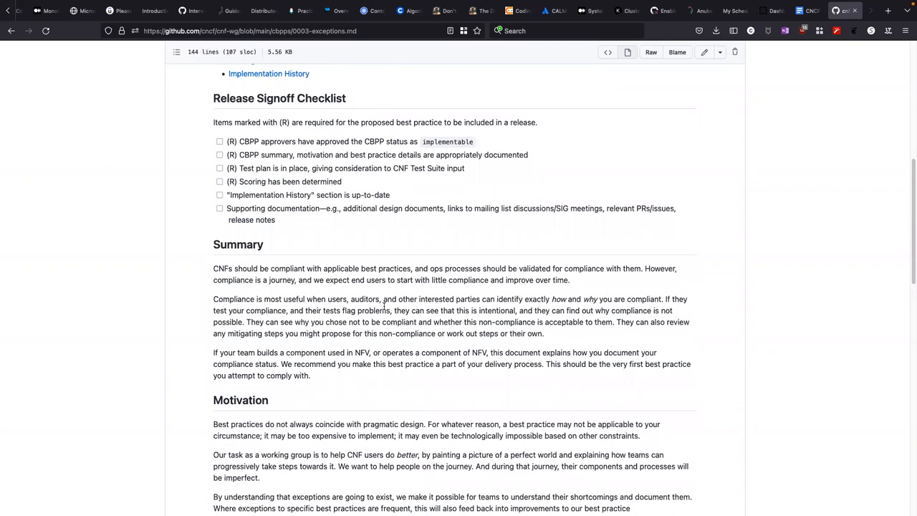
scroll(down, 3)
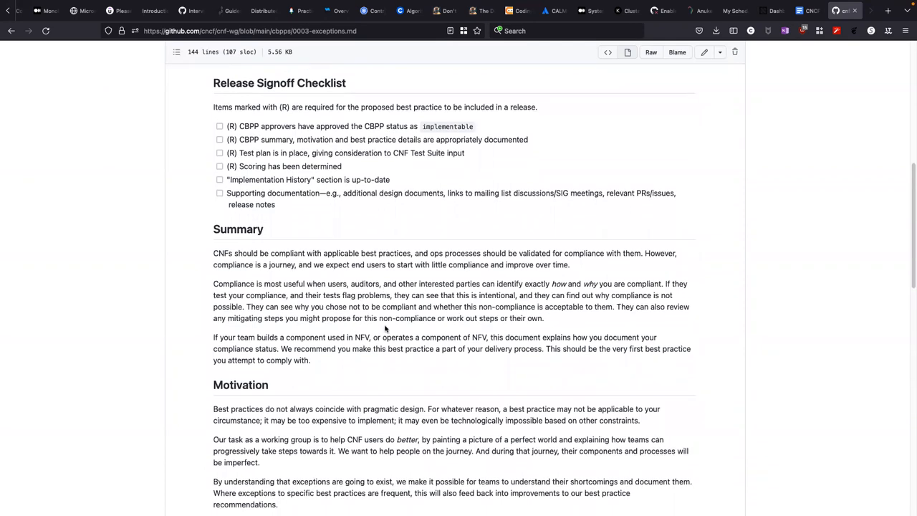
scroll(down, 3)
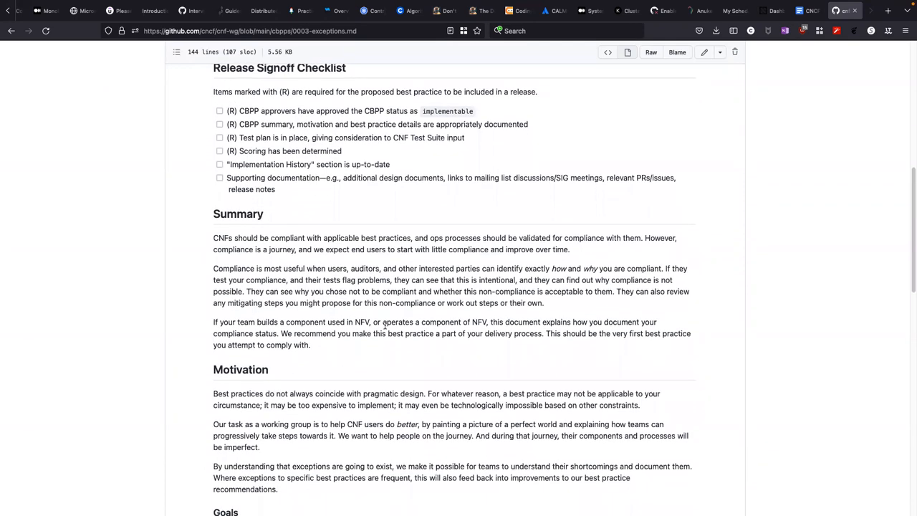
scroll(down, 3)
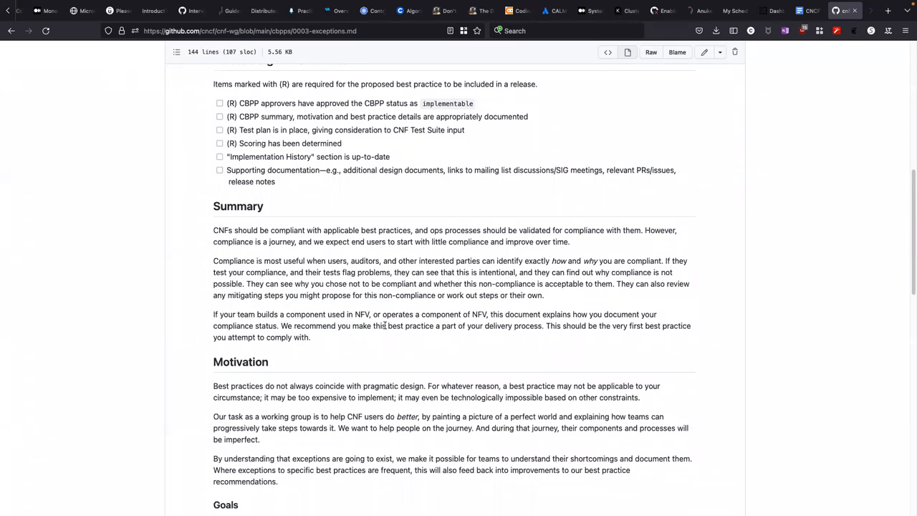
scroll(down, 3)
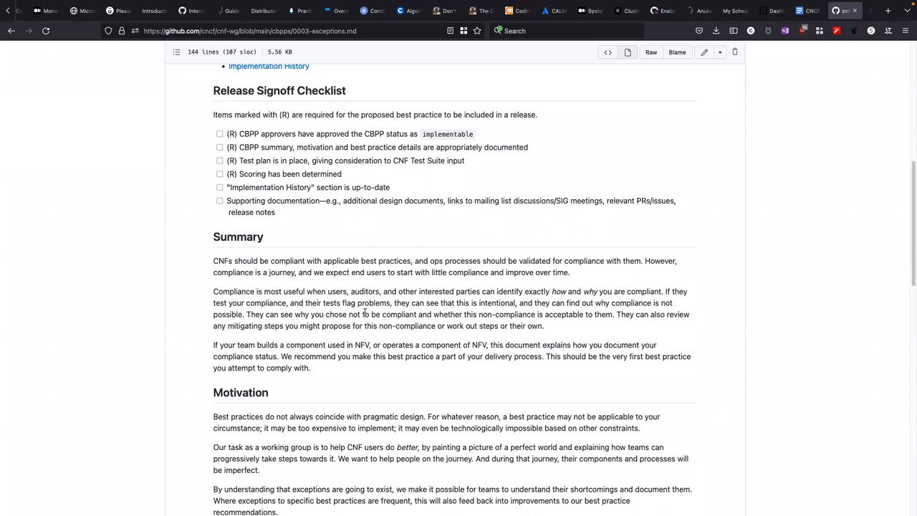
mouse_move(319, 246)
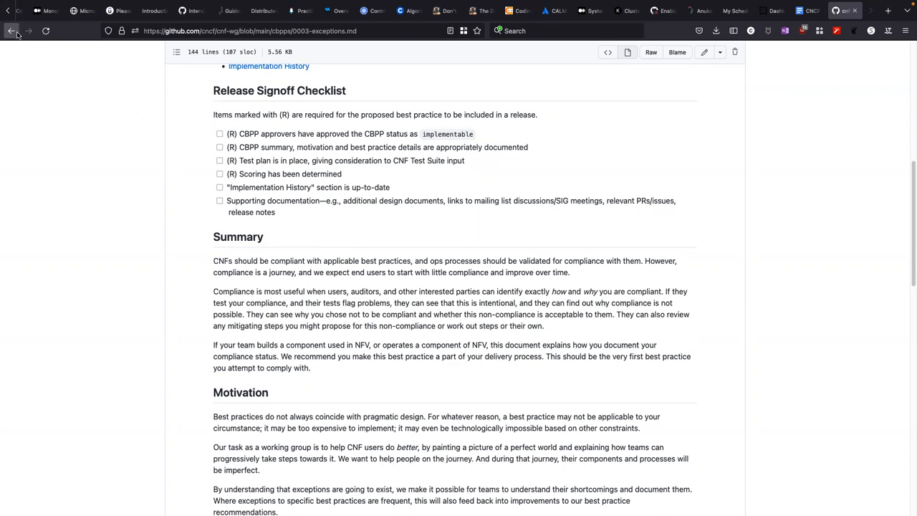
mouse_move(12, 30)
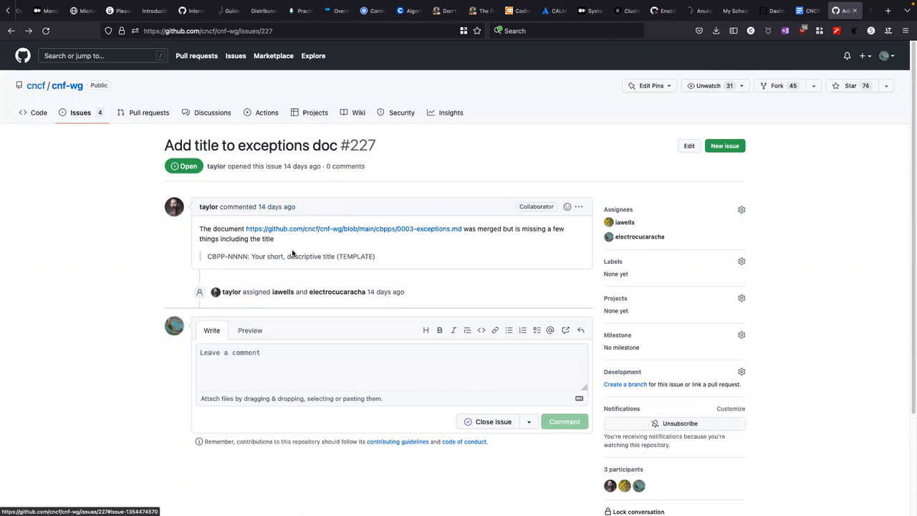
mouse_move(321, 327)
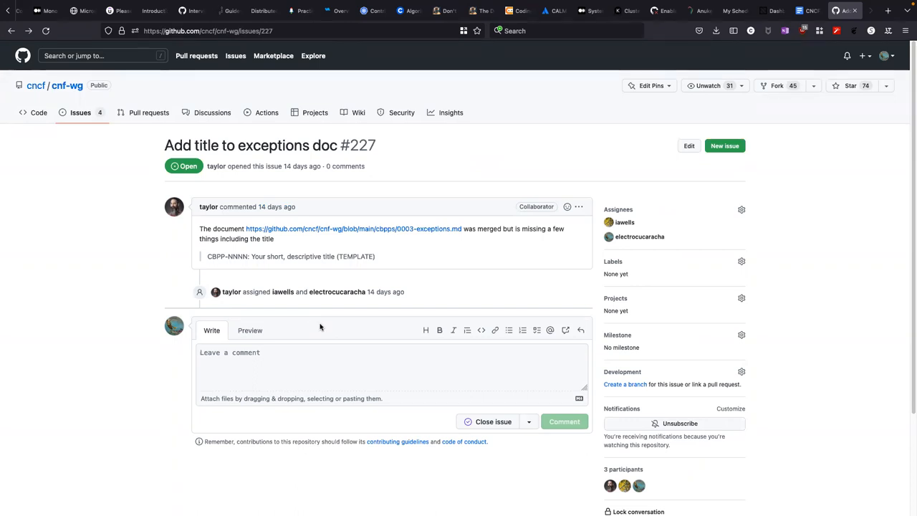
Step: Start a reply in the empty comment box on issue #227
click(321, 358)
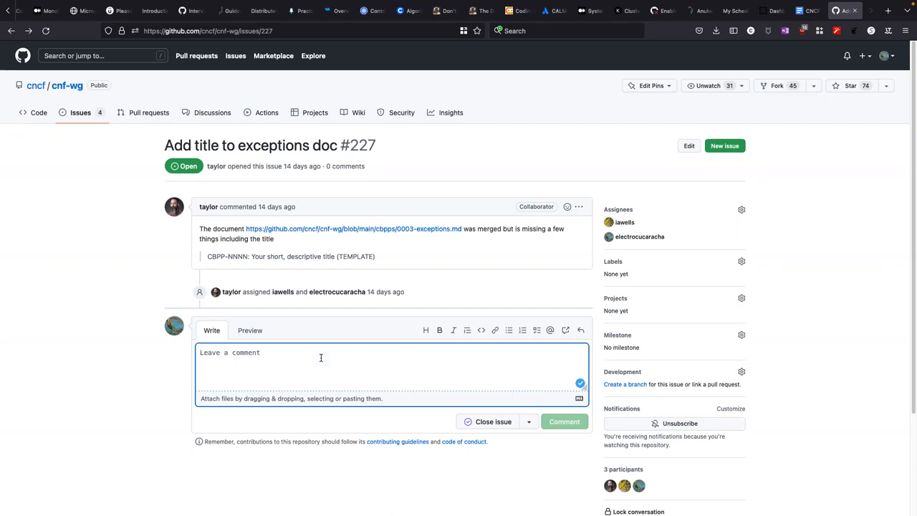
Step: Draft the comment "Expressing the best practice exception" on issue #227, correcting the 'tio' typo
text("Ex)
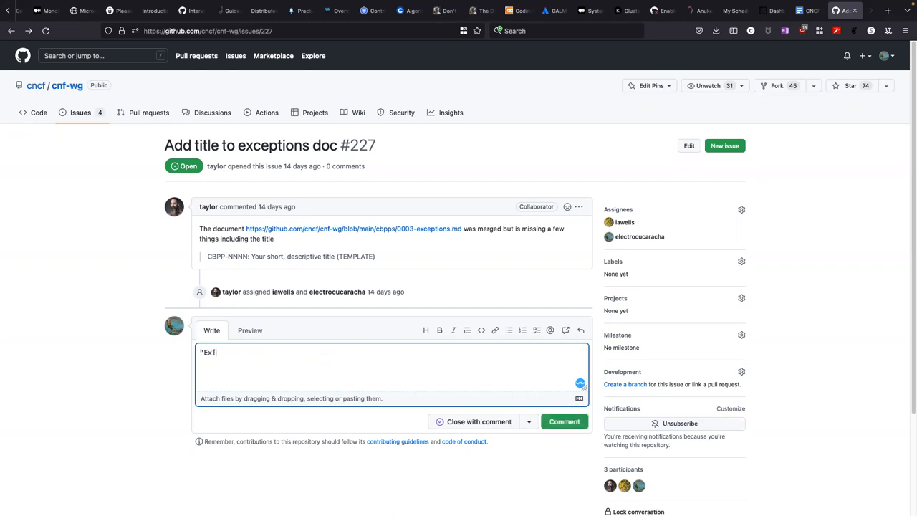
text(press)
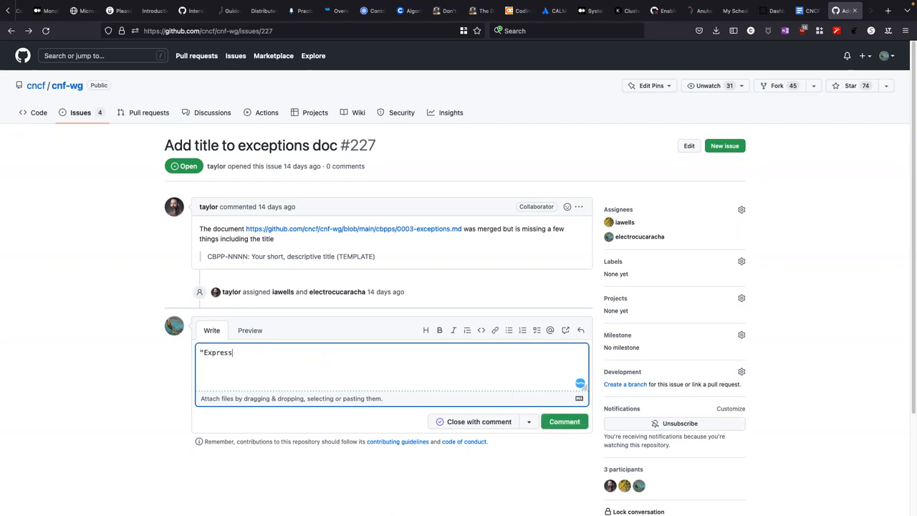
text(ing)
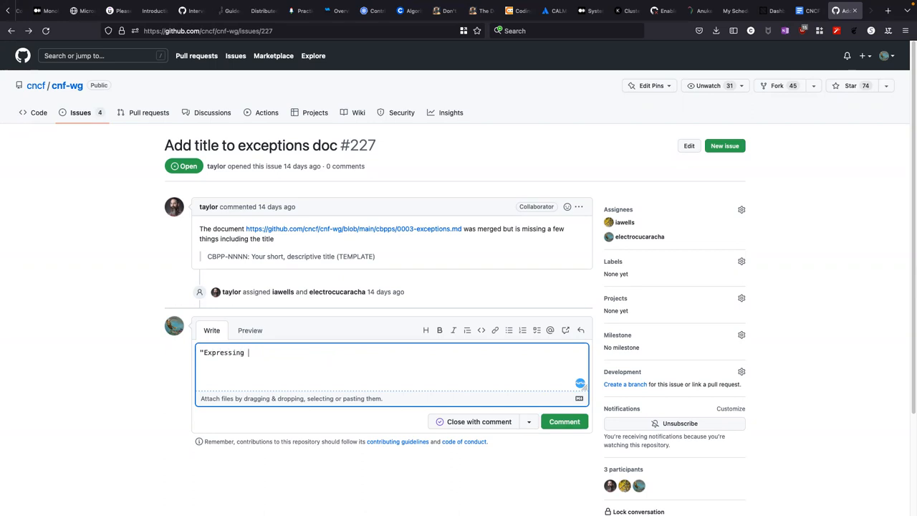
text(the)
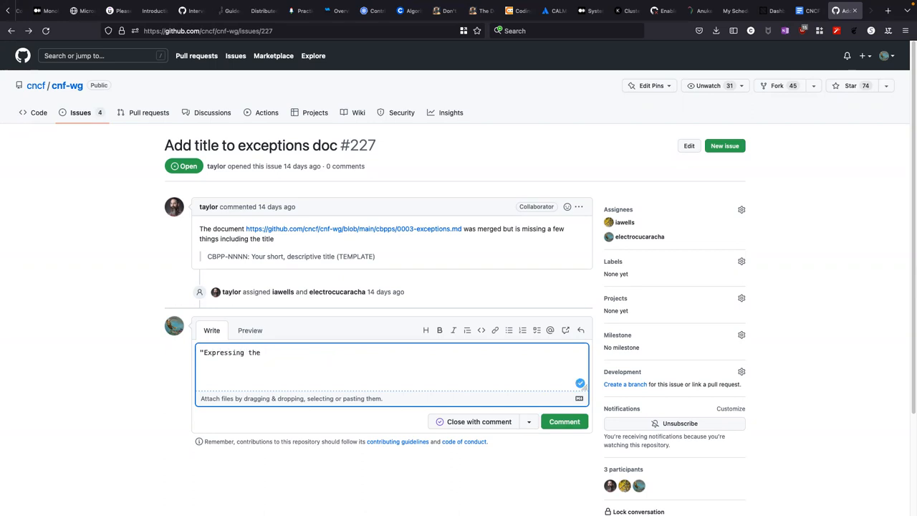
text(best practice exep)
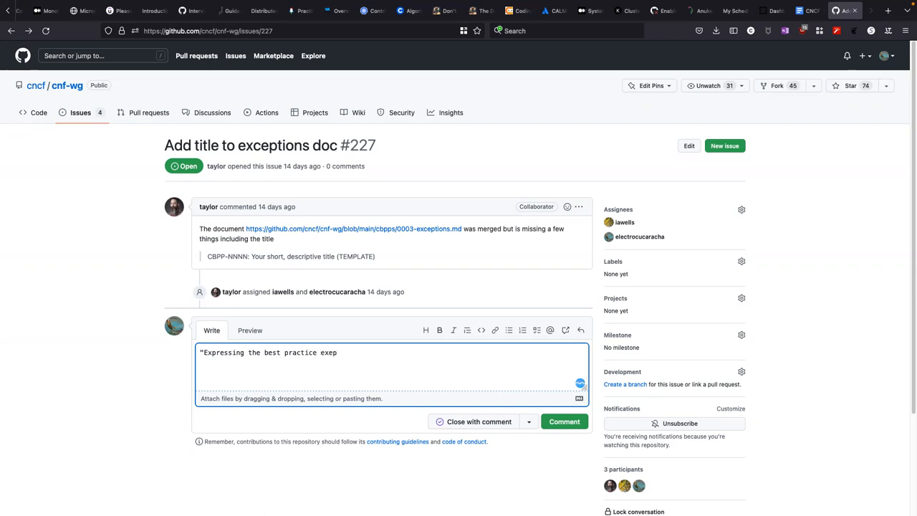
text(tio)
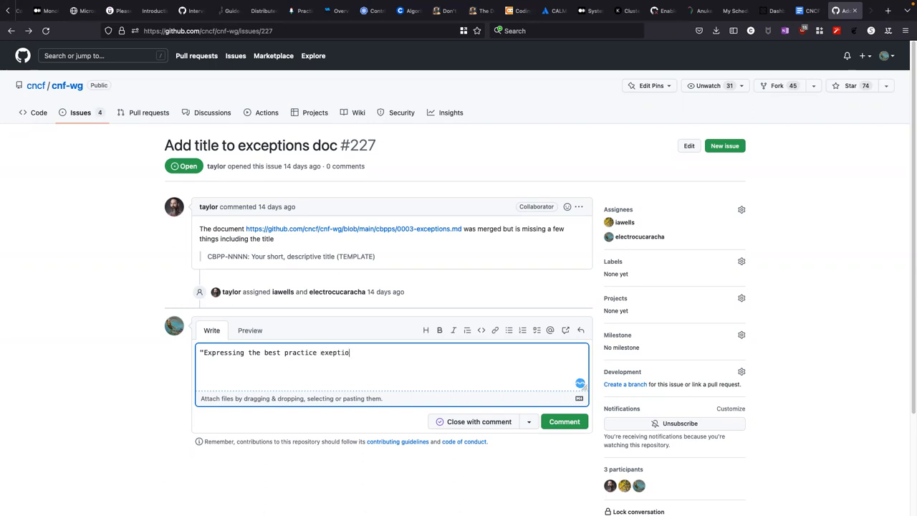
key(BackSpace)
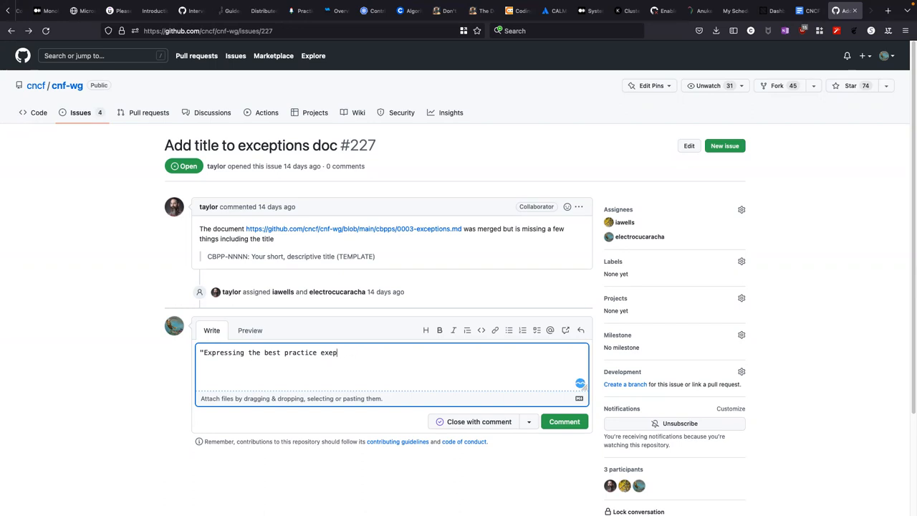
text(tion")
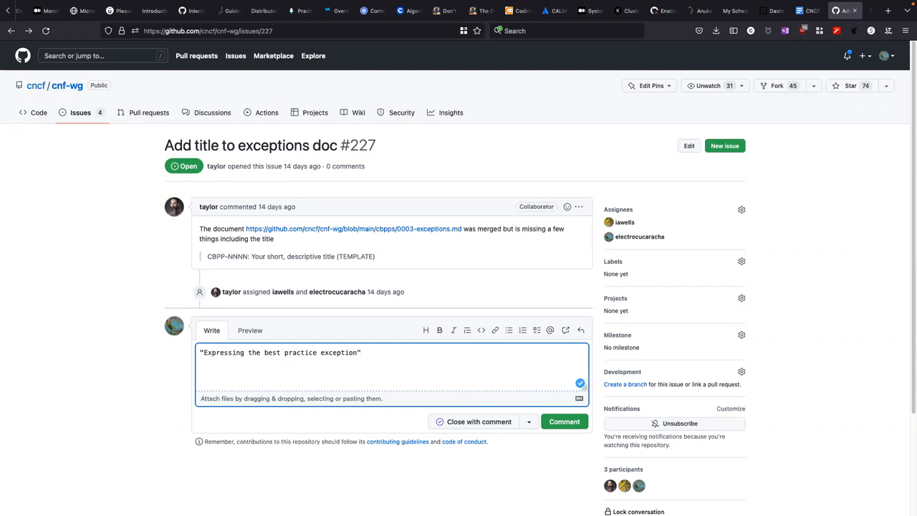
click(568, 207)
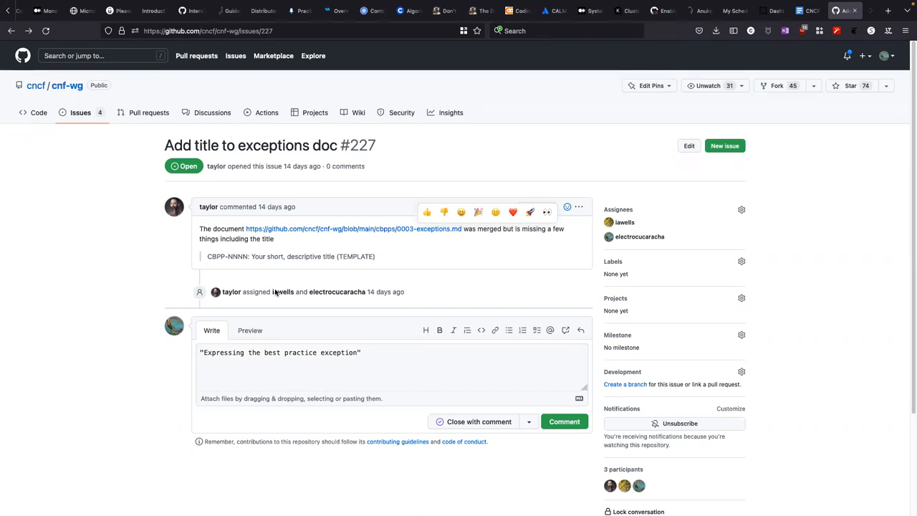
mouse_move(797, 273)
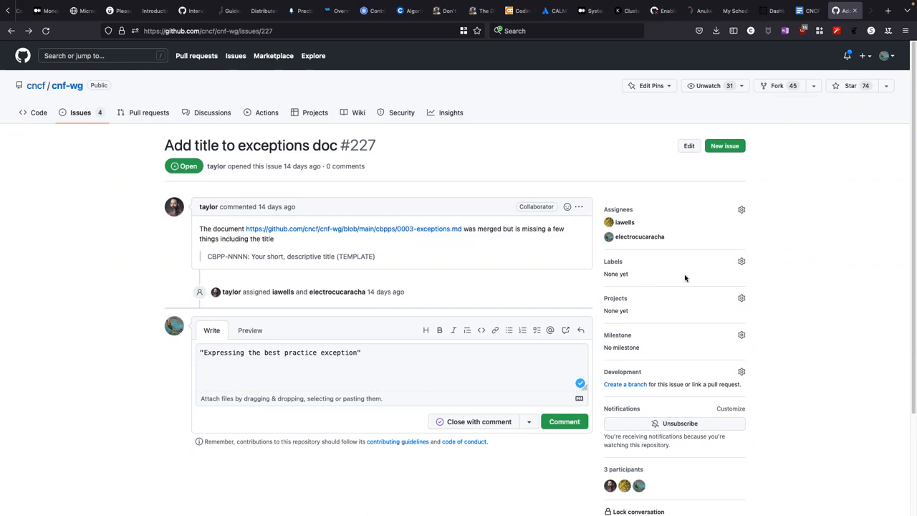
mouse_move(685, 278)
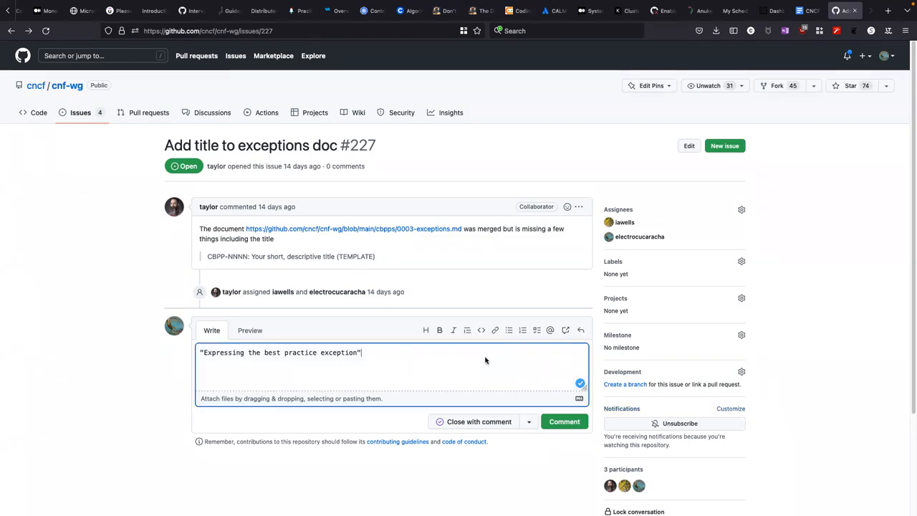
Step: Rewrite the draft as 'These are some possible options:' with two bulleted titles, including "Document exceptions to following a best practice"
text(, "Document exceptions to following a best practice)
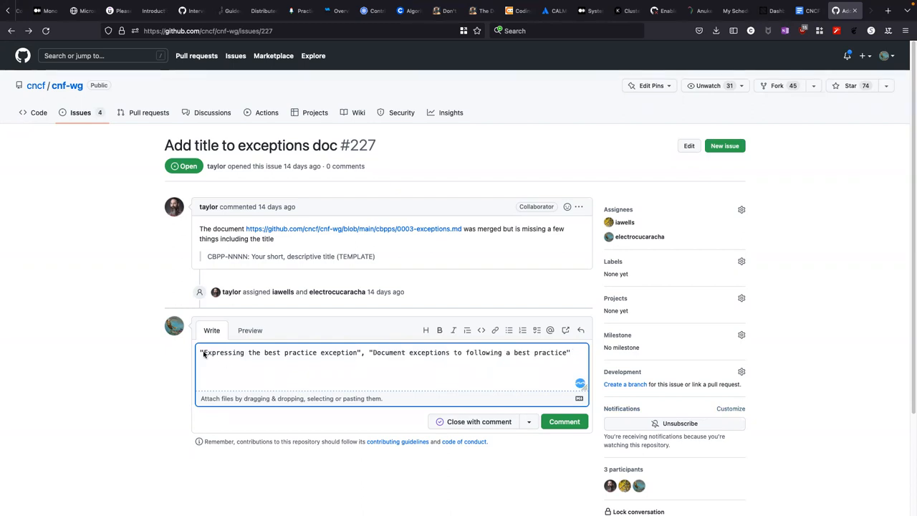
text(These are some)
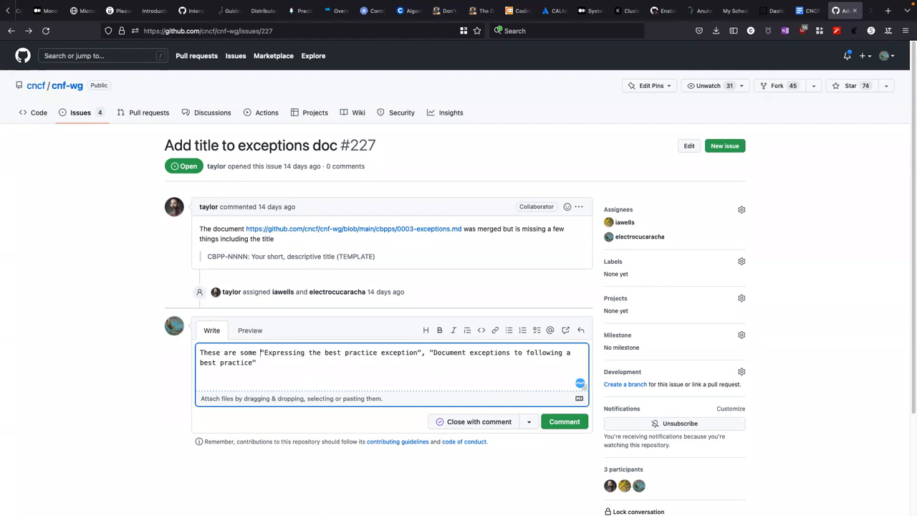
text(possibel)
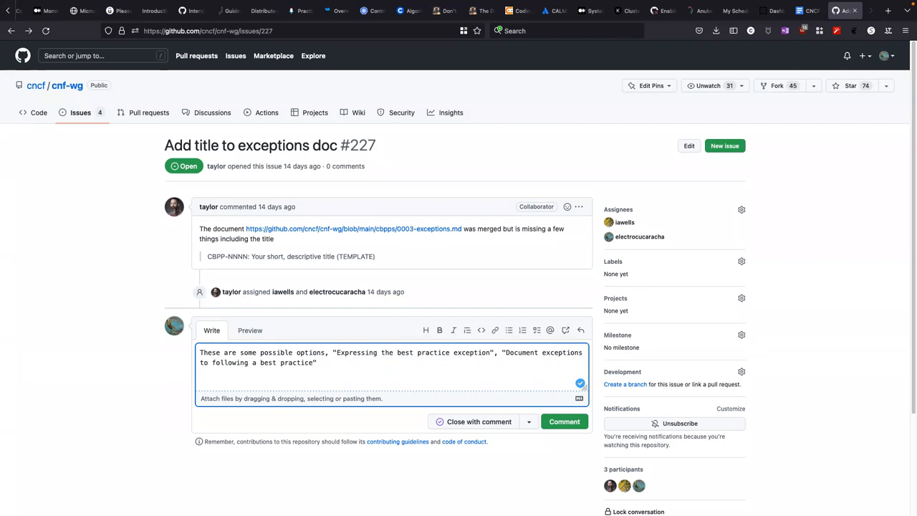
click(333, 353)
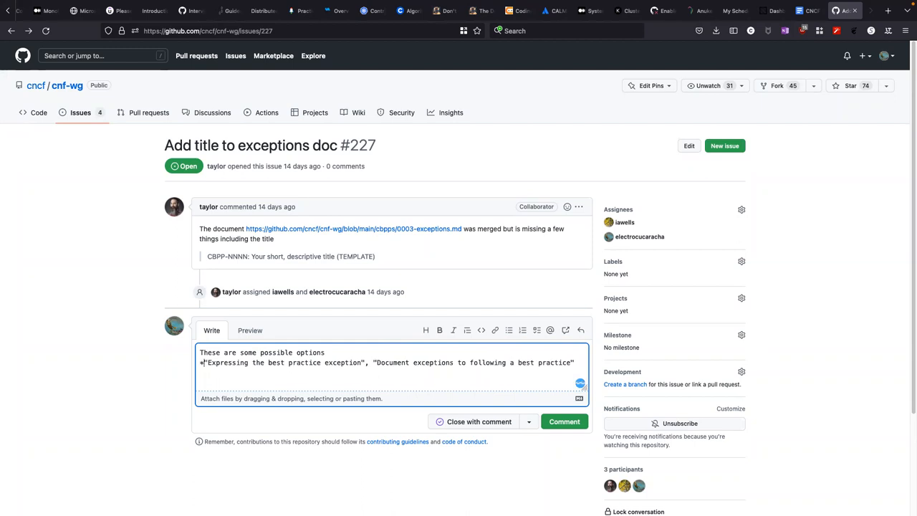
text(" ")
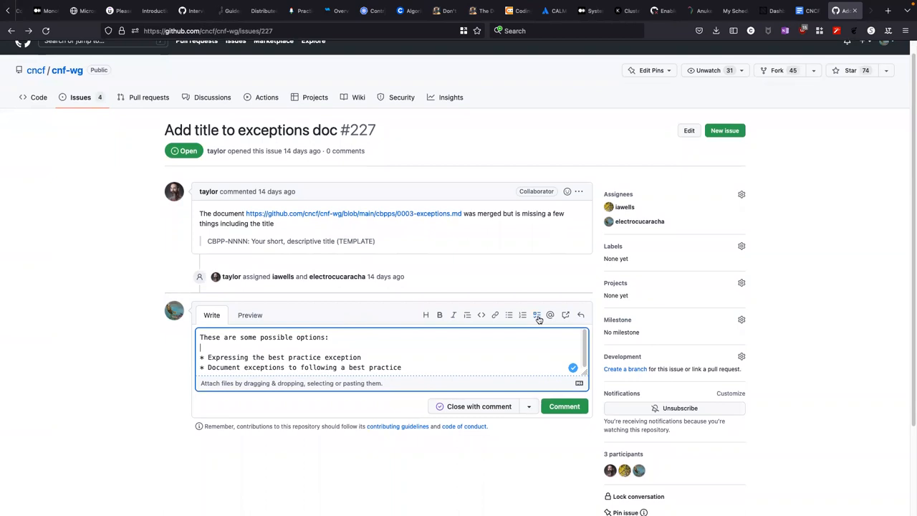
mouse_move(537, 315)
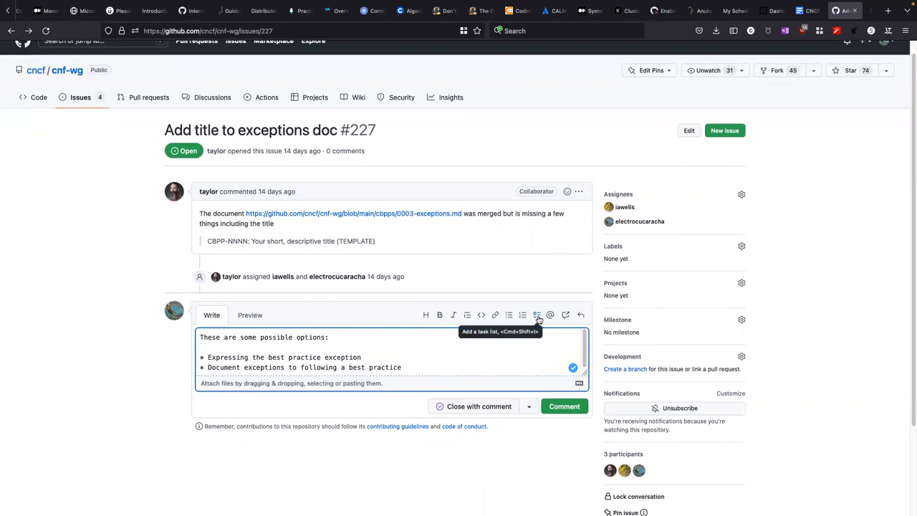
mouse_move(240, 355)
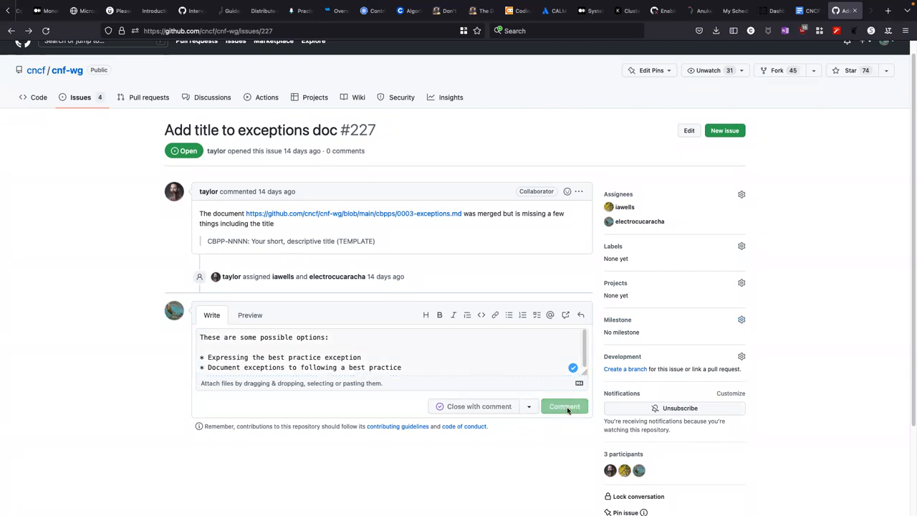
click(564, 407)
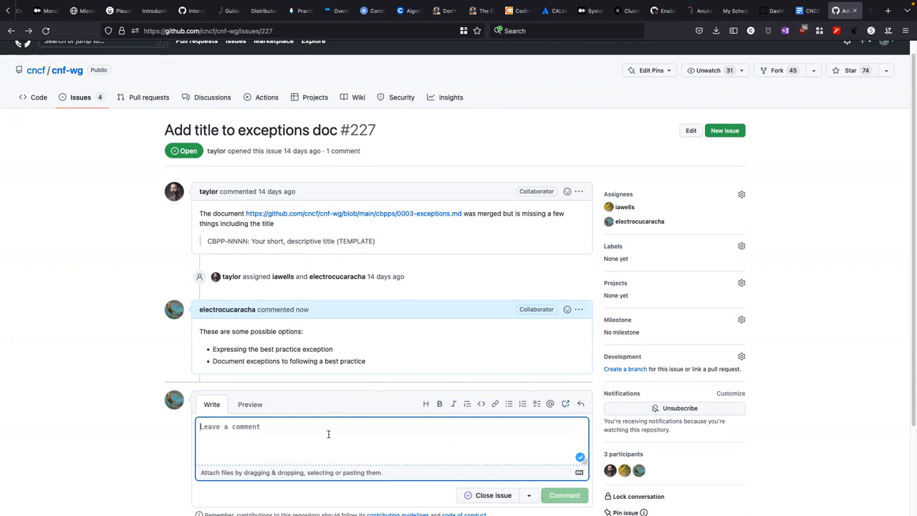
text(@iawells those are some p)
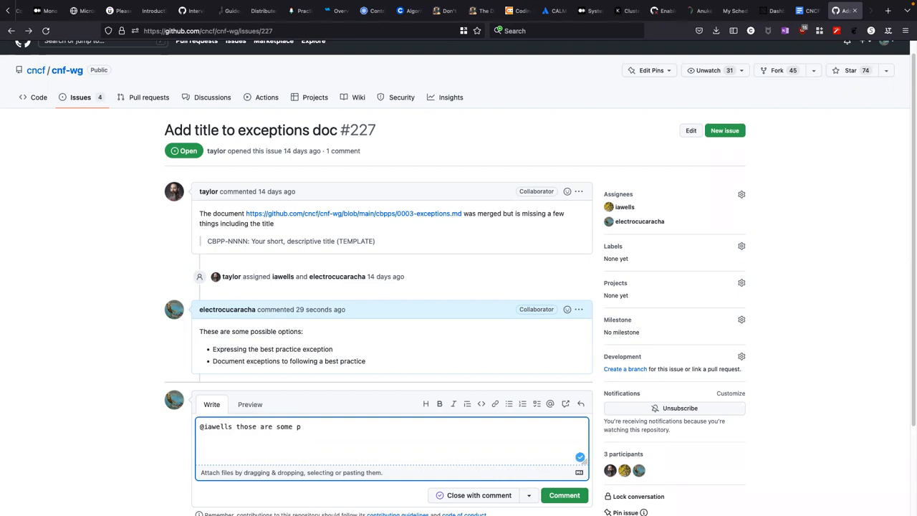
text(options)
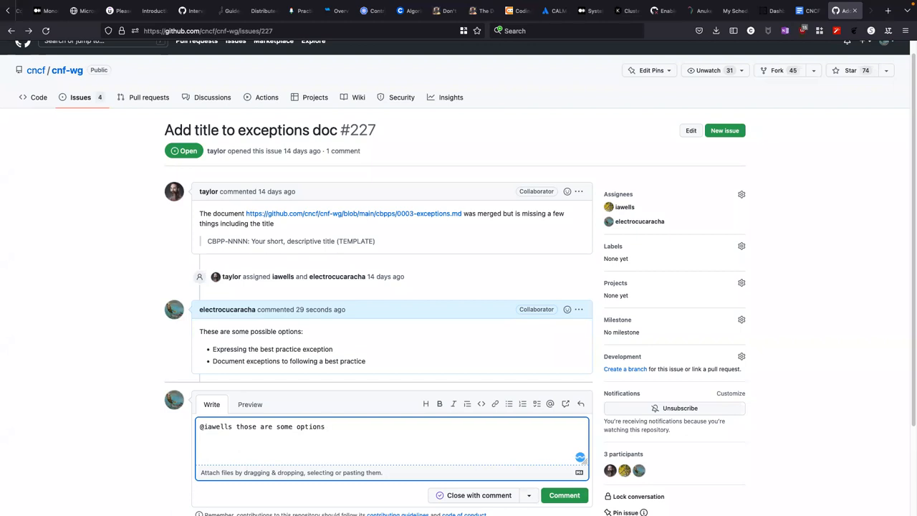
text(that we p)
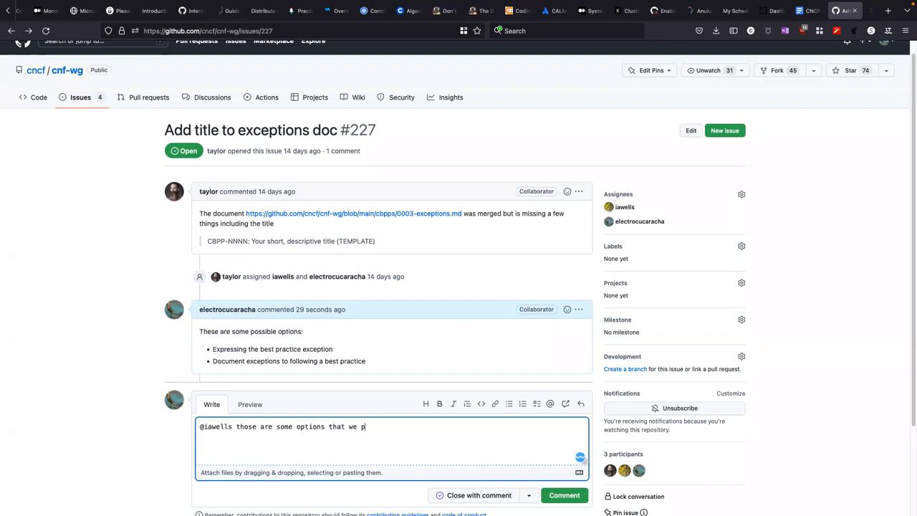
text(roposed during the)
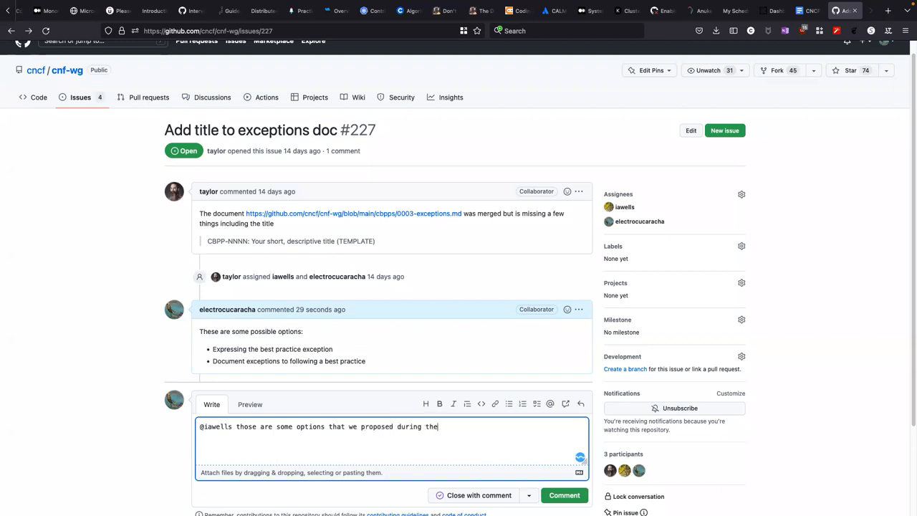
text(weekly meeting can you check them)
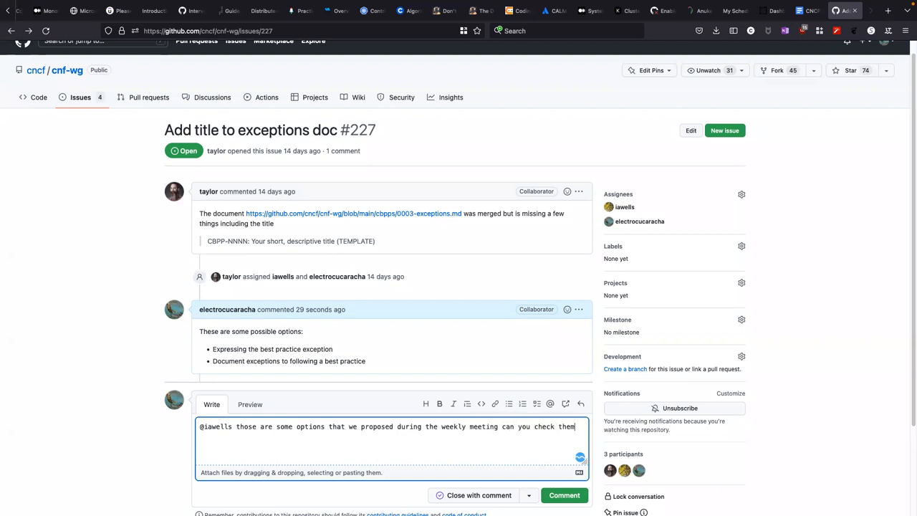
text(?)
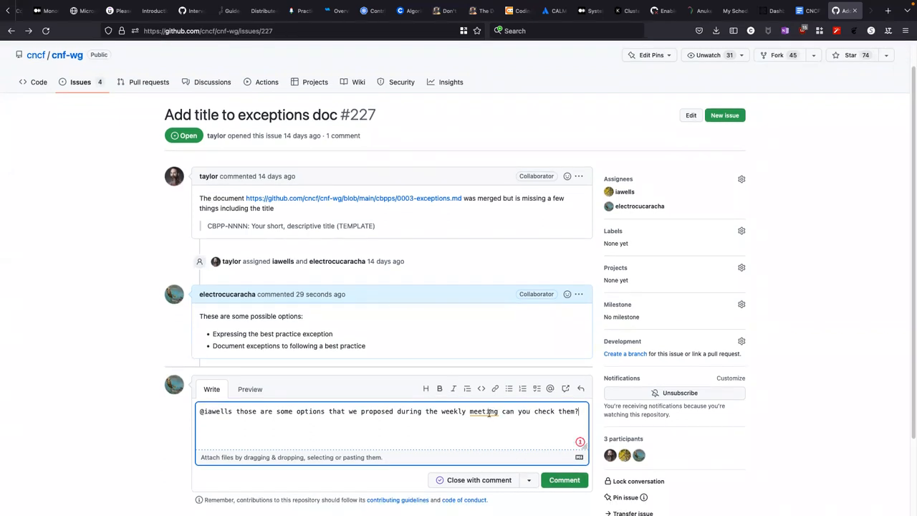
text(,)
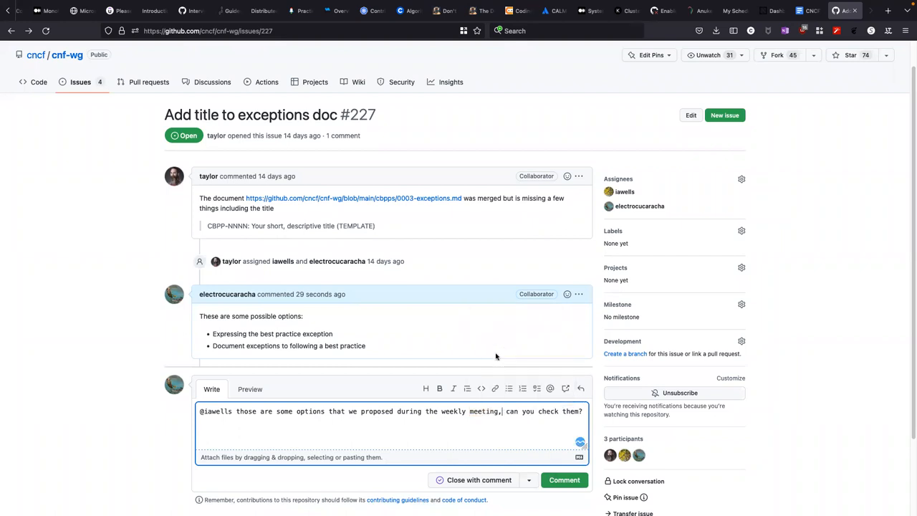
click(564, 478)
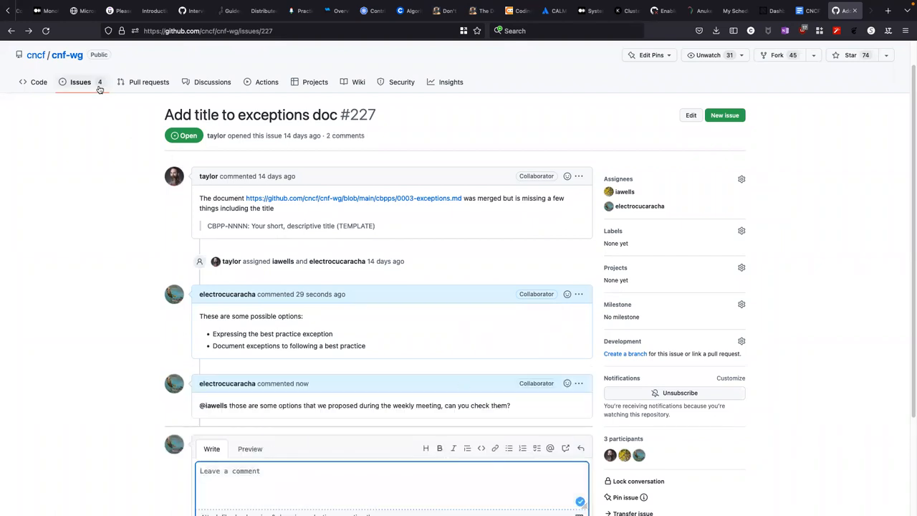
Step: Return to the open issues list and bring up issue #211, Requirements for multi-interface
click(80, 81)
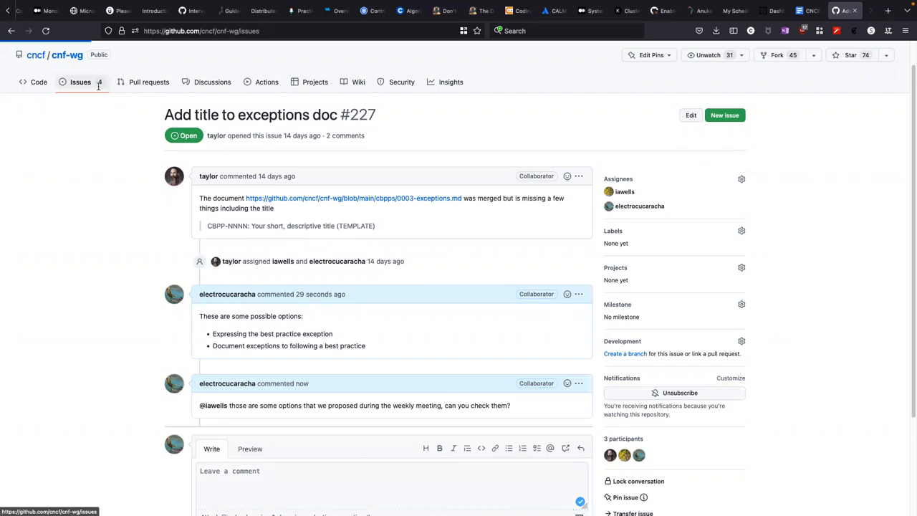
click(80, 81)
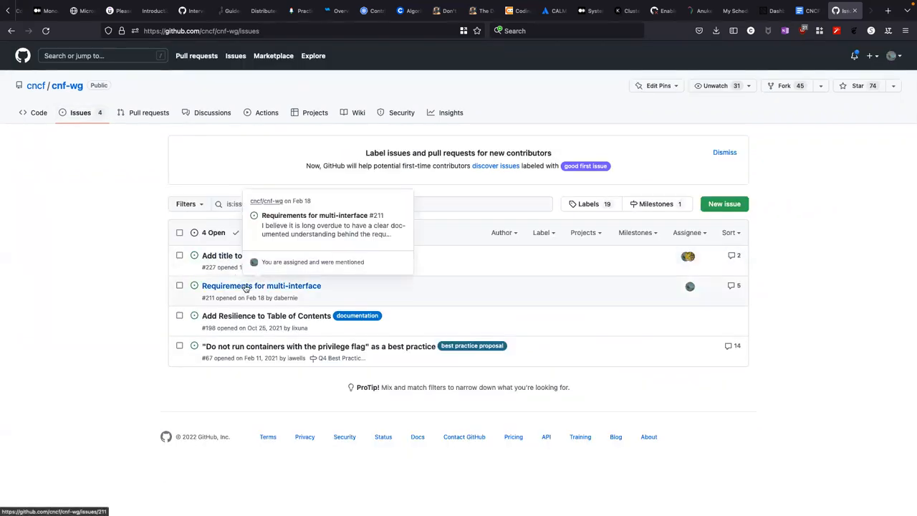
click(261, 285)
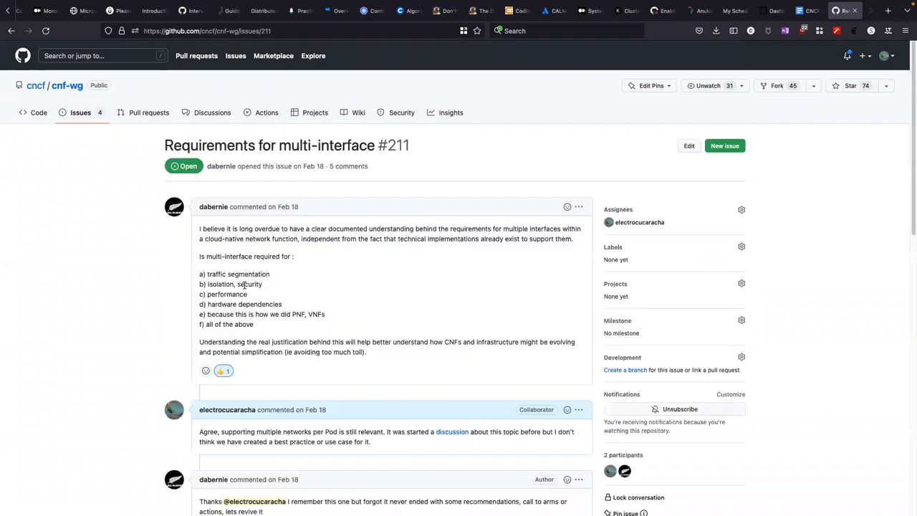
scroll(down, 3)
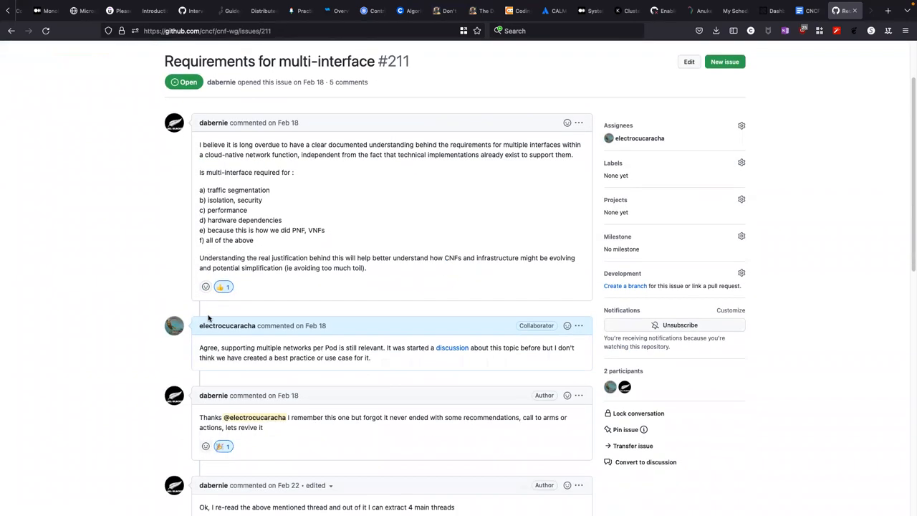
scroll(down, 3)
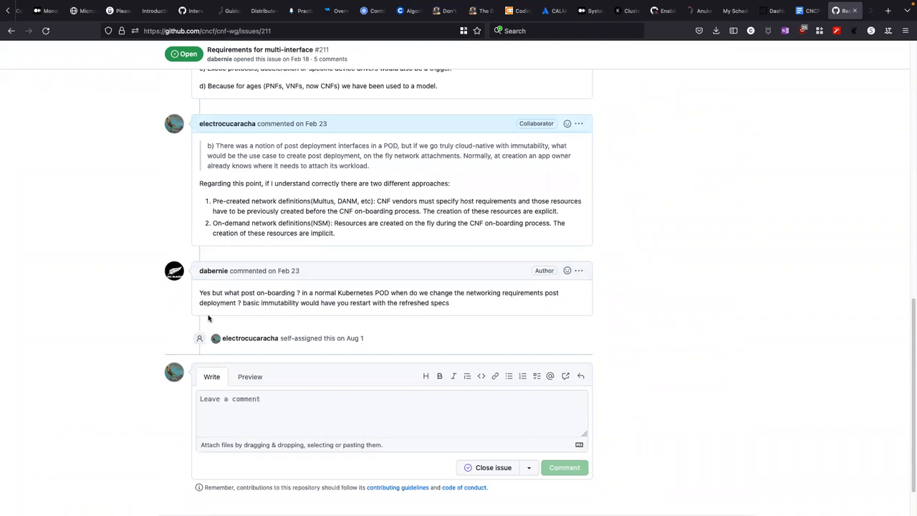
scroll(up, 3)
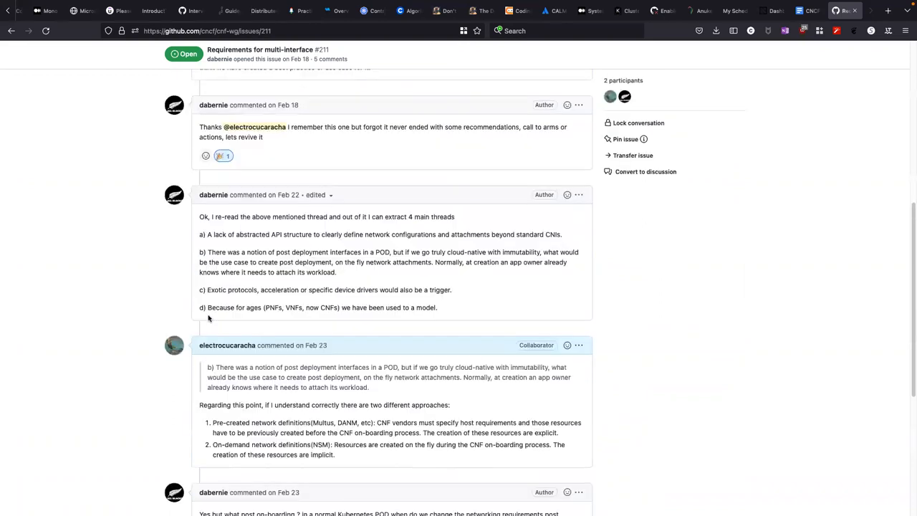
scroll(up, 3)
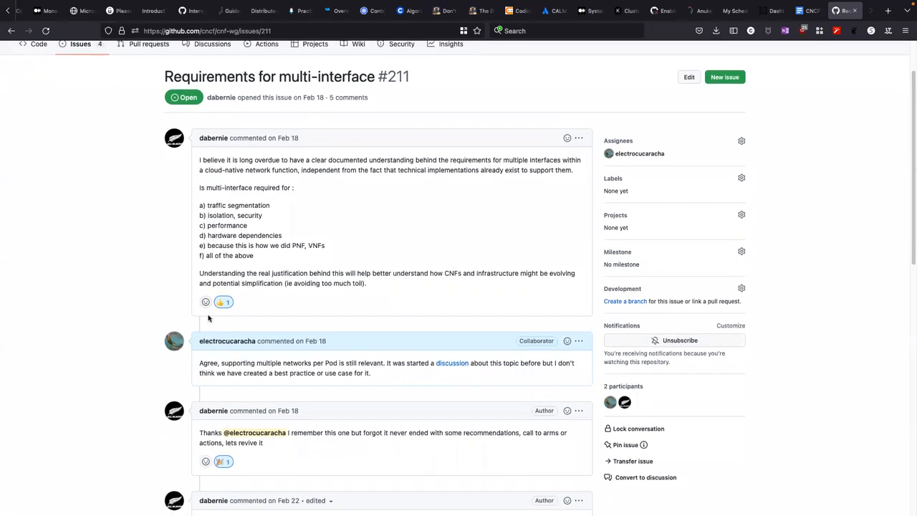
scroll(down, 3)
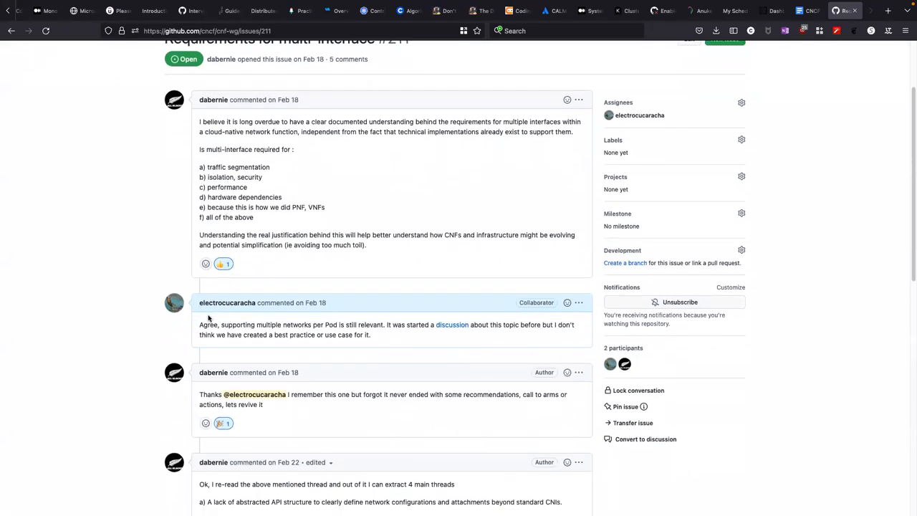
scroll(down, 3)
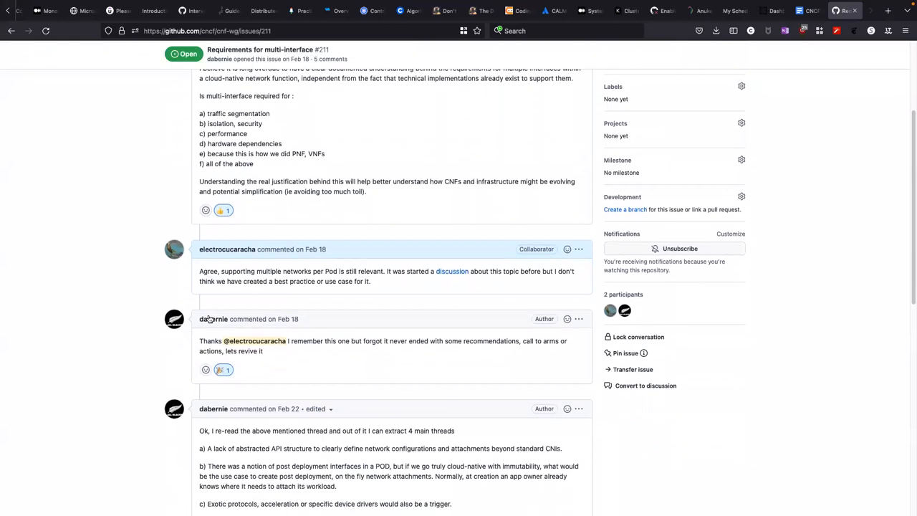
scroll(down, 3)
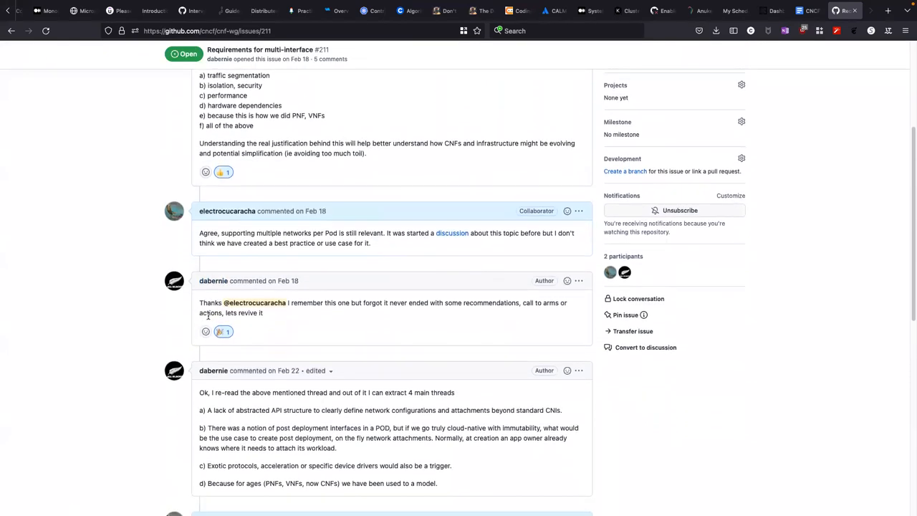
scroll(down, 3)
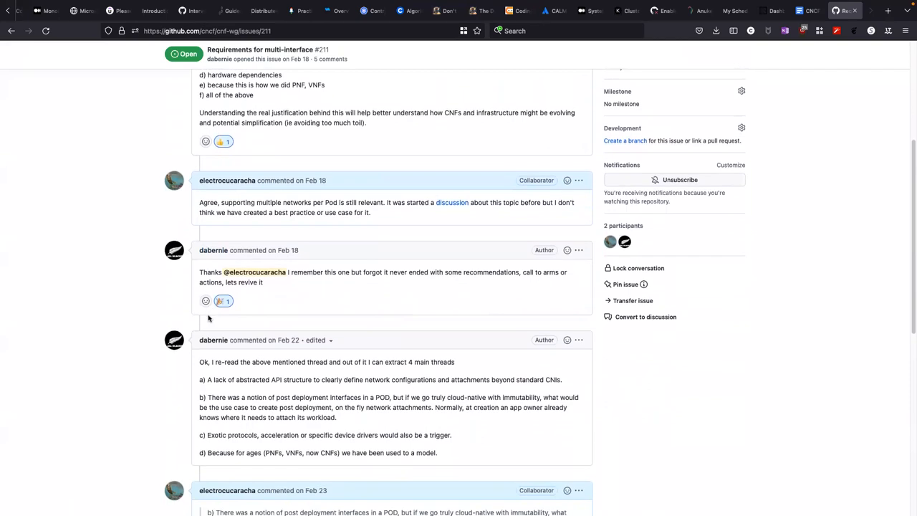
scroll(down, 3)
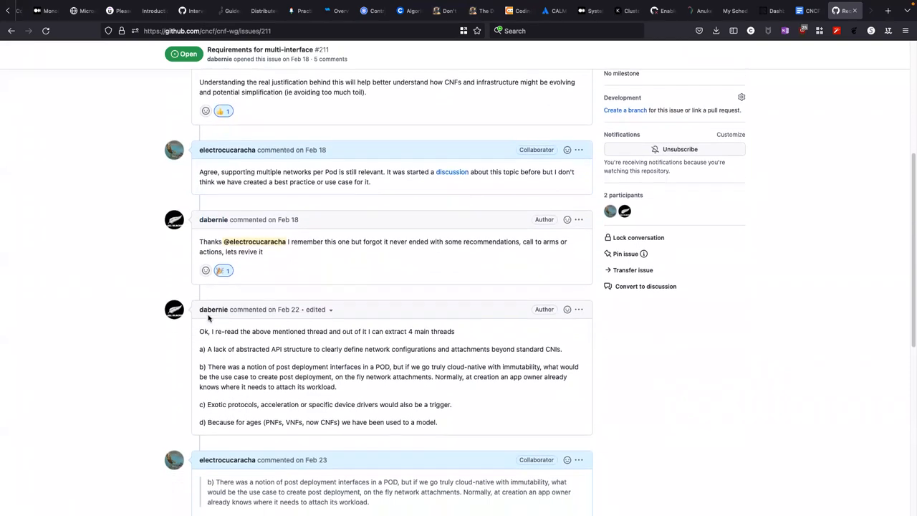
scroll(down, 3)
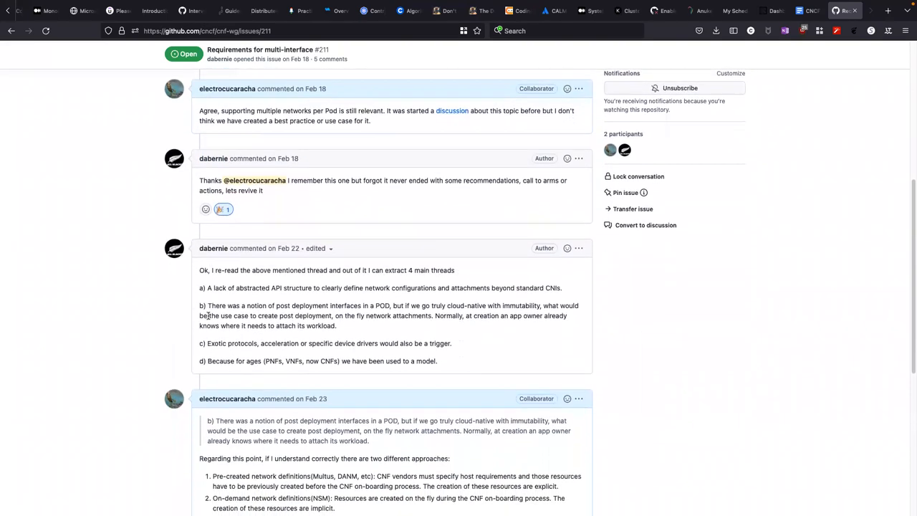
scroll(down, 3)
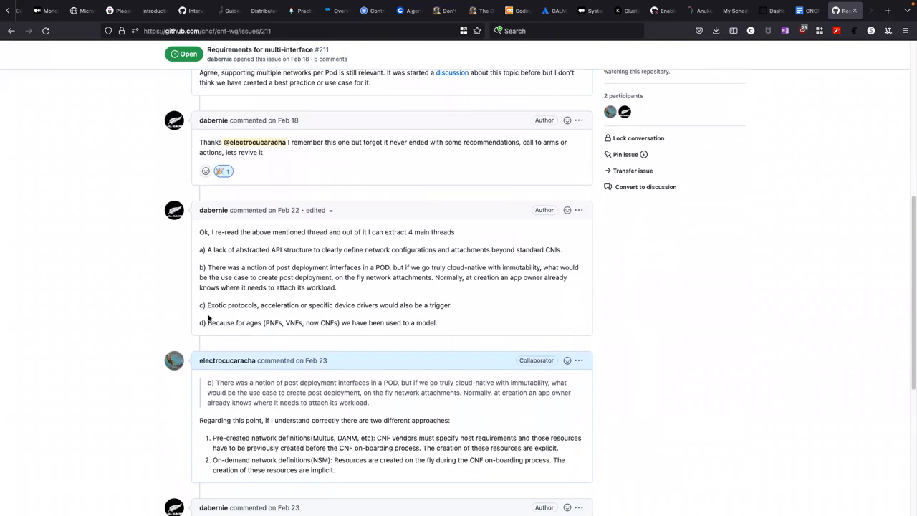
scroll(down, 3)
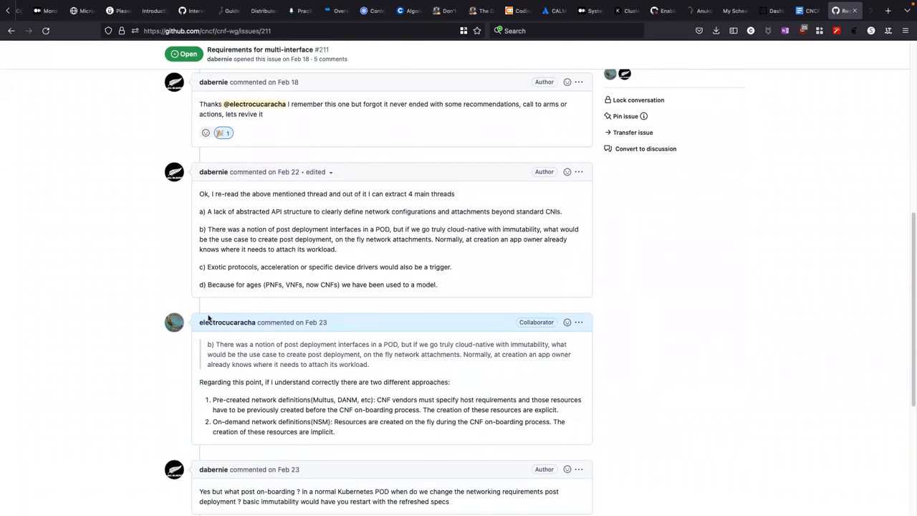
mouse_move(226, 321)
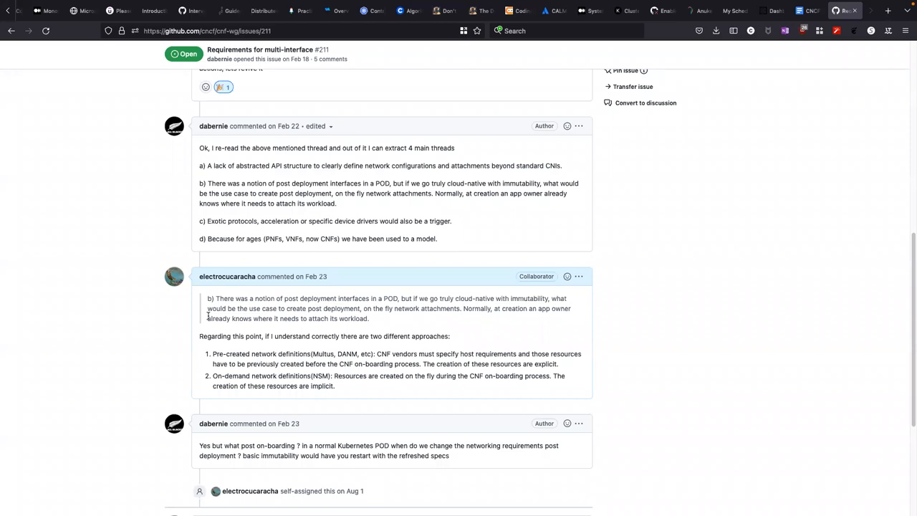
scroll(down, 3)
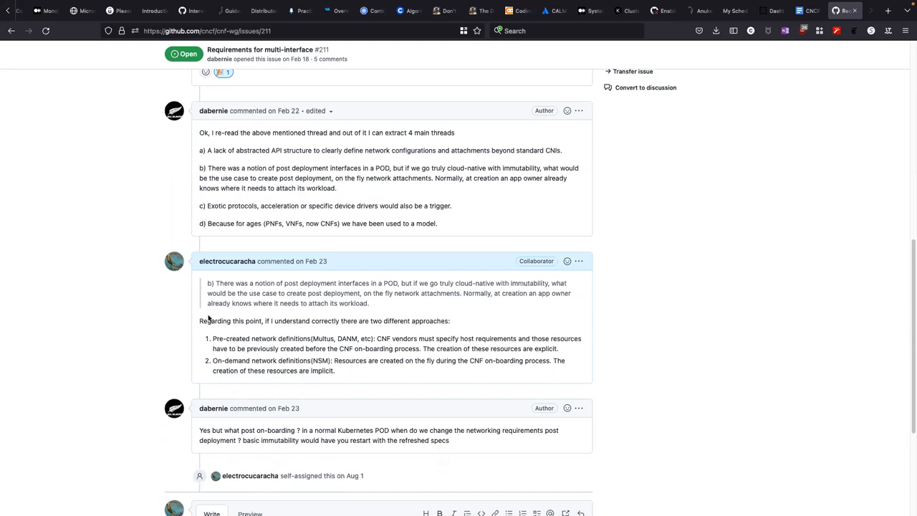
mouse_move(338, 334)
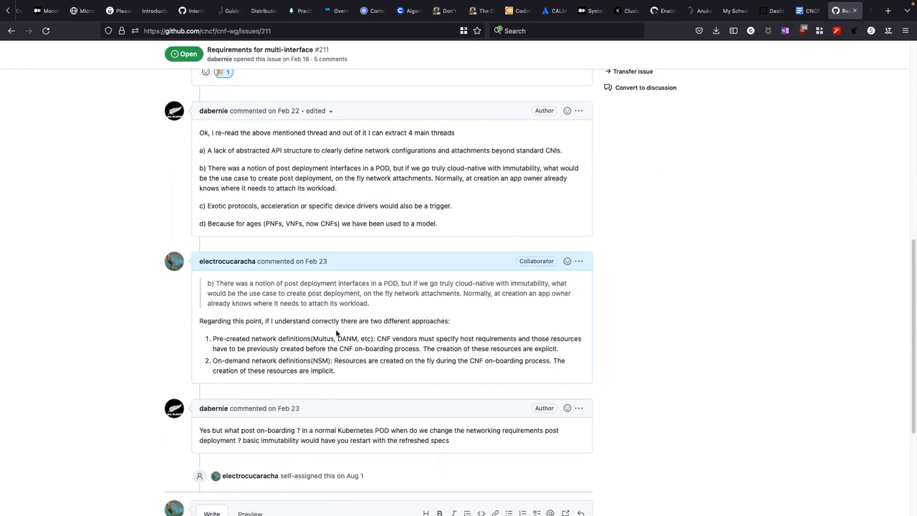
double_click(322, 338)
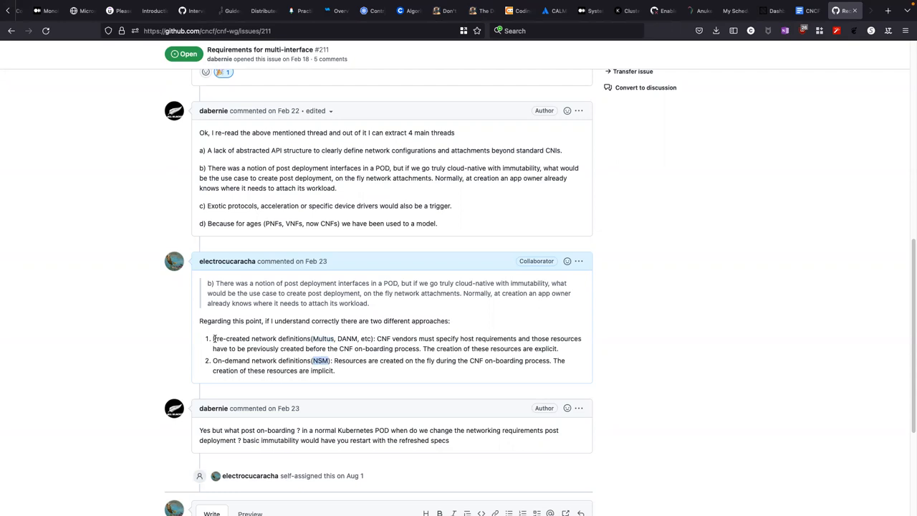
mouse_move(286, 357)
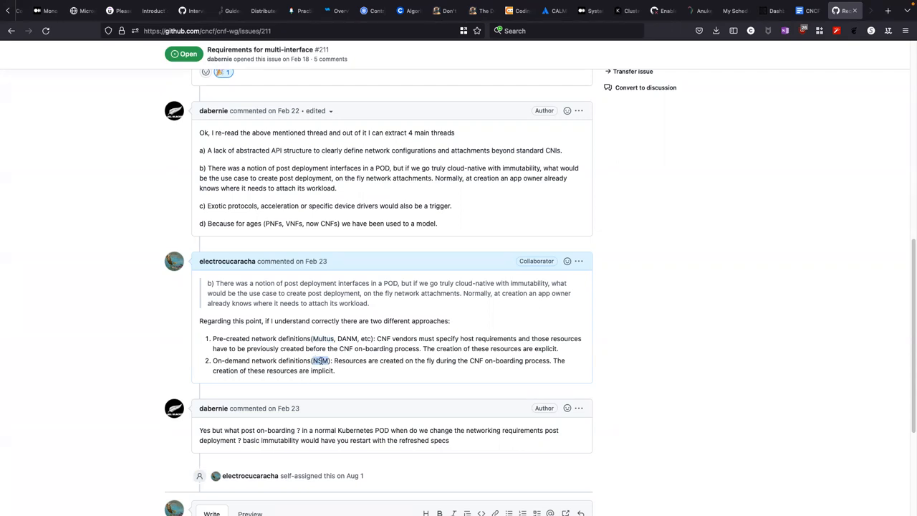
scroll(down, 3)
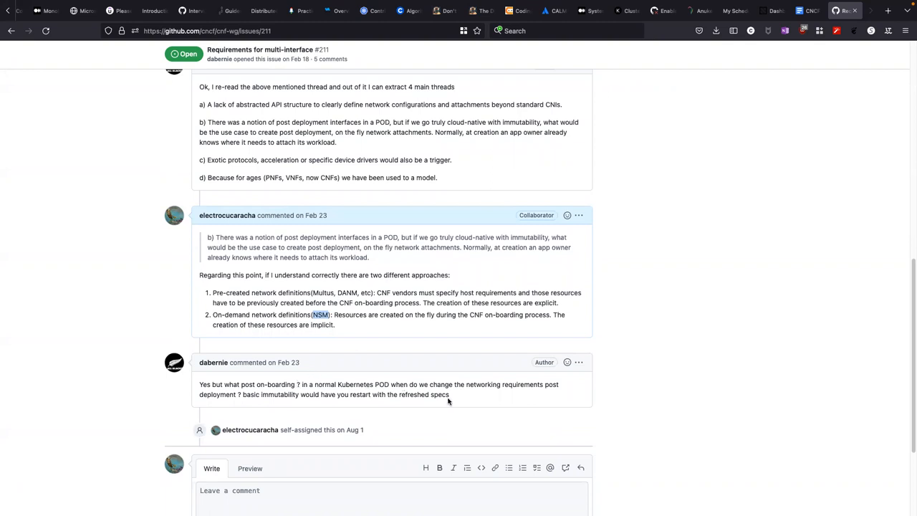
drag(245, 394, 449, 394)
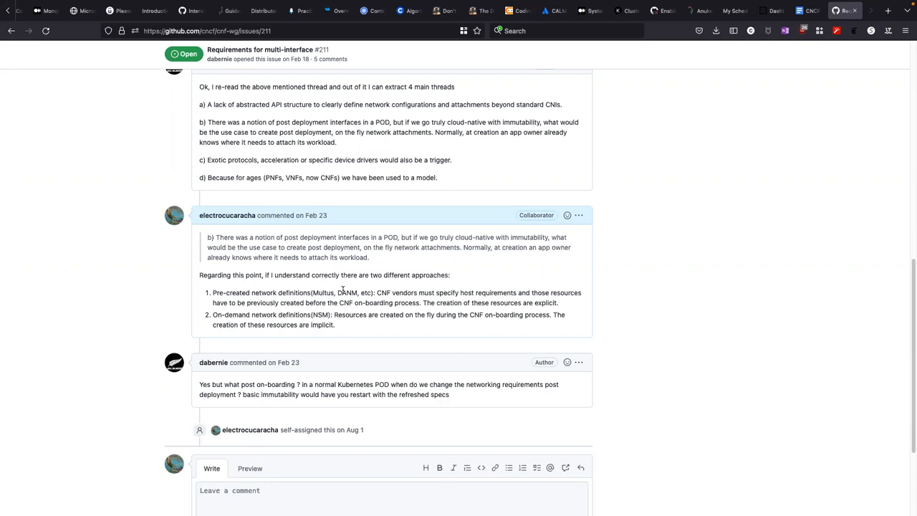
mouse_move(399, 275)
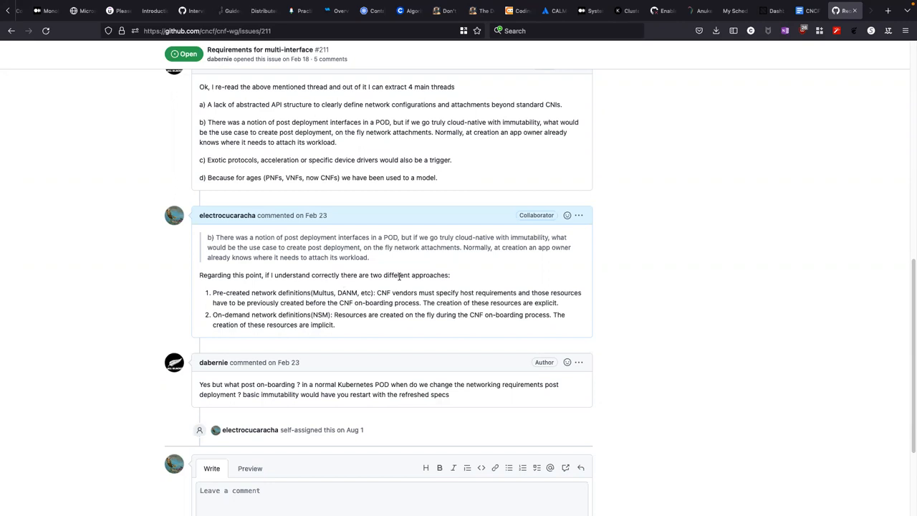
Step: Scroll through issue #211's discussion of pre-created versus on-demand network definitions
scroll(down, 3)
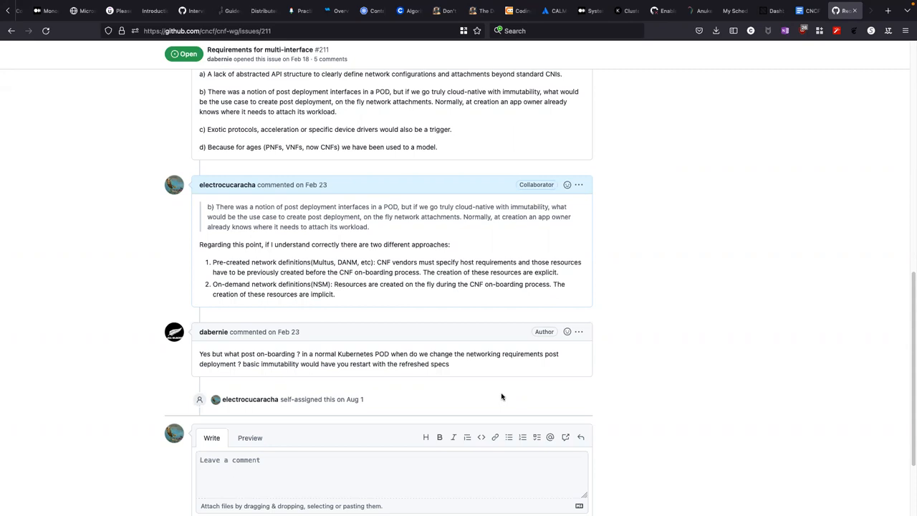
mouse_move(286, 321)
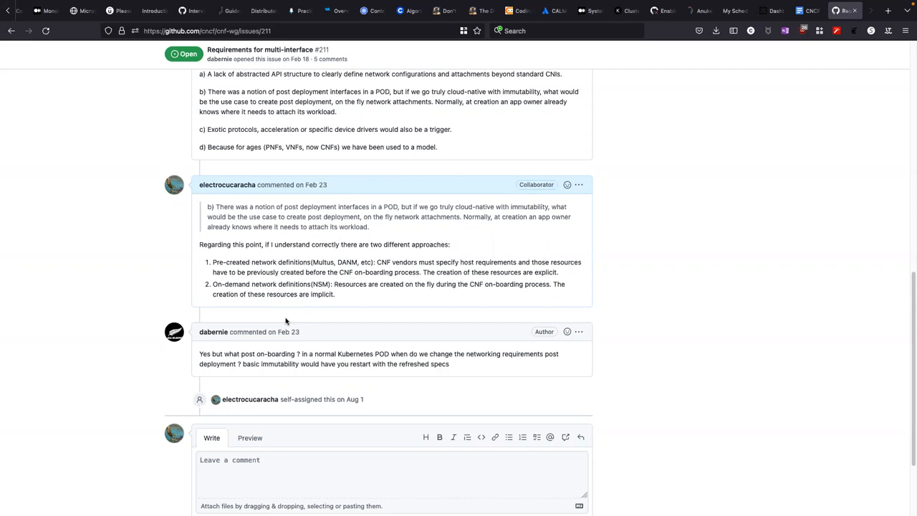
mouse_move(324, 258)
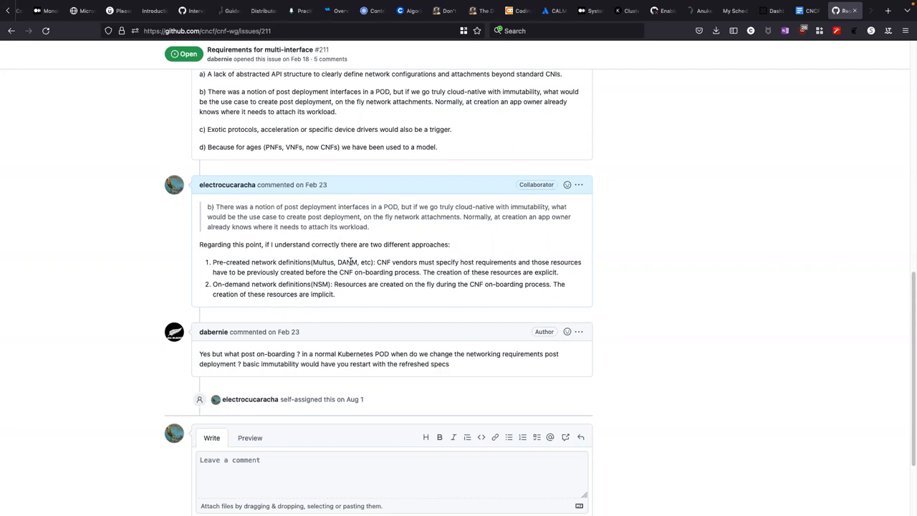
double_click(347, 261)
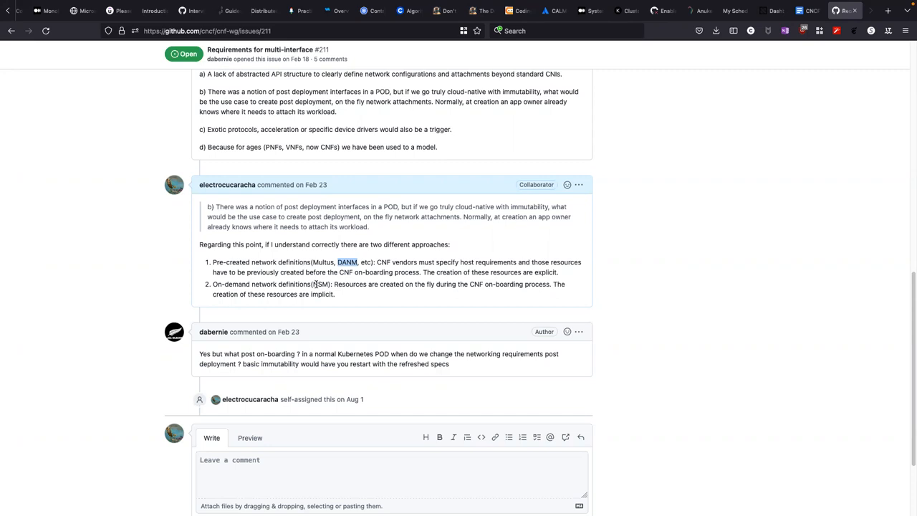
mouse_move(432, 289)
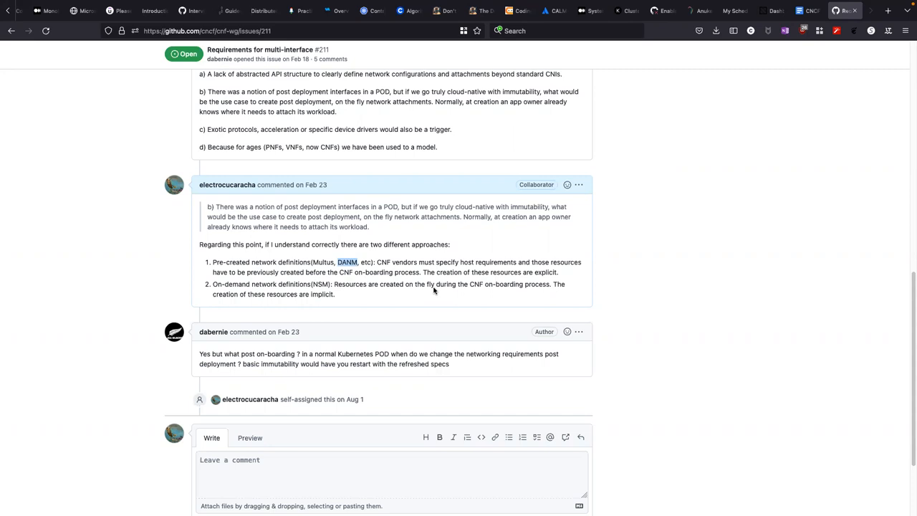
mouse_move(43, 129)
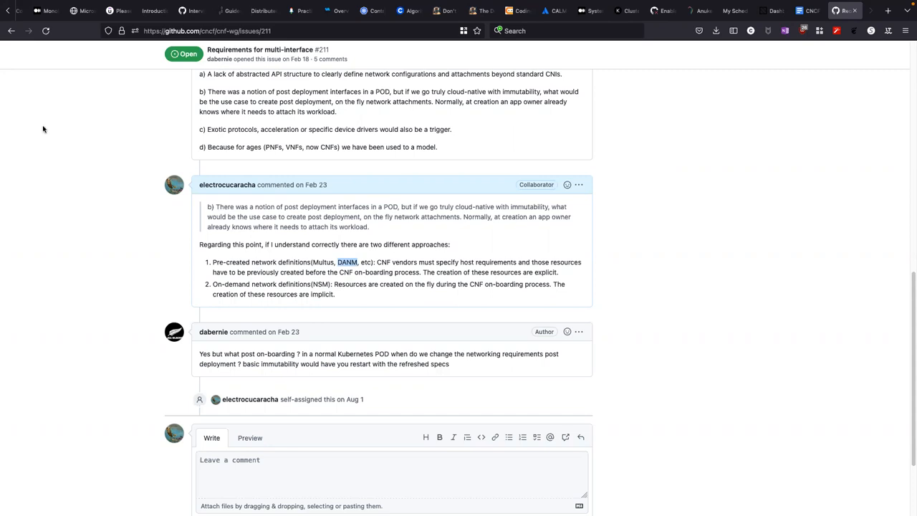
mouse_move(74, 129)
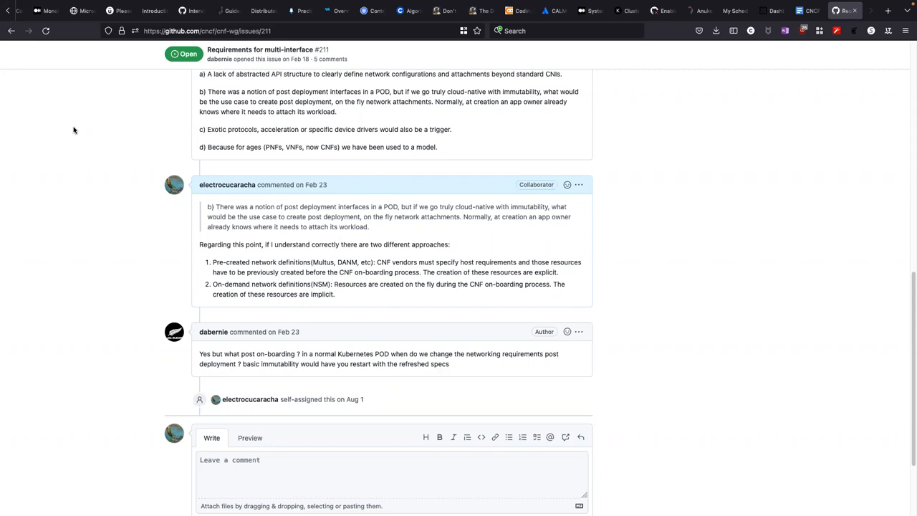
mouse_move(23, 121)
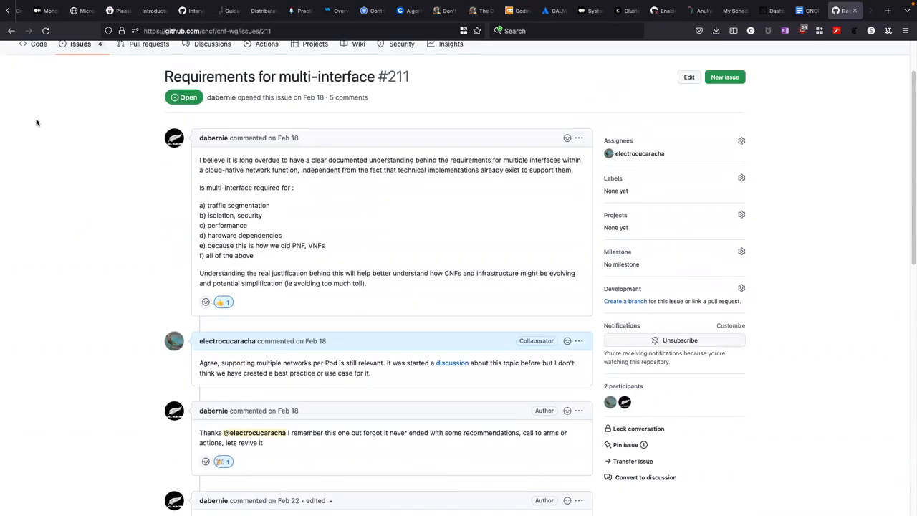
Step: Return to the open issues list and scroll to issue #198, Add Resilience to Table of Contents
click(11, 30)
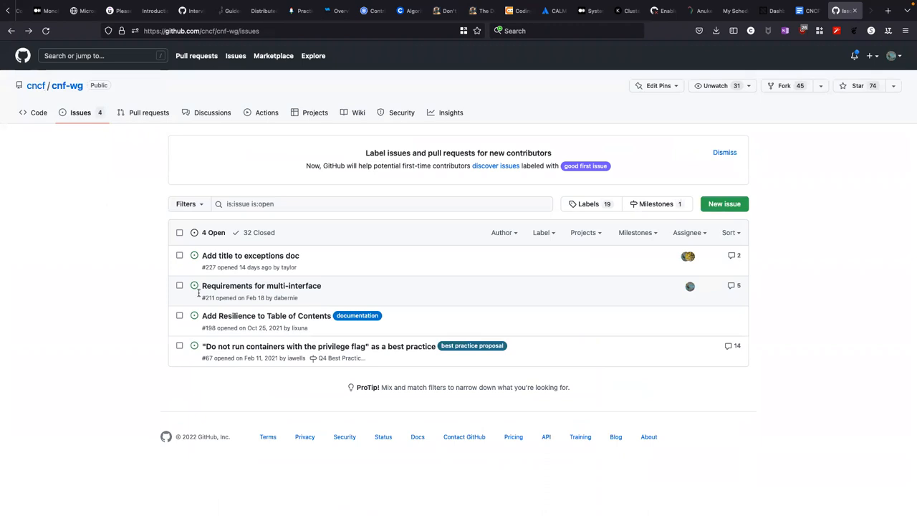
mouse_move(266, 315)
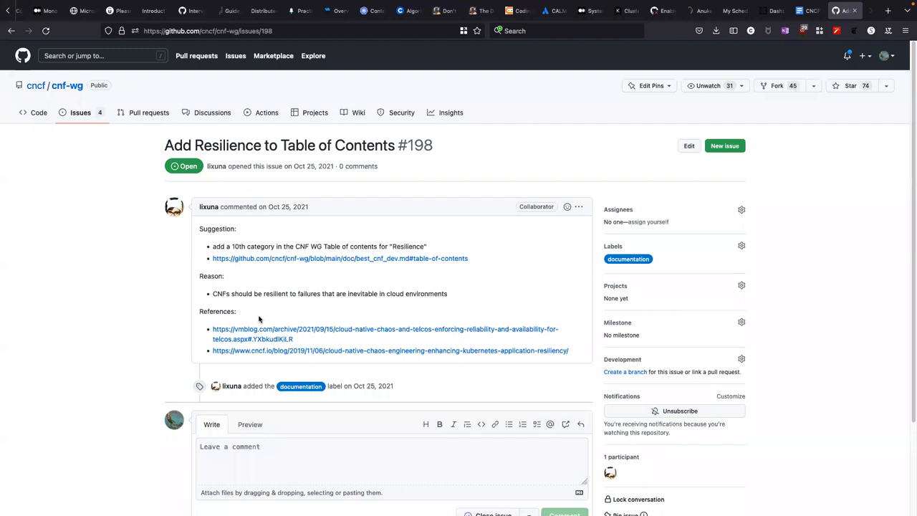
mouse_move(129, 318)
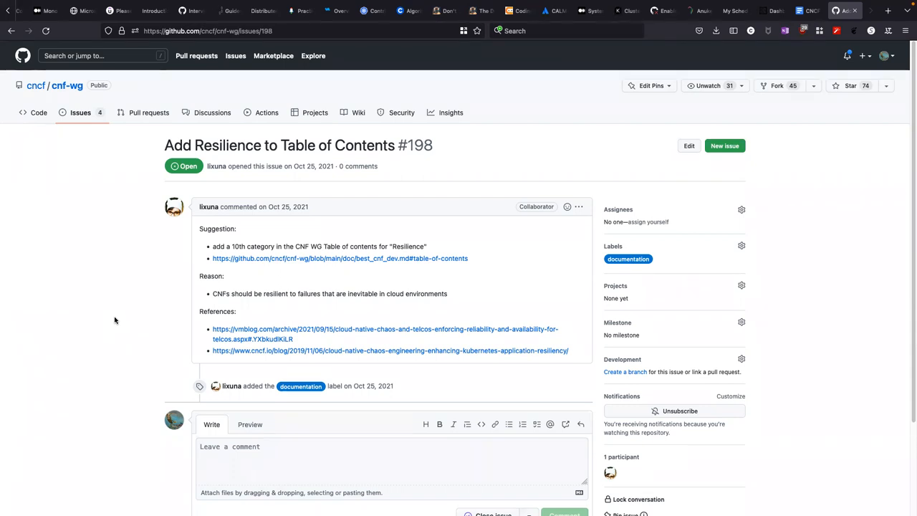
scroll(down, 3)
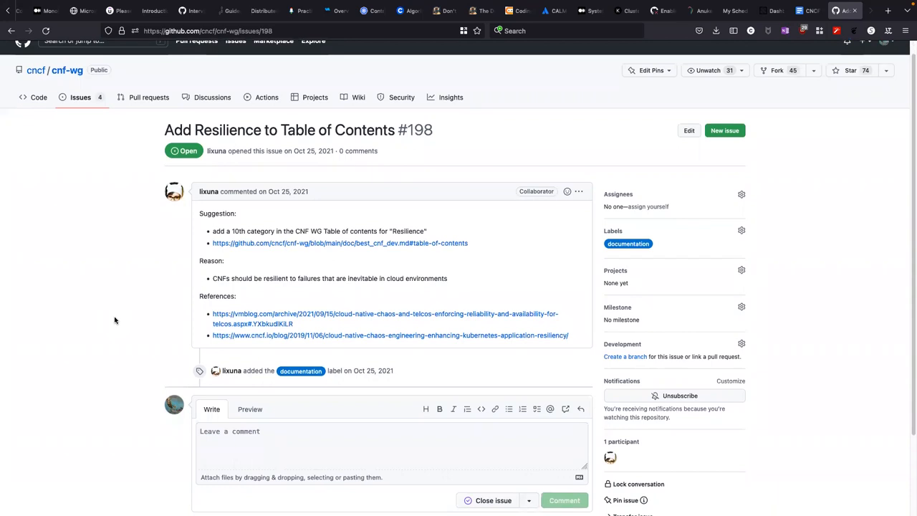
scroll(down, 3)
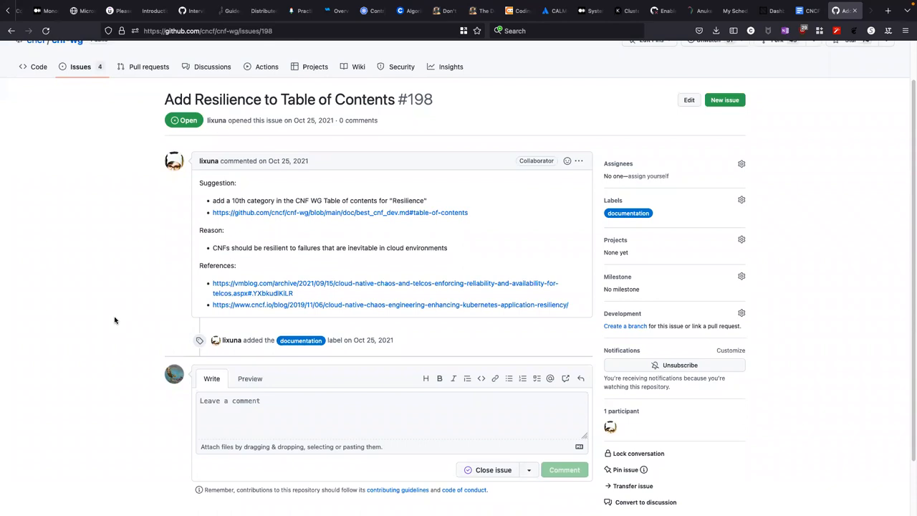
mouse_move(111, 321)
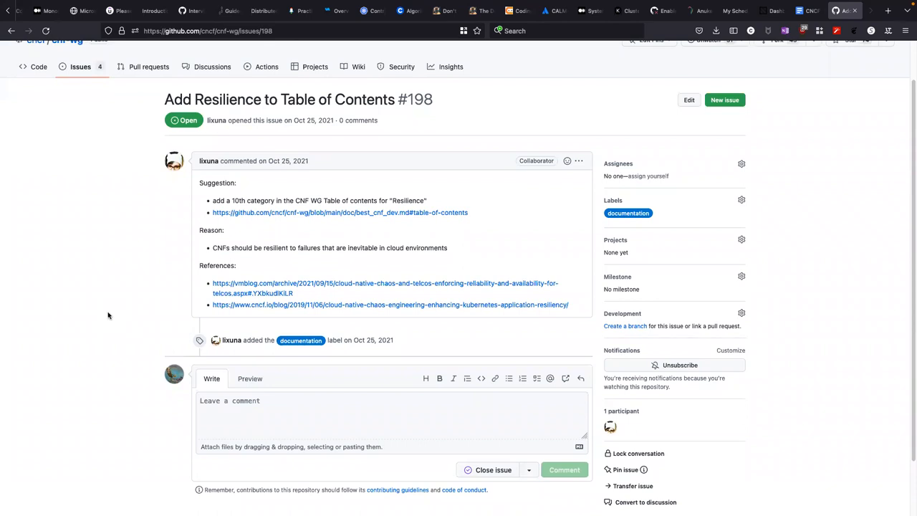
Step: Assign lixuna to issue #198 and return to the cnf-wg open issues list
click(742, 163)
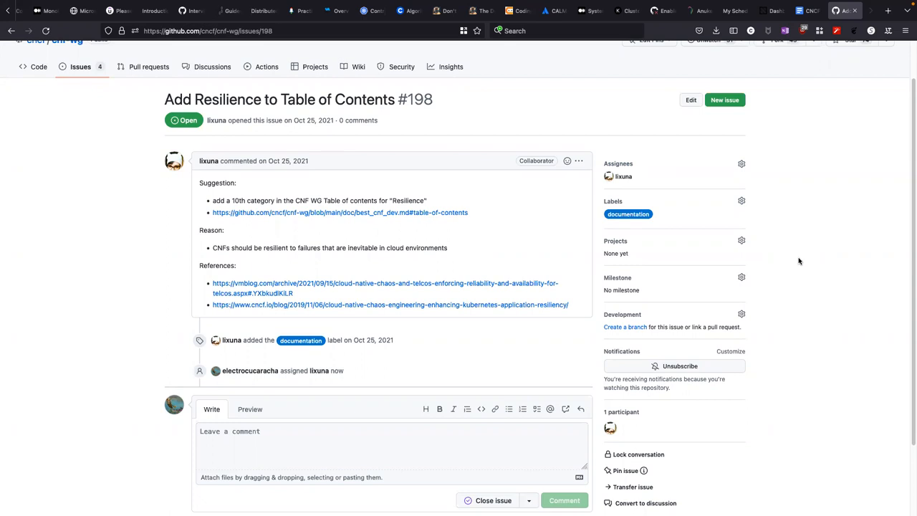
mouse_move(644, 261)
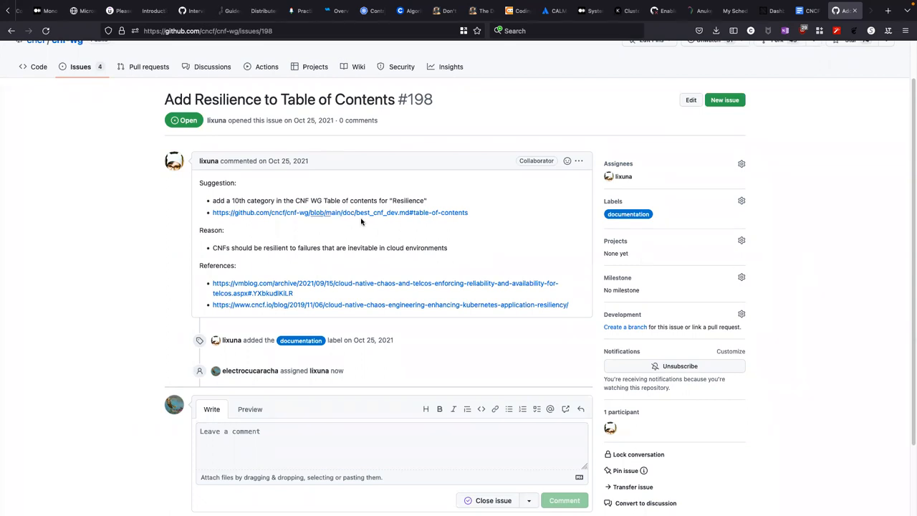
mouse_move(100, 154)
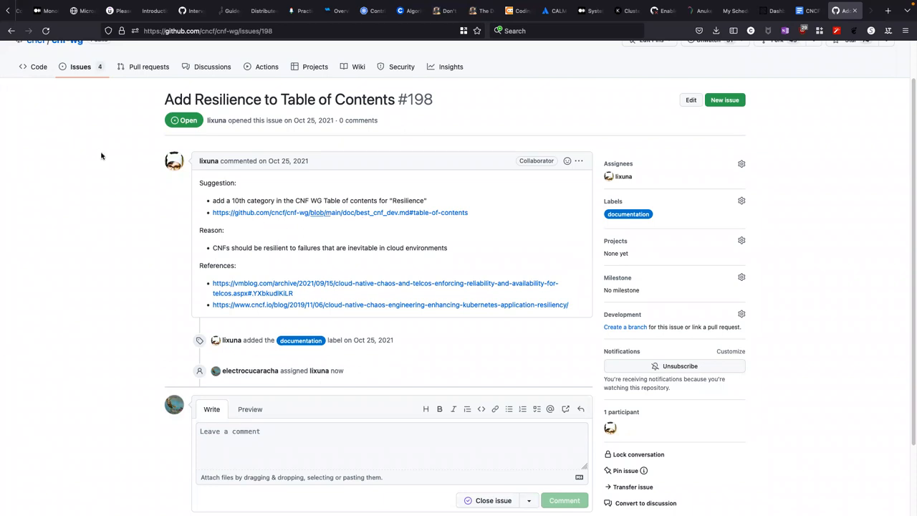
mouse_move(12, 31)
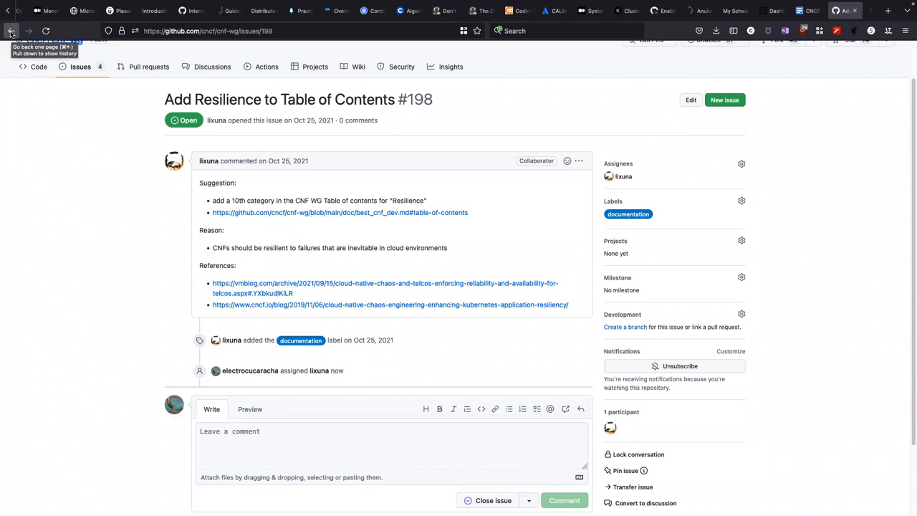
click(12, 32)
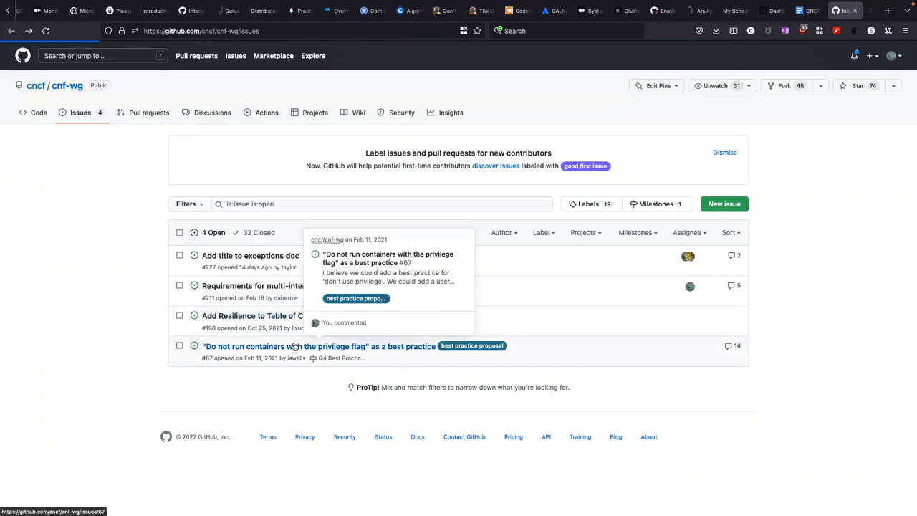
Step: Open issue #67 'Do not run containers with the privilege flag' and read down its comments
click(318, 345)
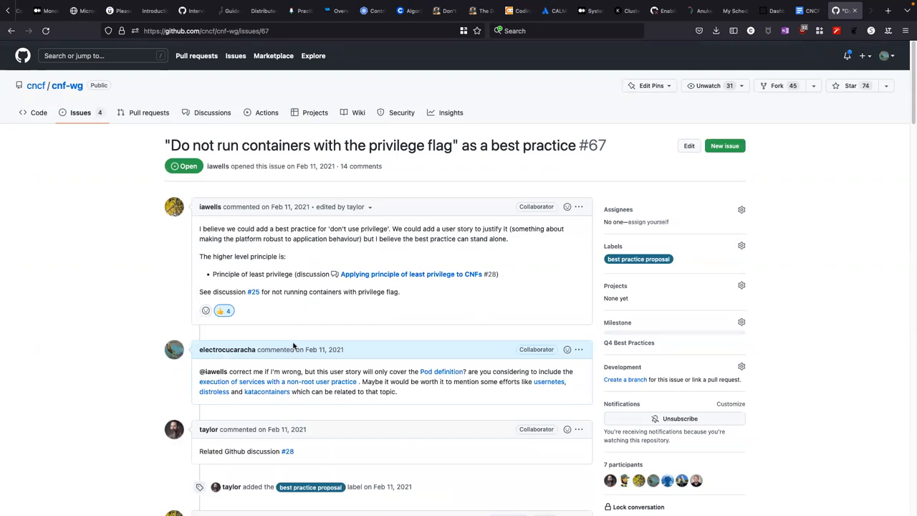
scroll(down, 3)
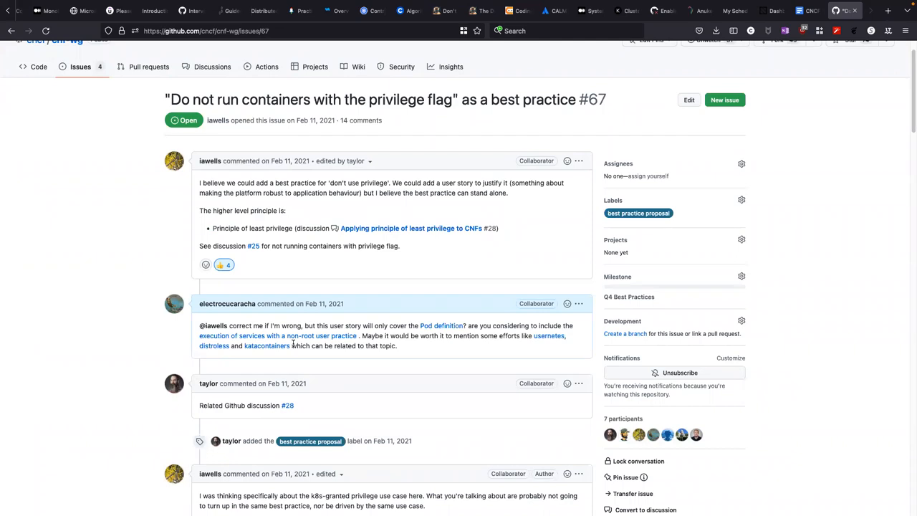
scroll(down, 3)
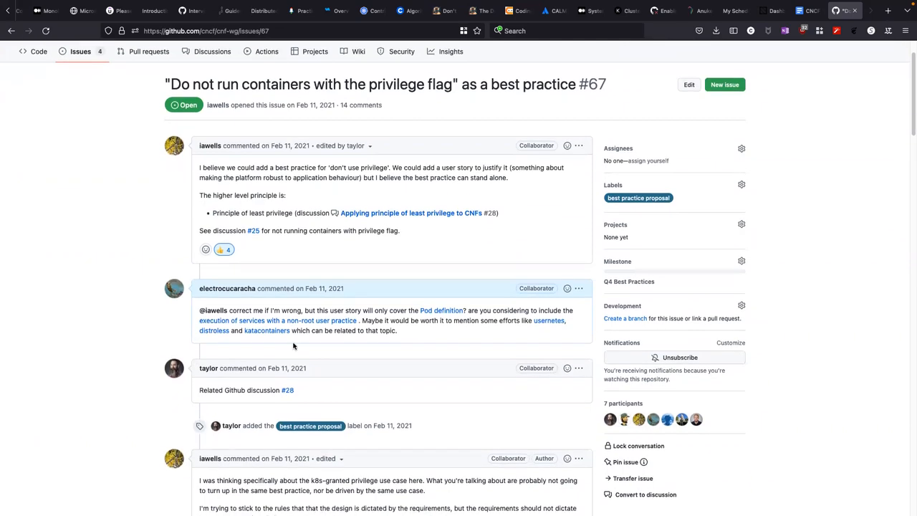
scroll(down, 3)
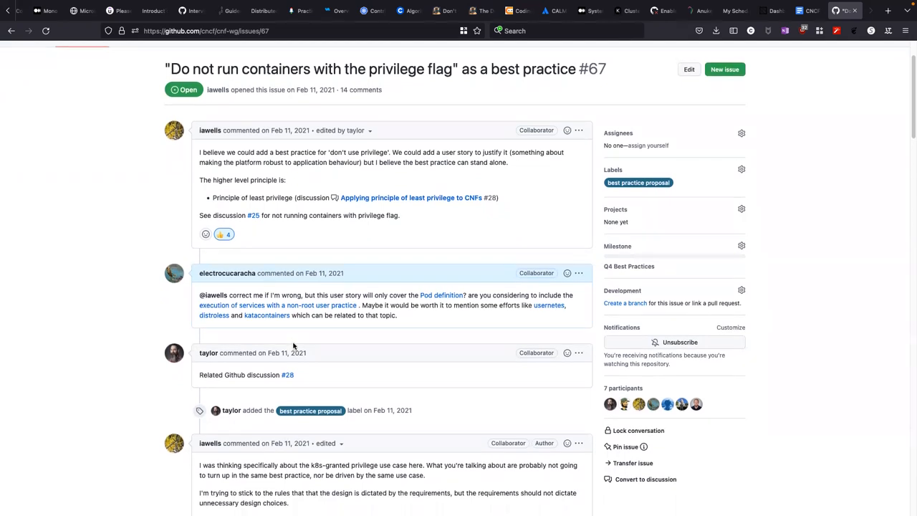
scroll(down, 3)
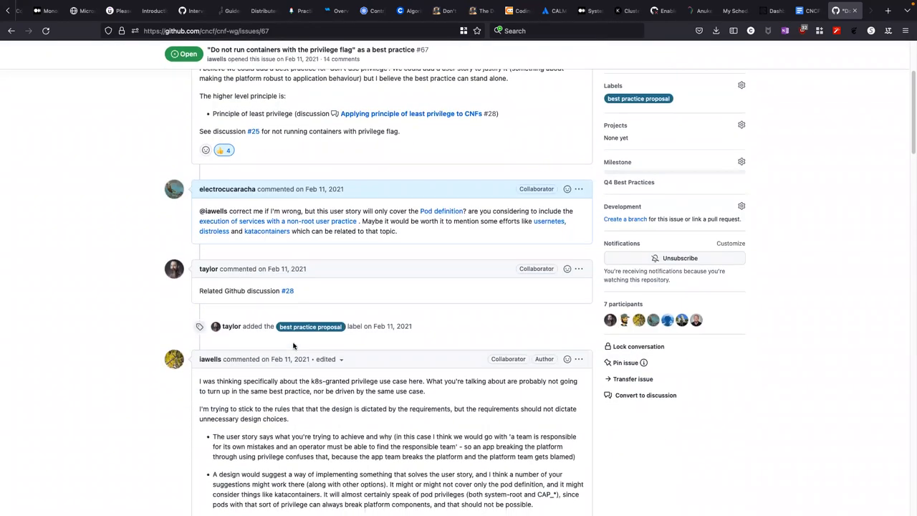
scroll(down, 3)
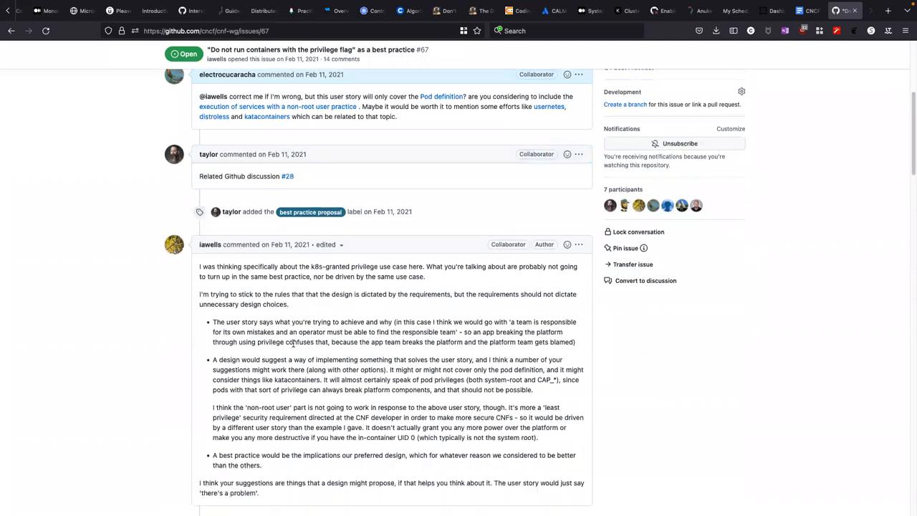
scroll(down, 3)
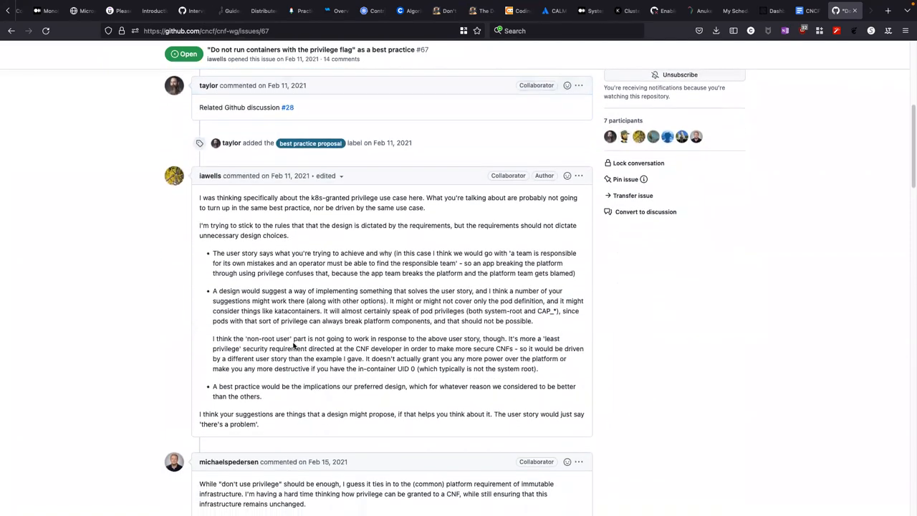
scroll(down, 3)
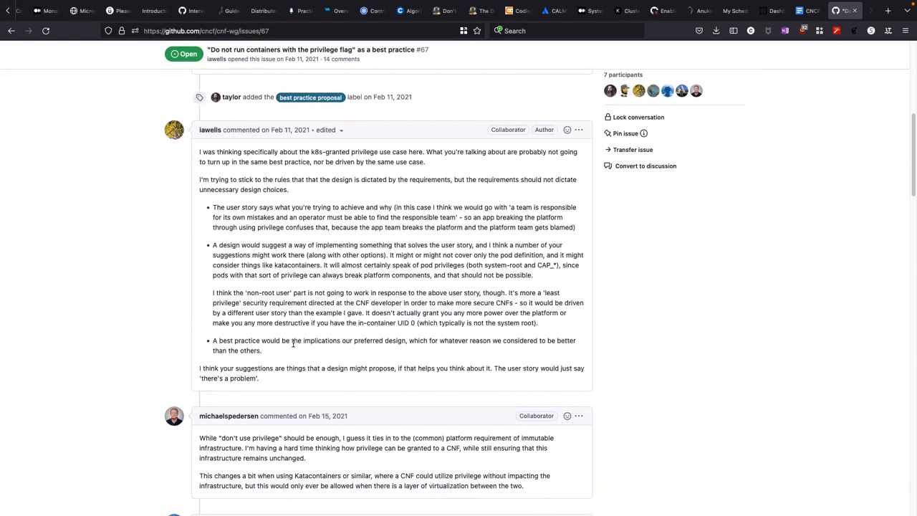
mouse_move(289, 416)
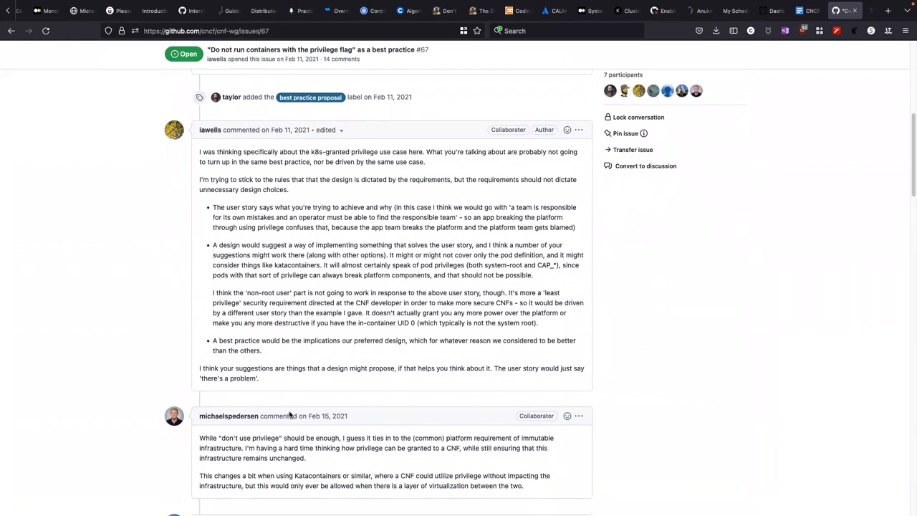
Step: Highlight the word 'privilege' in a comment and continue reading the Feb 15 comments
double_click(264, 439)
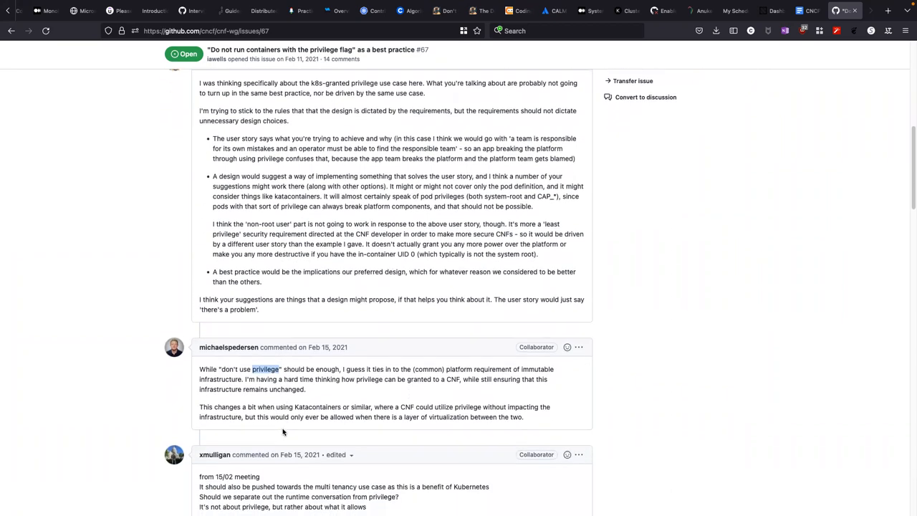
scroll(down, 3)
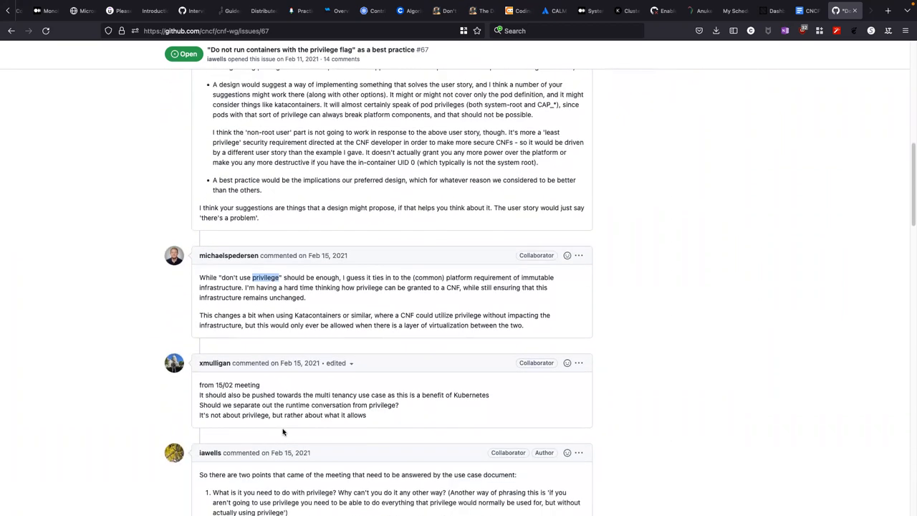
scroll(down, 3)
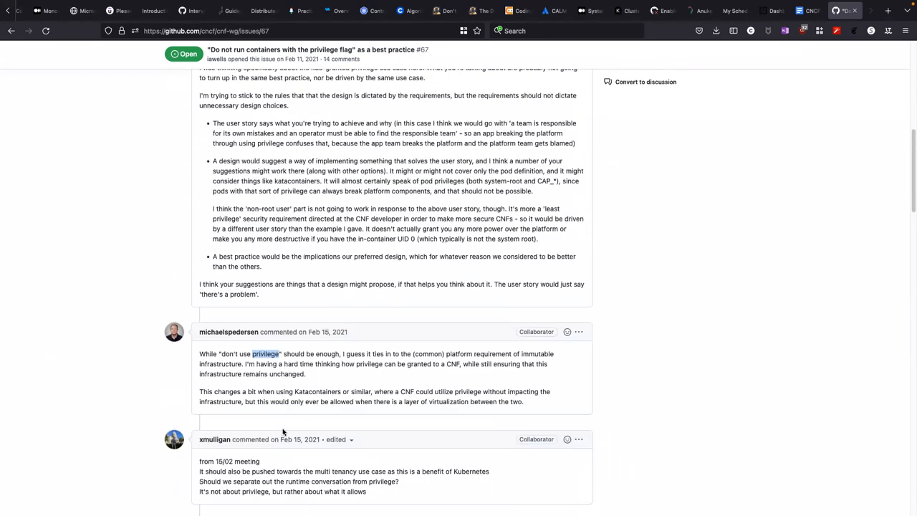
Step: Read the rest of issue #67's discussion down to the Q4/Q3 milestone change
scroll(up, 3)
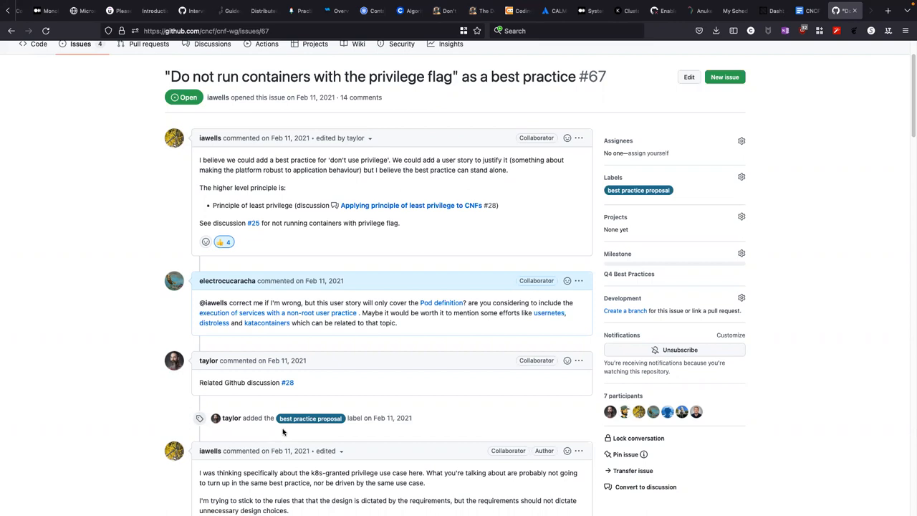
scroll(down, 3)
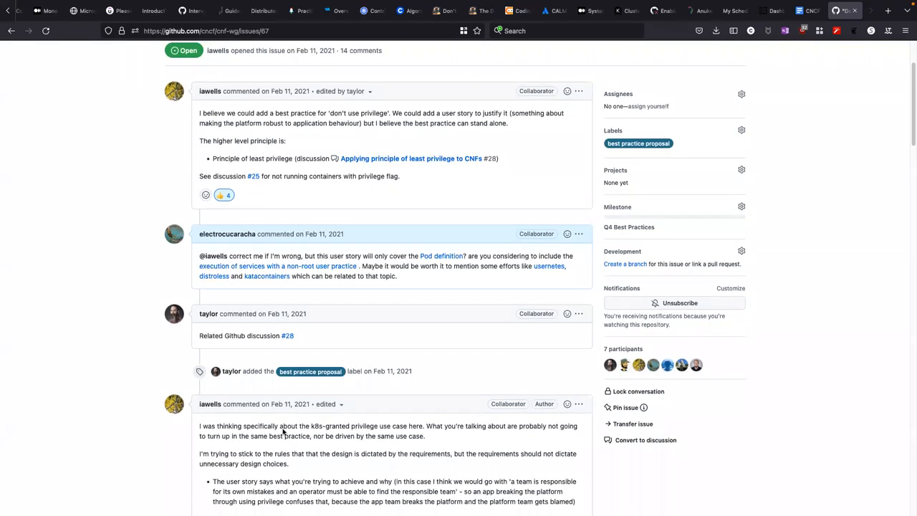
scroll(down, 3)
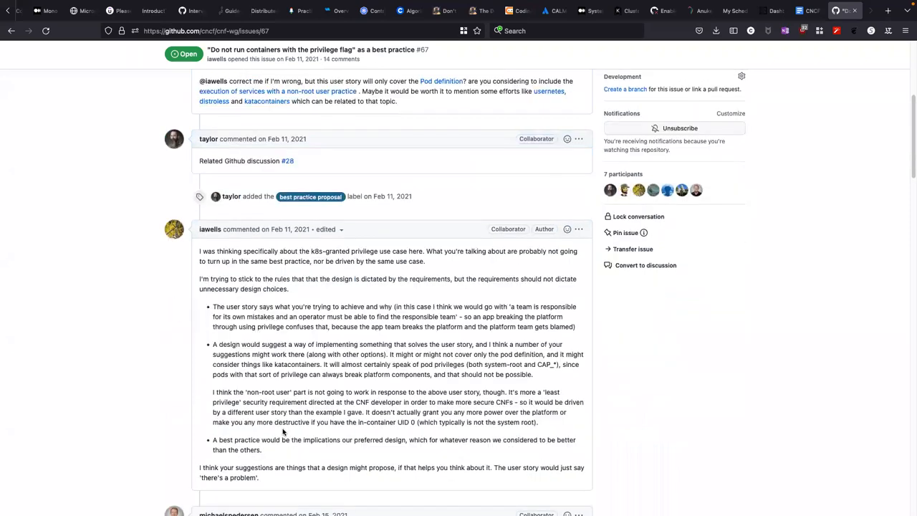
scroll(down, 3)
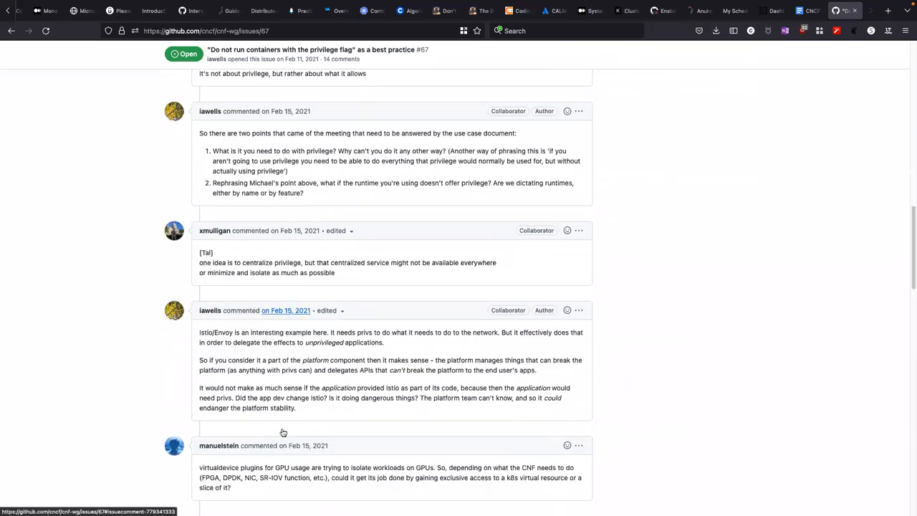
scroll(down, 3)
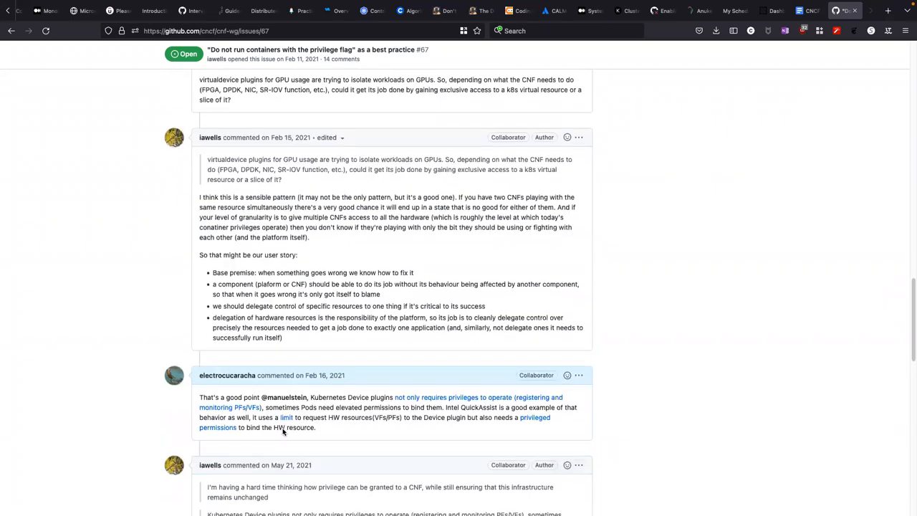
scroll(down, 3)
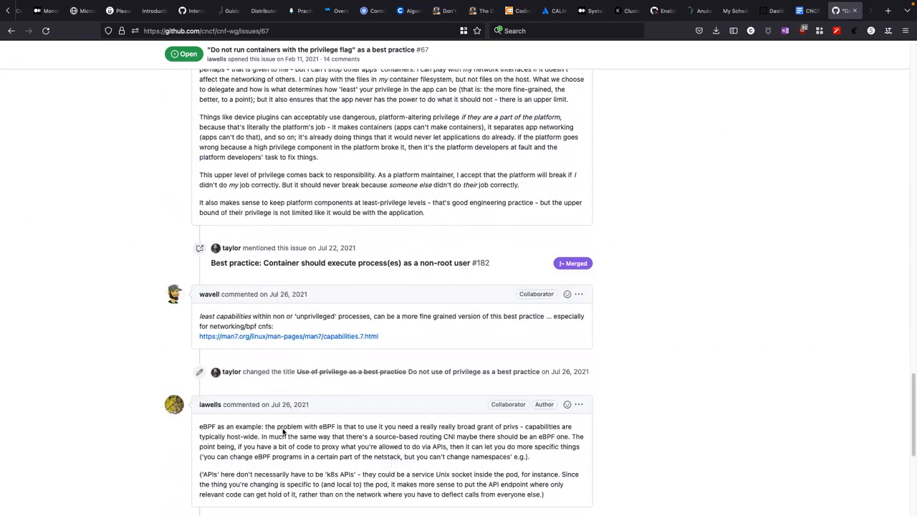
scroll(down, 3)
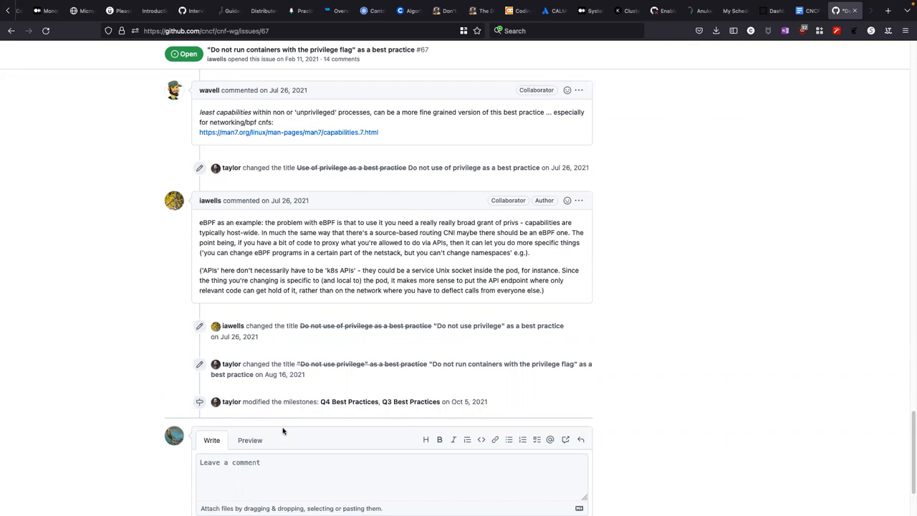
mouse_move(618, 424)
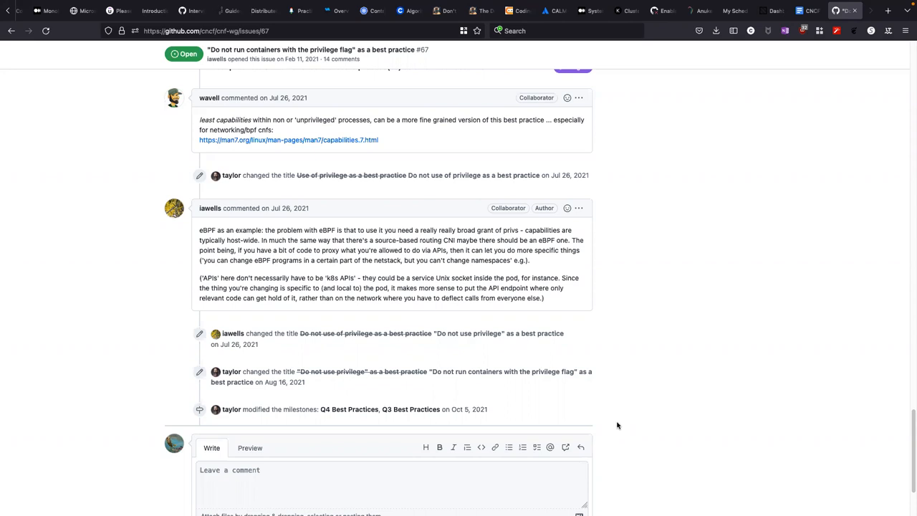
mouse_move(612, 435)
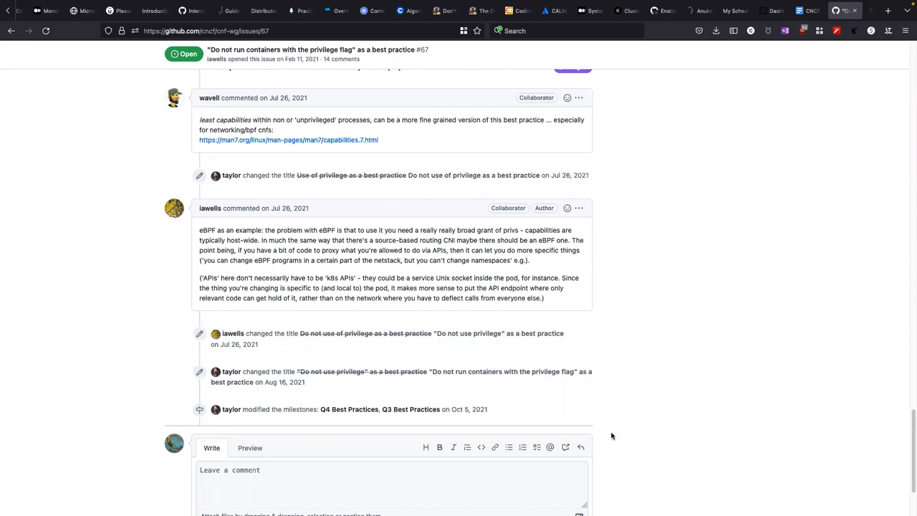
scroll(down, 3)
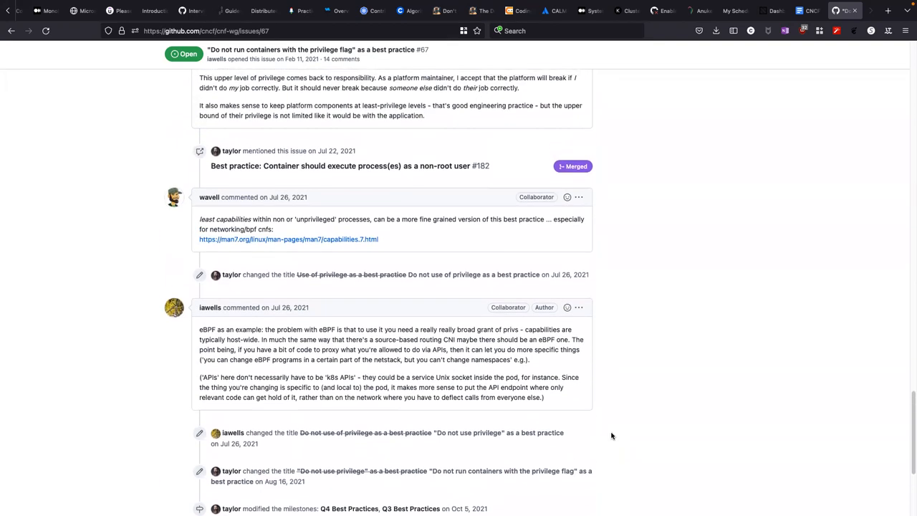
Step: Scroll back up to issue #67's opening comment
scroll(up, 3)
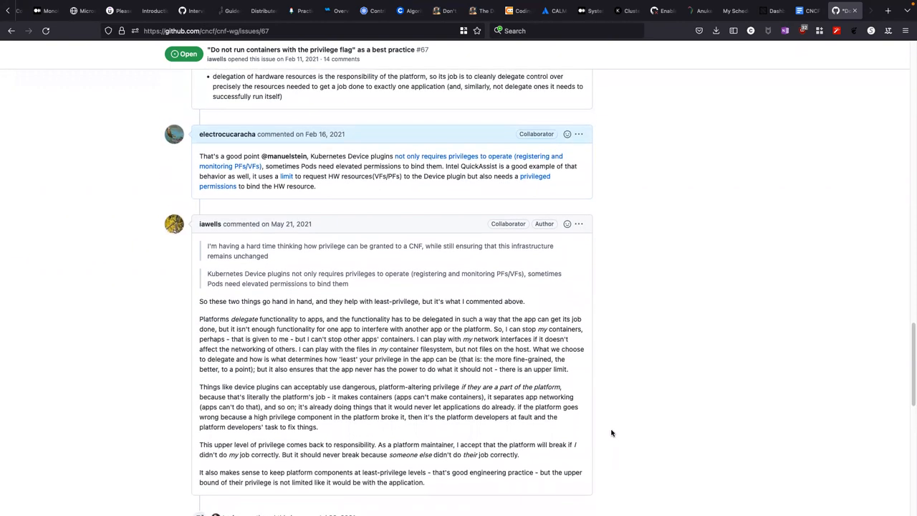
scroll(down, 3)
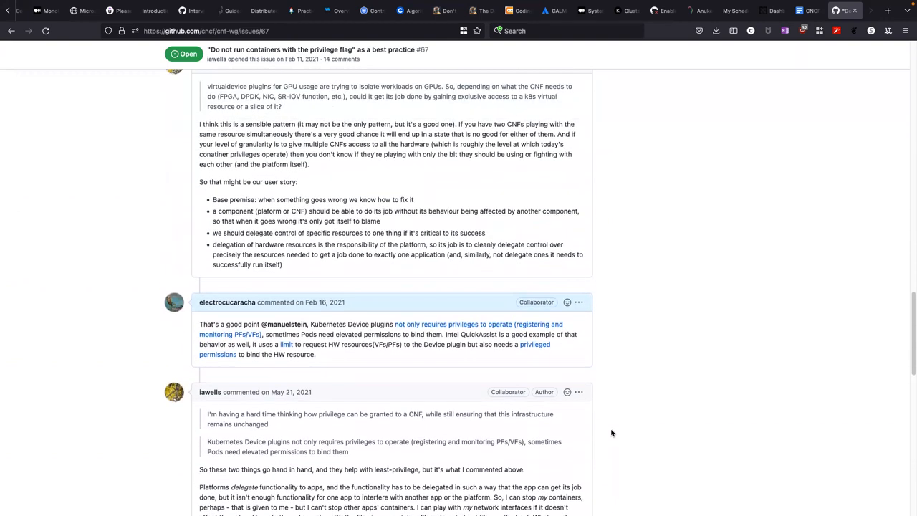
scroll(up, 3)
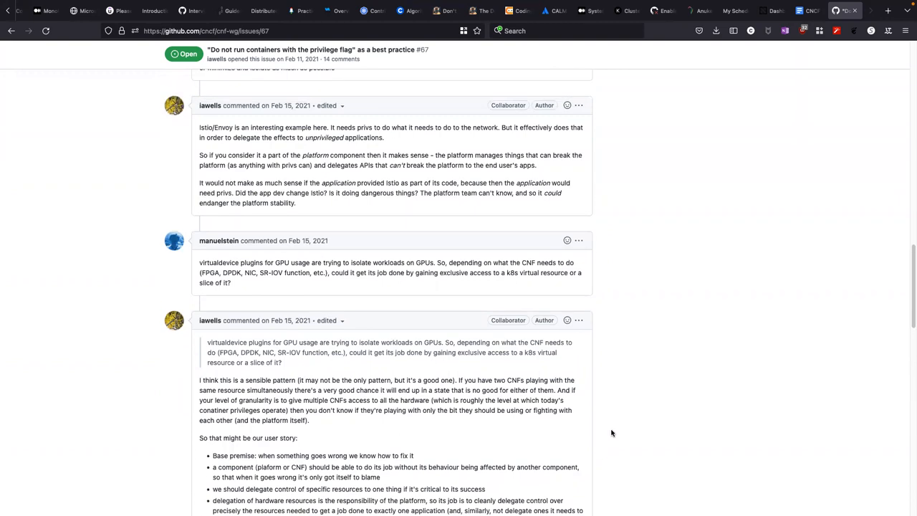
scroll(up, 3)
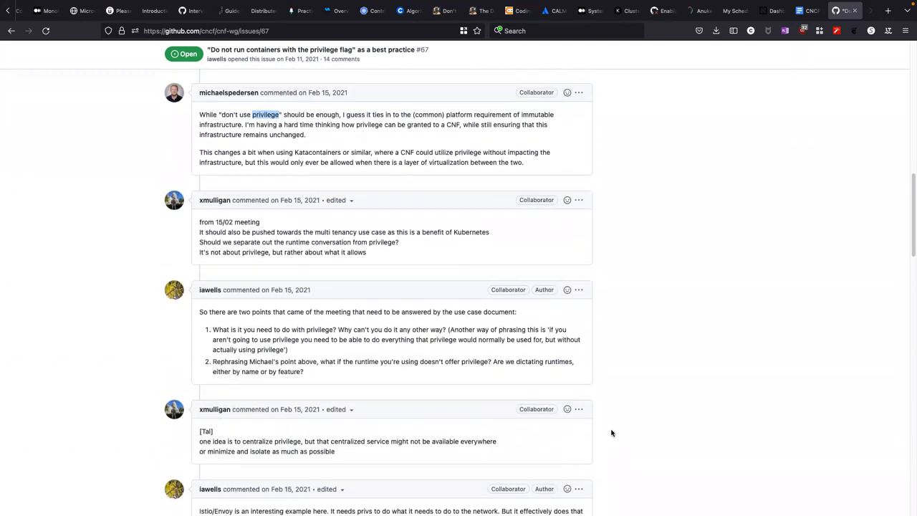
scroll(up, 3)
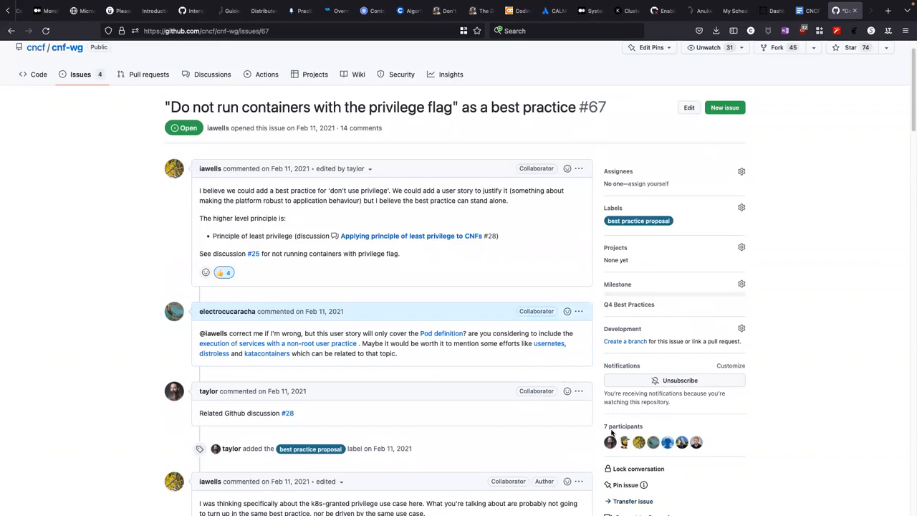
mouse_move(823, 259)
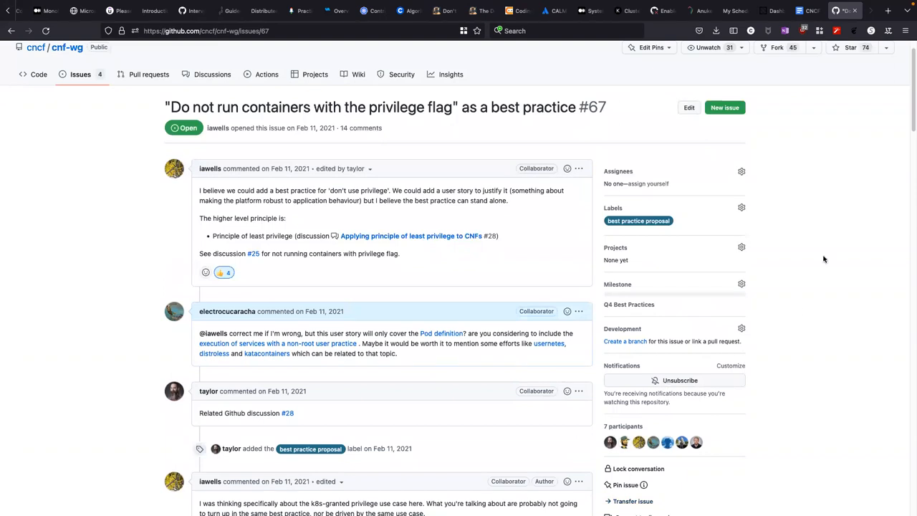
click(742, 171)
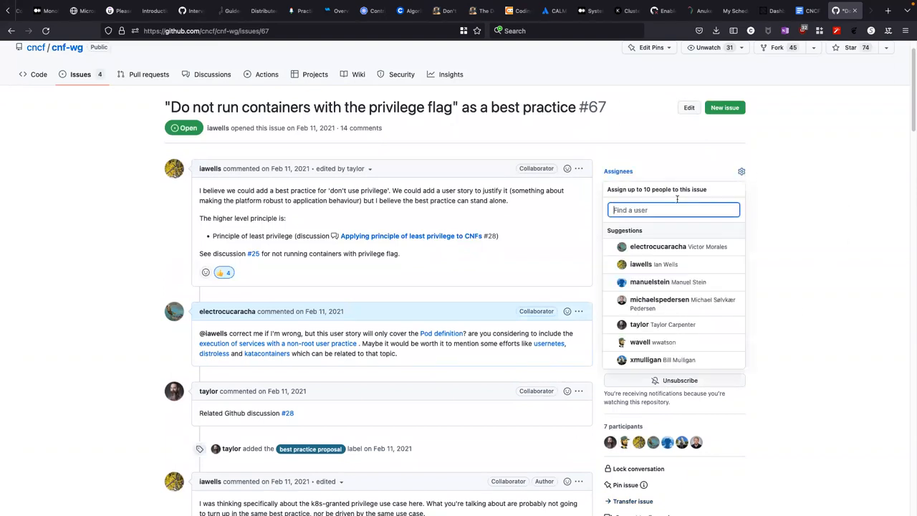
click(639, 324)
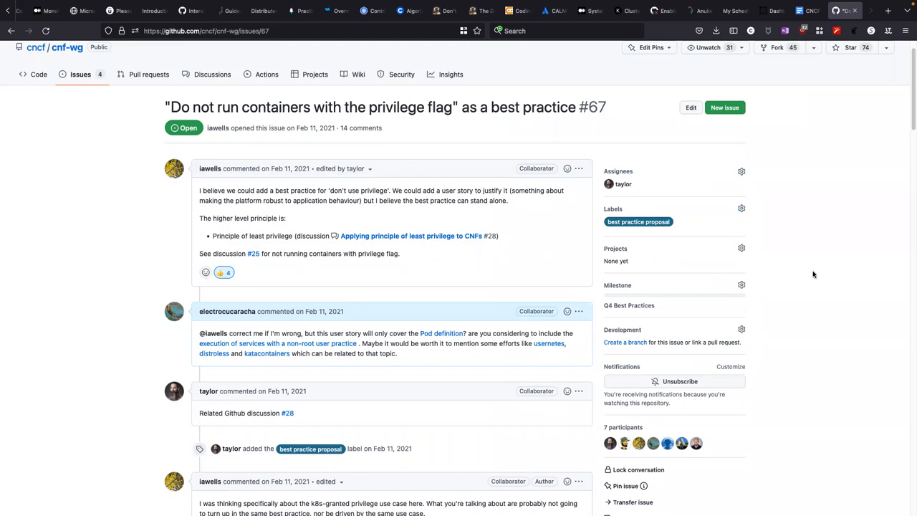
mouse_move(40, 192)
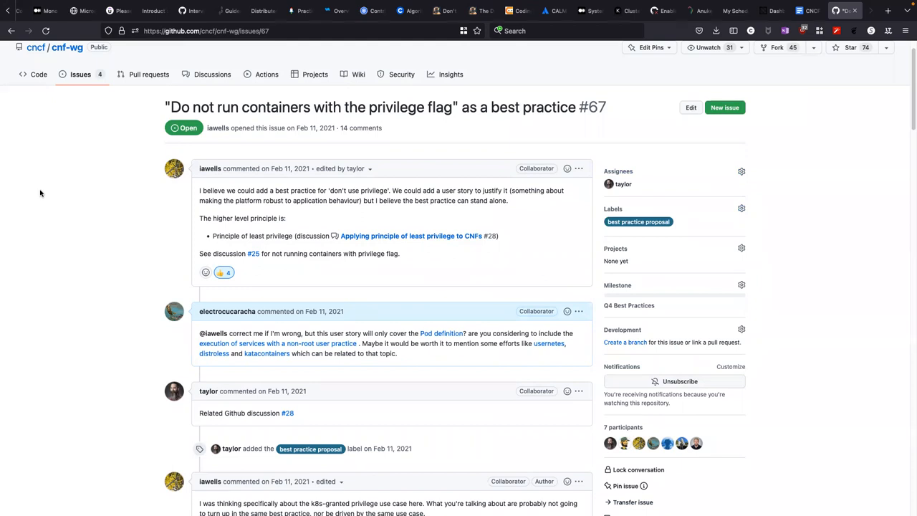
mouse_move(41, 164)
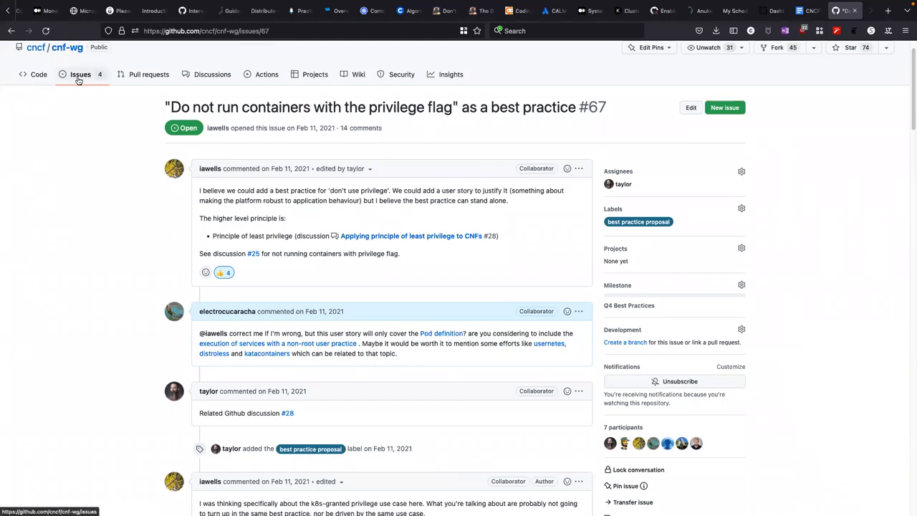
mouse_move(85, 103)
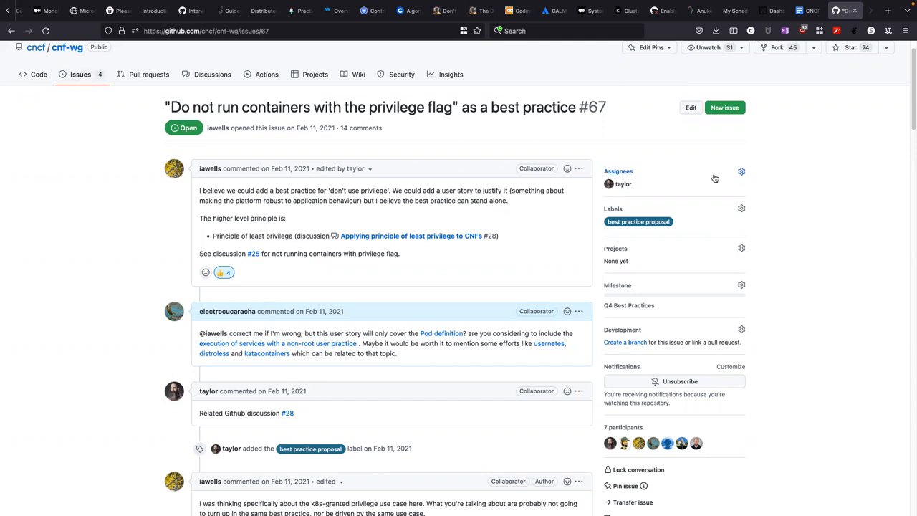
mouse_move(685, 178)
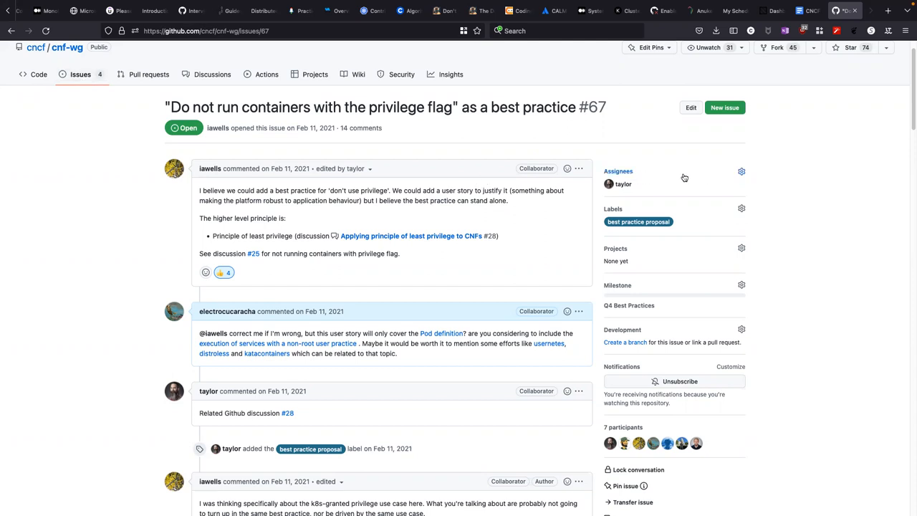
click(742, 172)
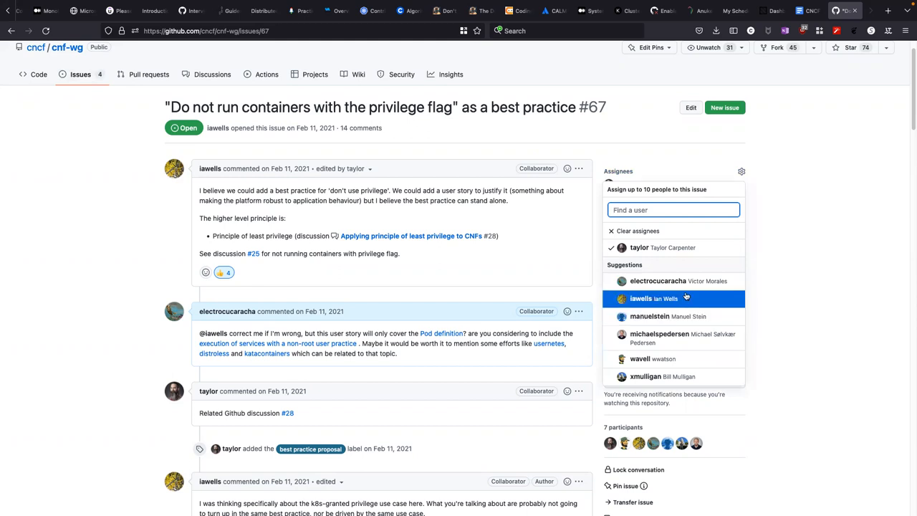
mouse_move(673, 281)
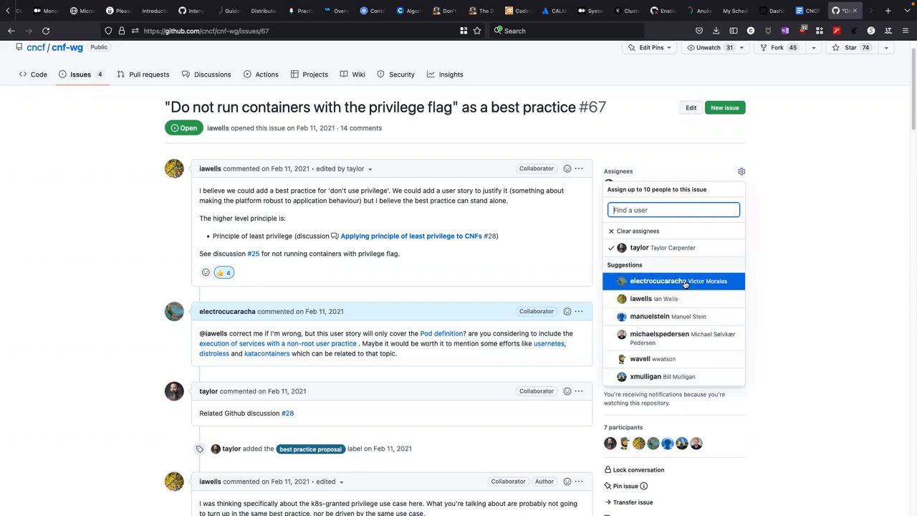
click(657, 280)
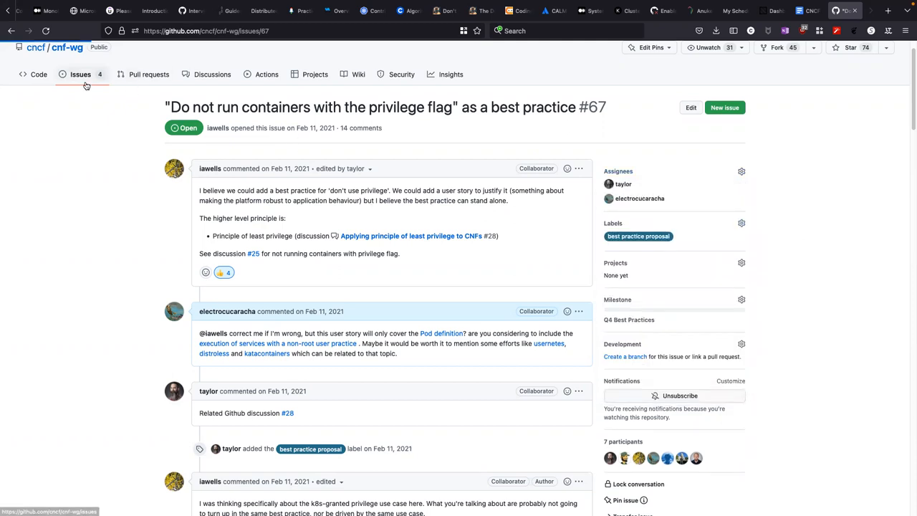
click(80, 74)
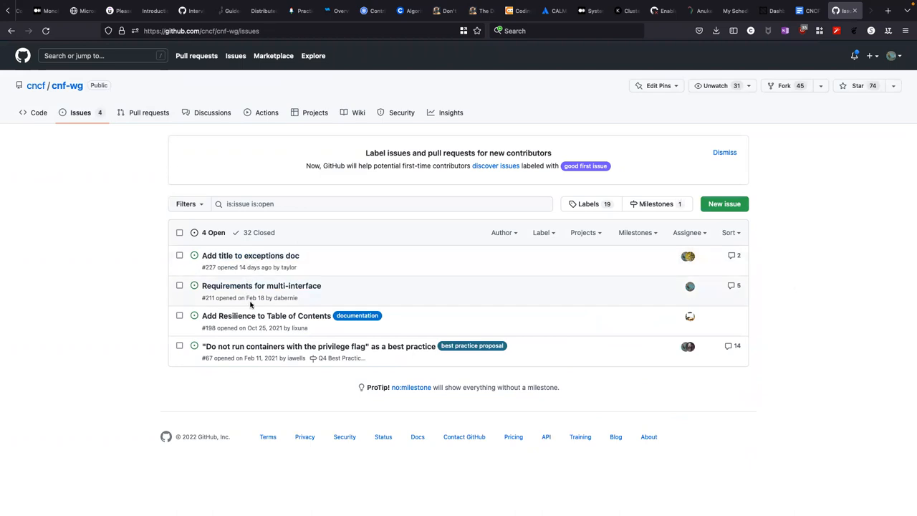
Step: Add taylor as an assignee on issue #211 alongside electrocucaracha and return to the issues list
click(261, 285)
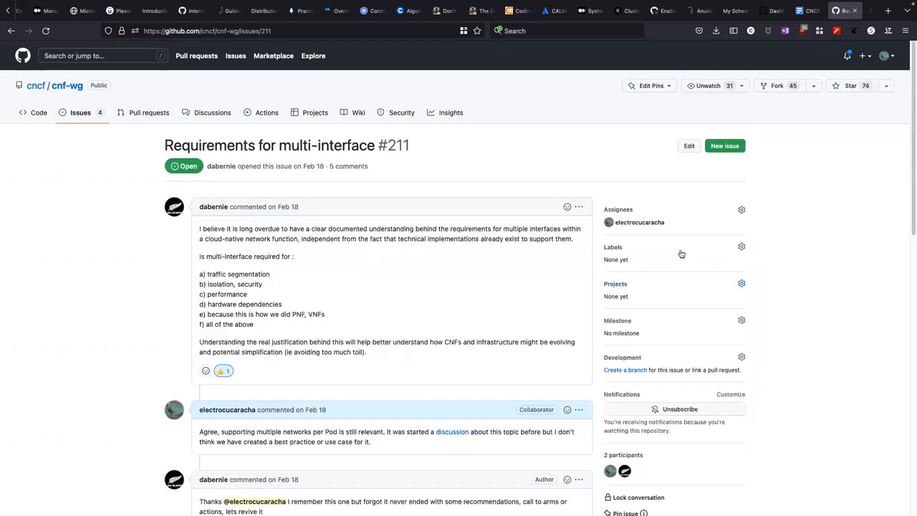
click(743, 209)
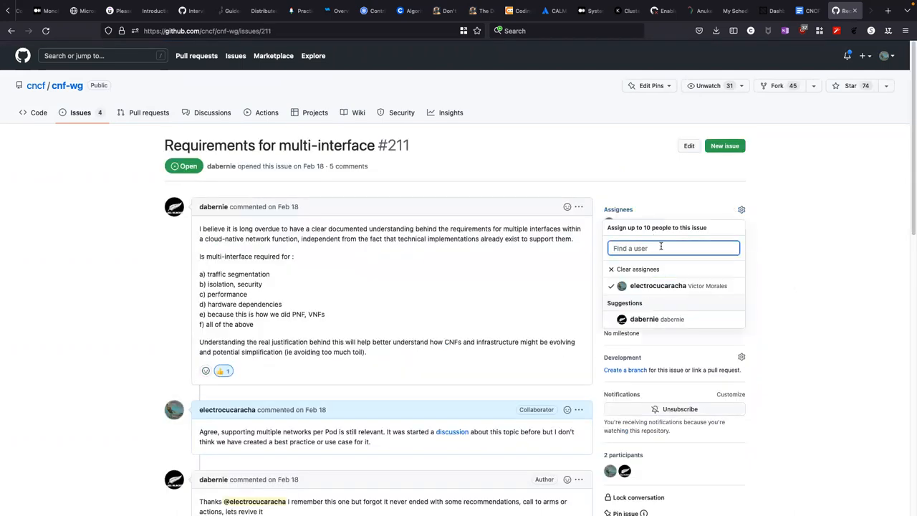
text(taylor)
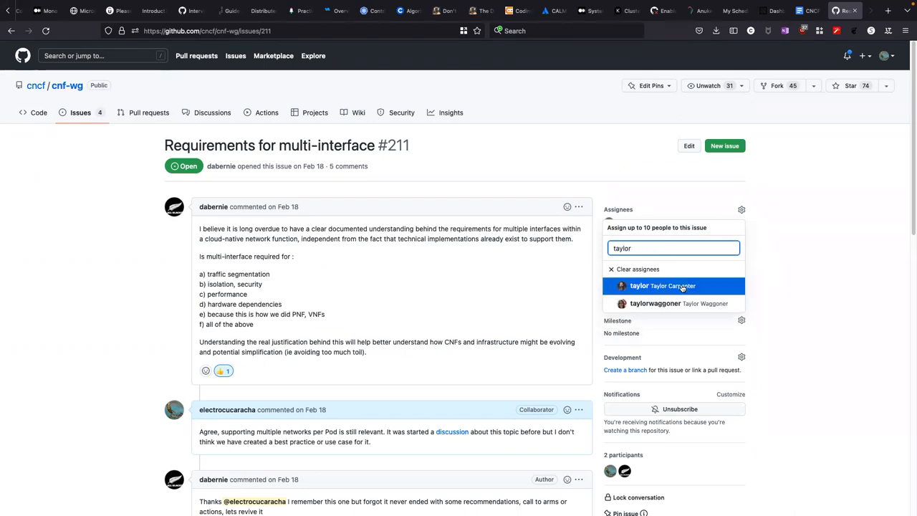
click(639, 287)
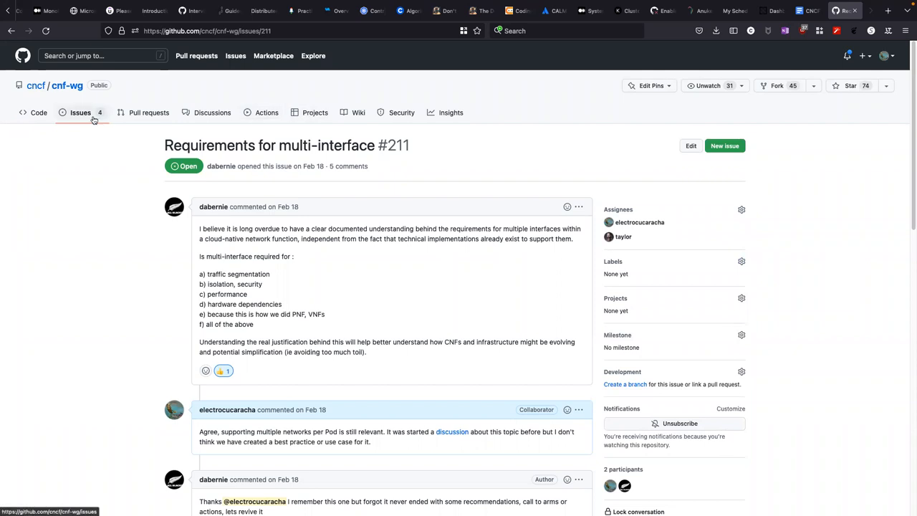
click(80, 112)
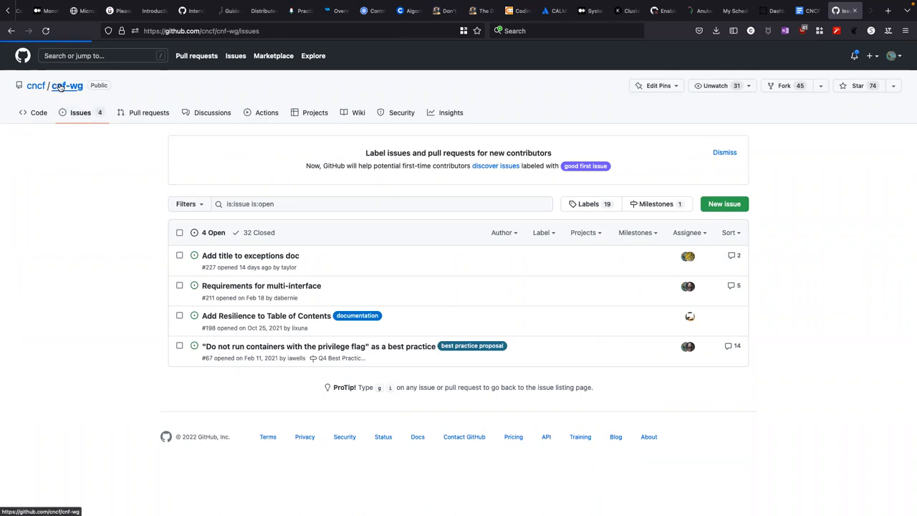
Step: Go to the cnf-wg repository's main Code page with its file list and About panel
click(38, 112)
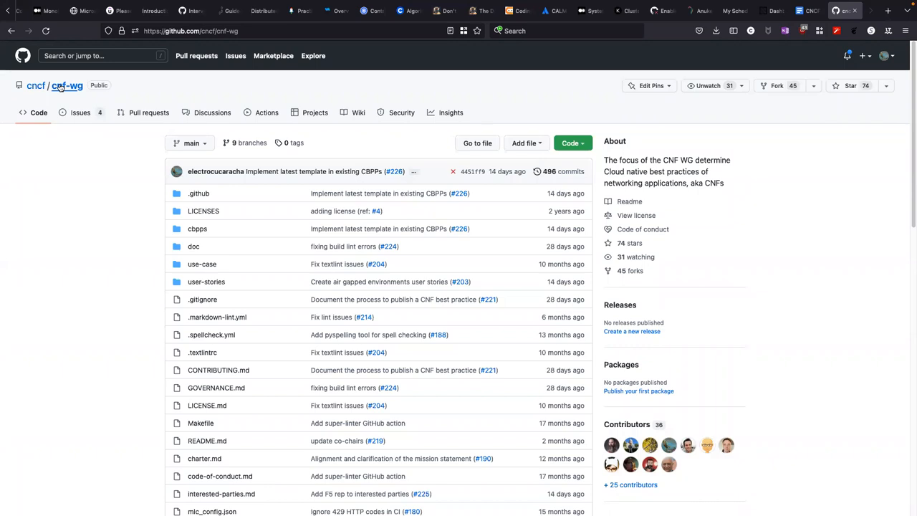
mouse_move(142, 89)
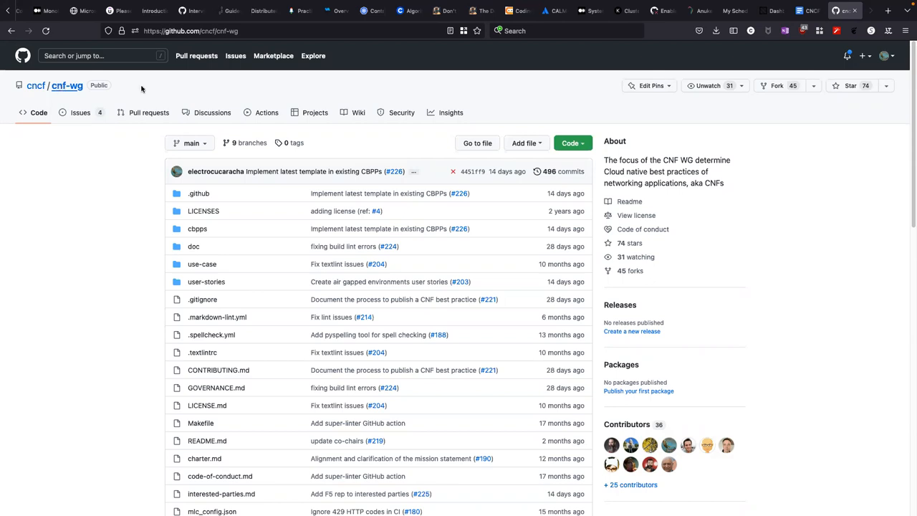